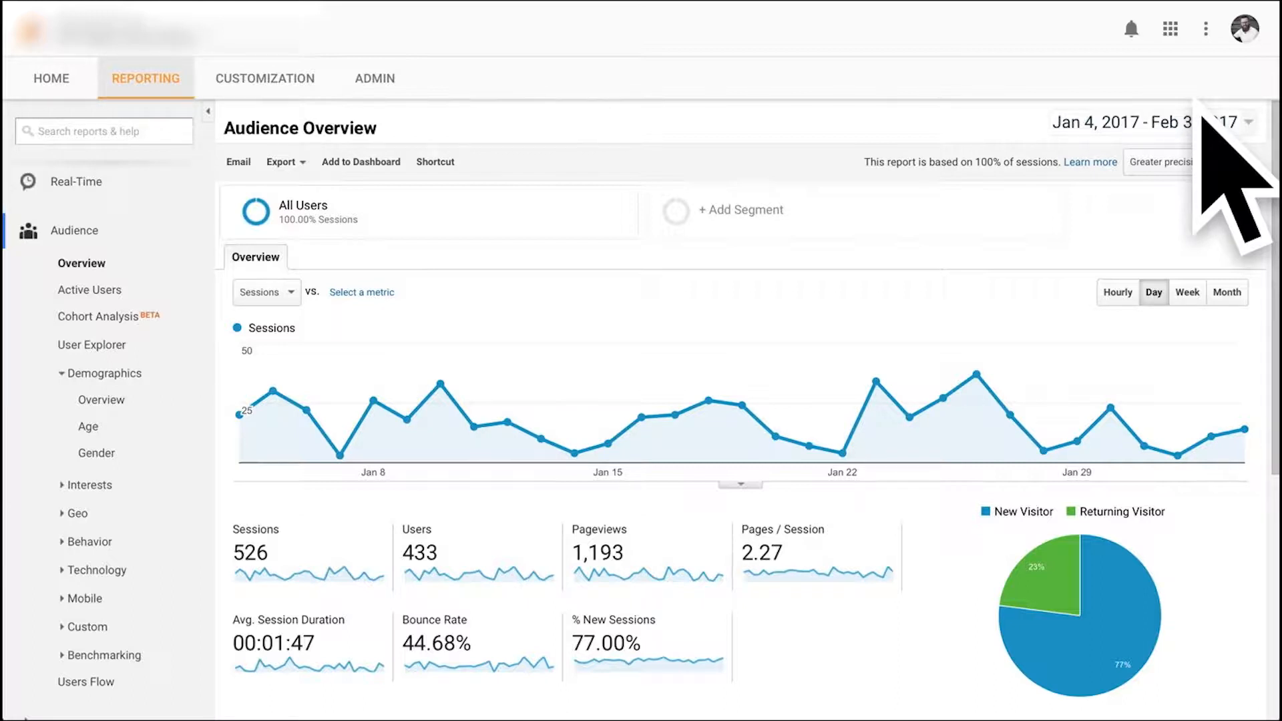
{"action": "mouse_move", "coordinate": [1152, 123]}
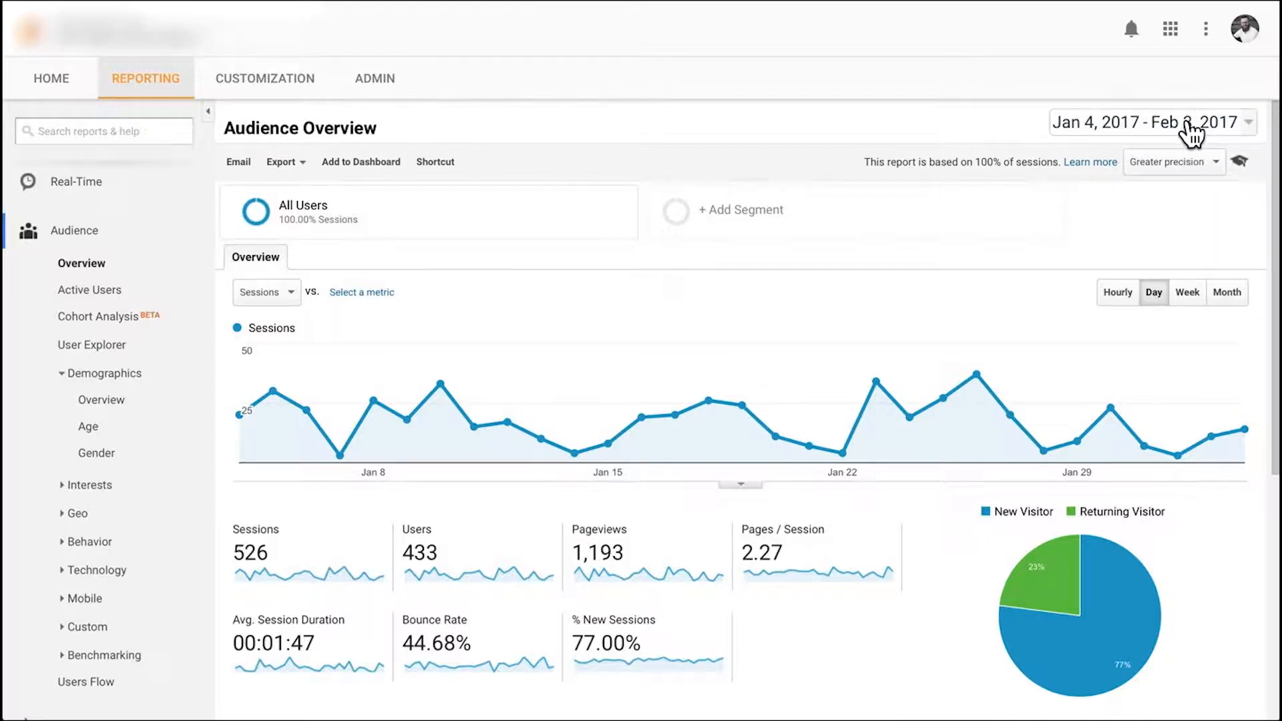
Enter a custom date range of Jan 1 to Jan 31, 2017 in the date picker
{"action": "left_click", "coordinate": [1148, 121]}
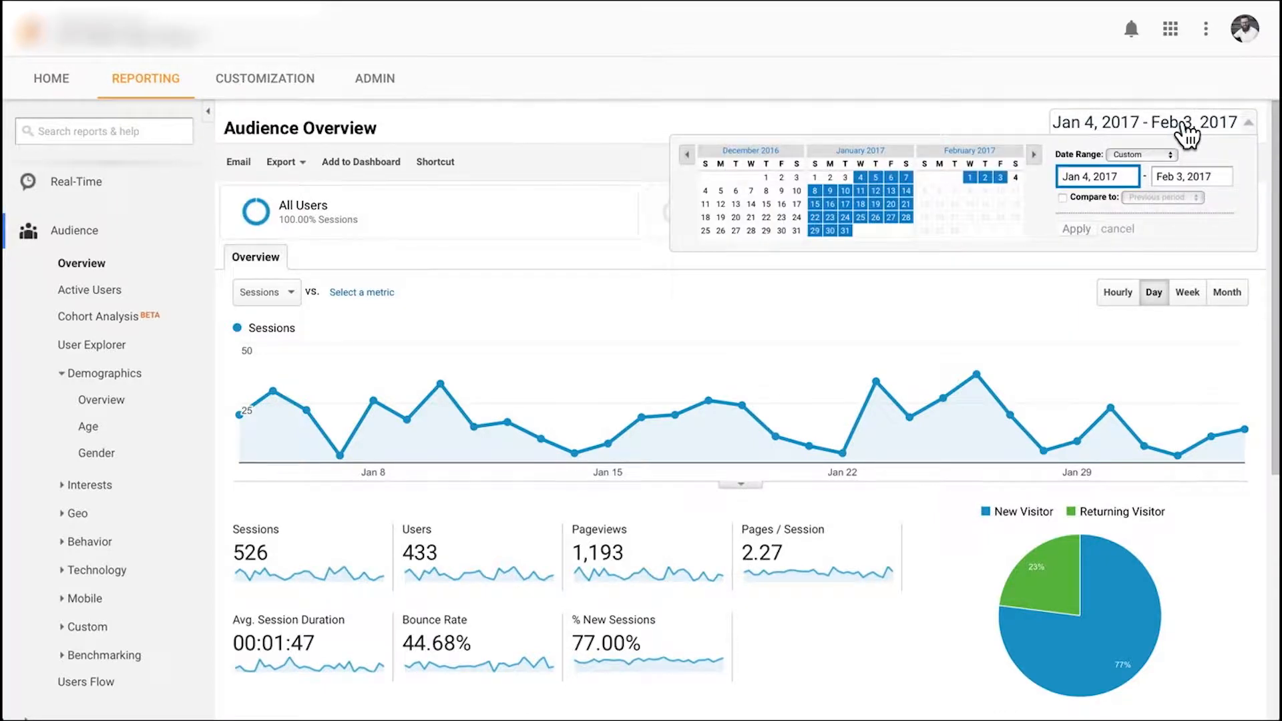
{"action": "mouse_move", "coordinate": [1194, 262]}
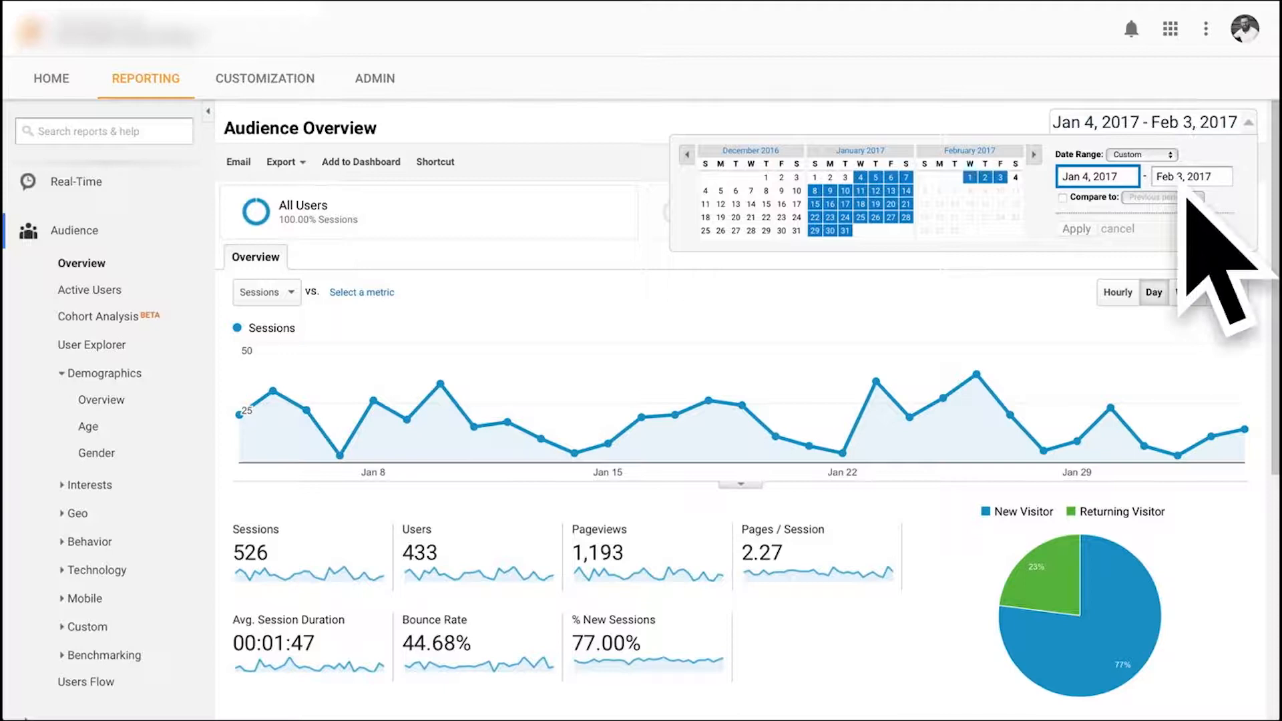
{"action": "left_click", "coordinate": [1139, 154]}
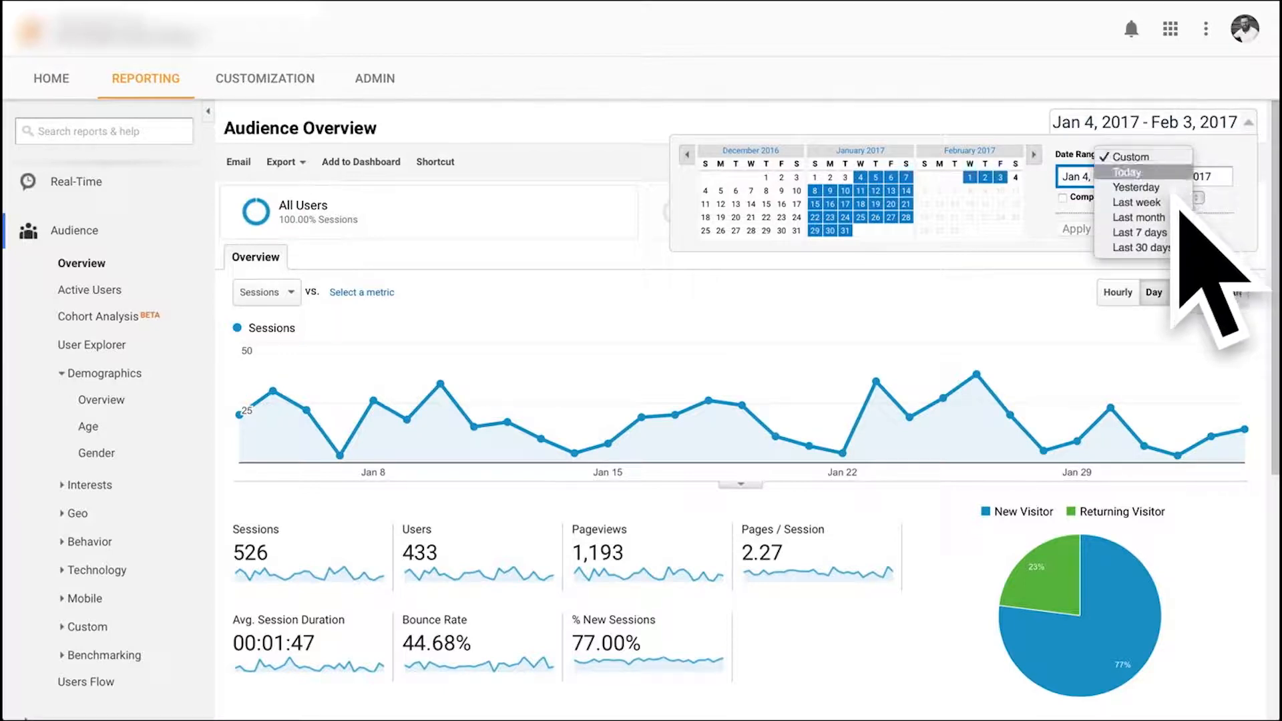
{"action": "mouse_move", "coordinate": [1153, 249]}
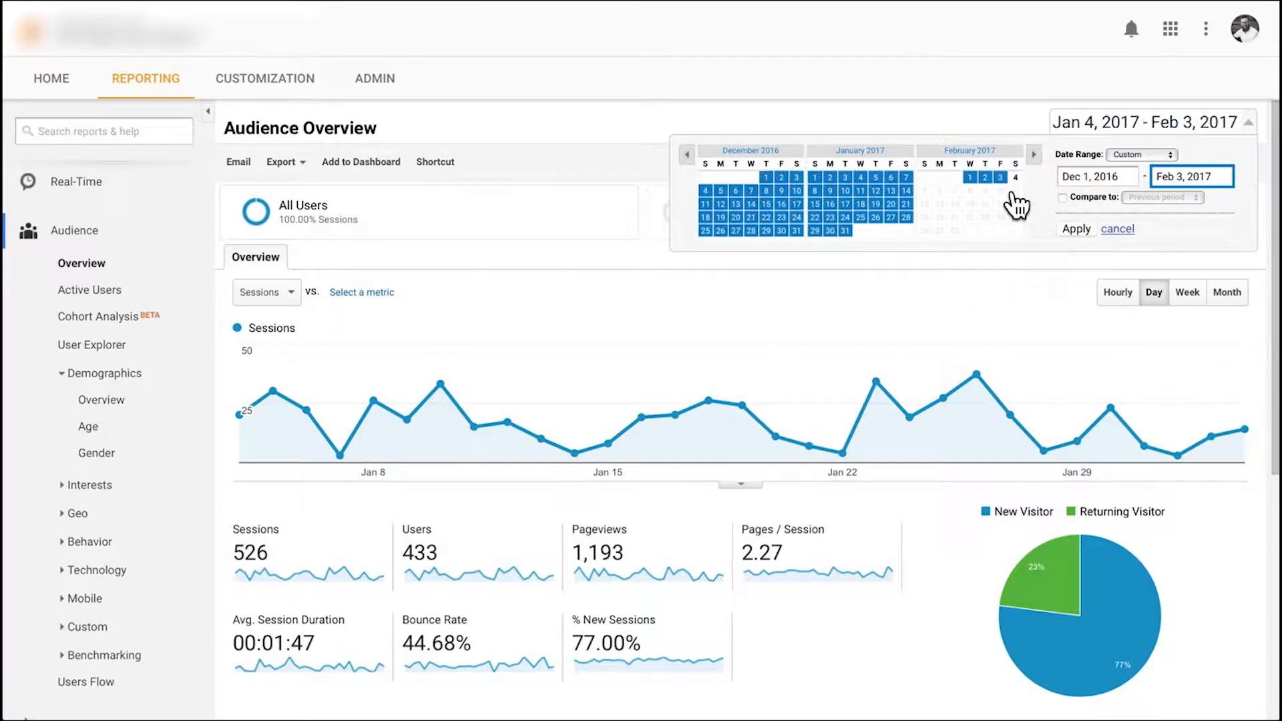
{"action": "left_click", "coordinate": [845, 232]}
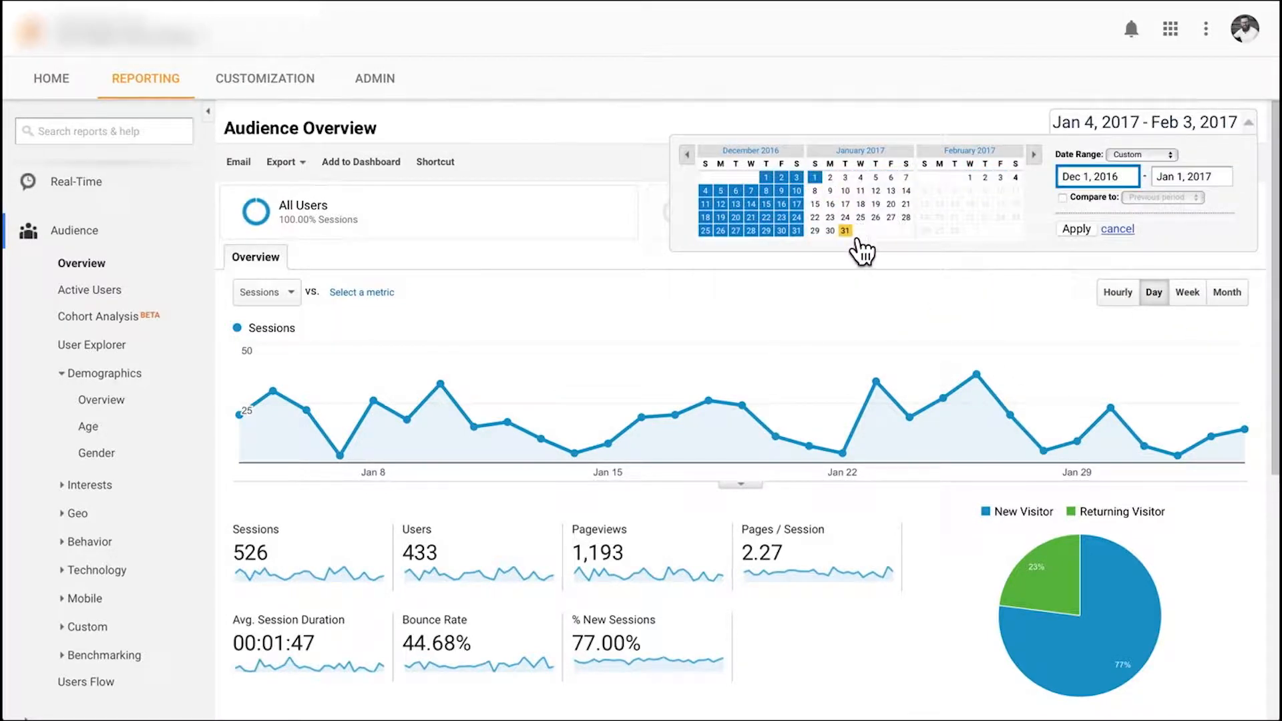
{"action": "left_click", "coordinate": [843, 231]}
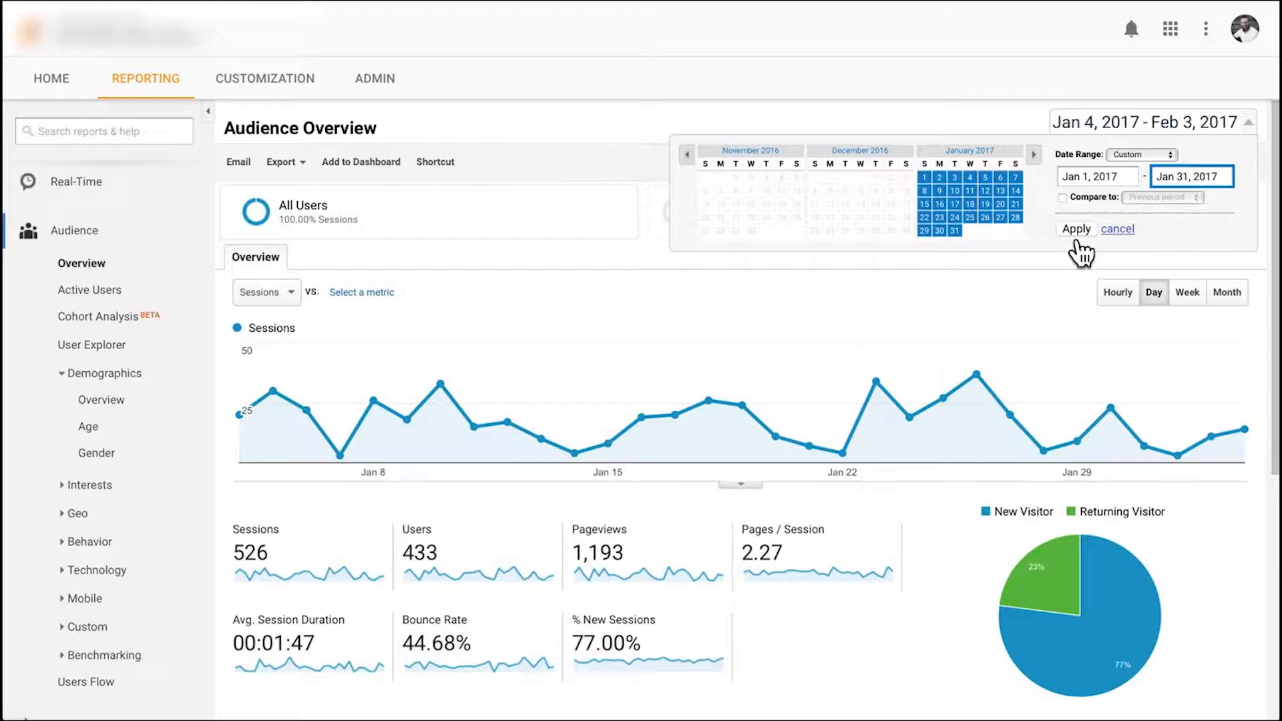
{"action": "mouse_move", "coordinate": [1210, 319]}
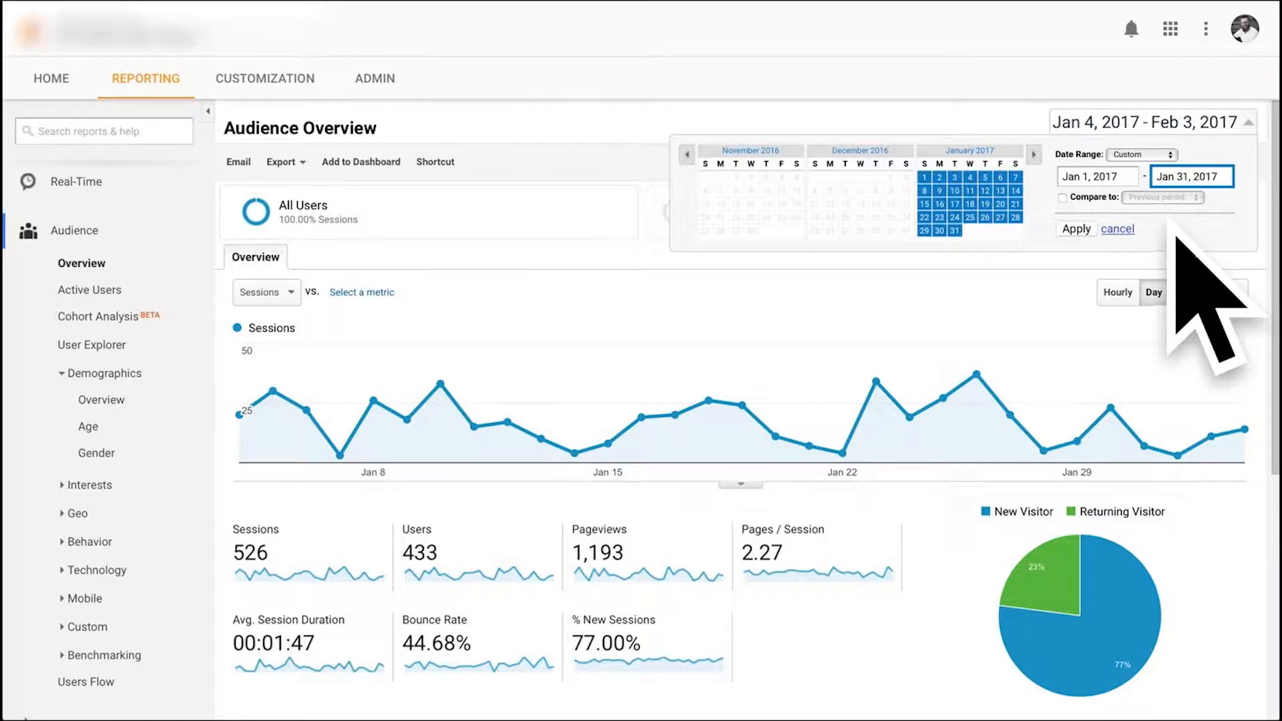
{"action": "mouse_move", "coordinate": [1218, 294]}
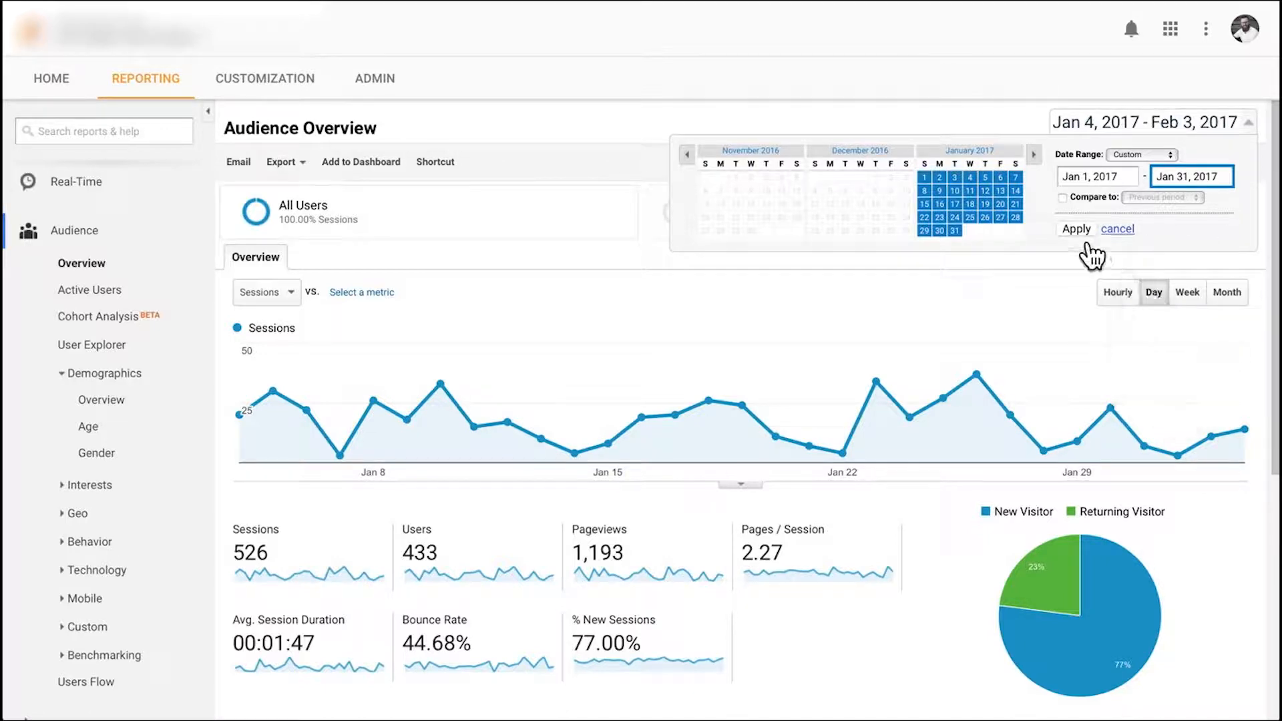
Apply the January 2017 range so Audience Overview reports 563 sessions and 459 users
{"action": "left_click", "coordinate": [1076, 228]}
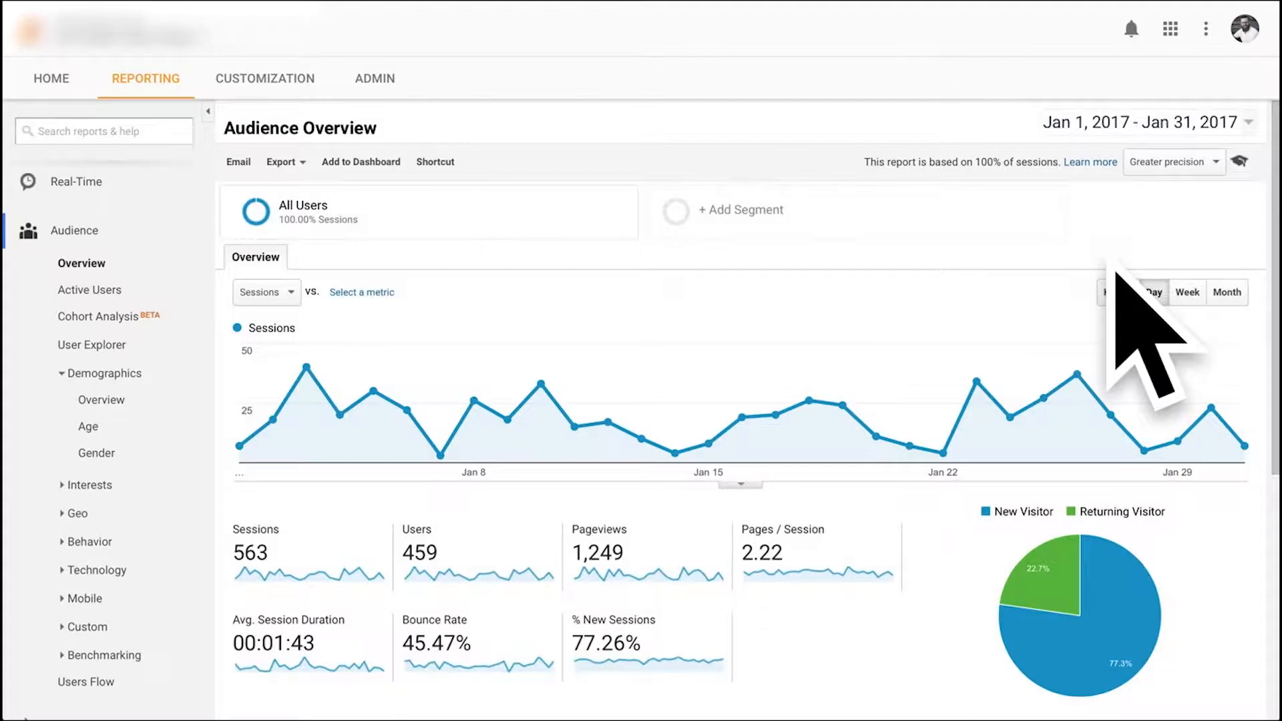
{"action": "mouse_move", "coordinate": [490, 458]}
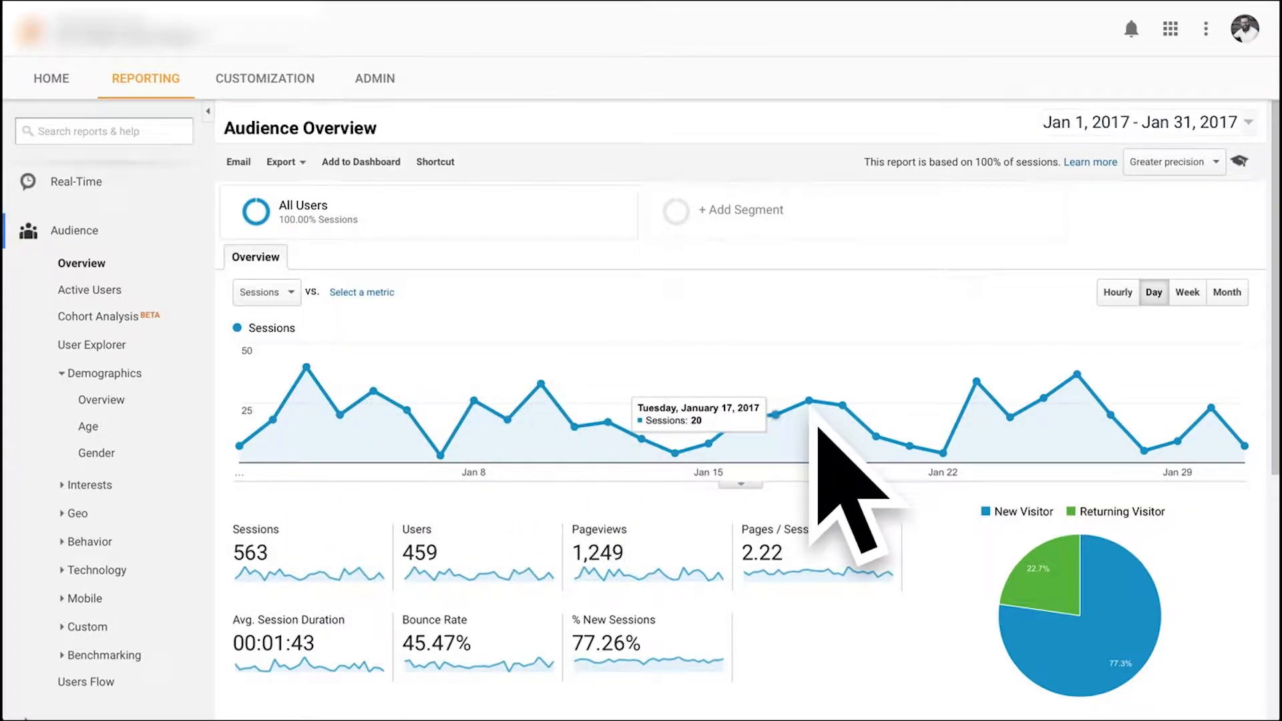
{"action": "mouse_move", "coordinate": [515, 442]}
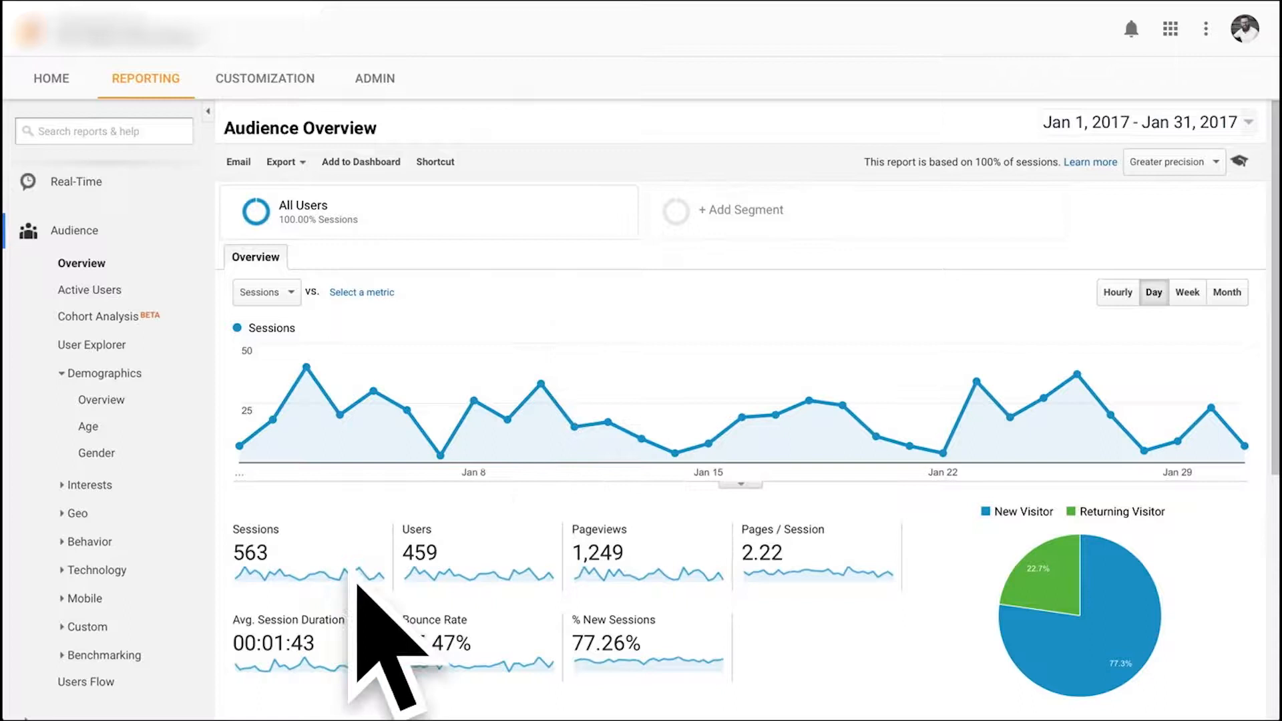
{"action": "mouse_move", "coordinate": [282, 647]}
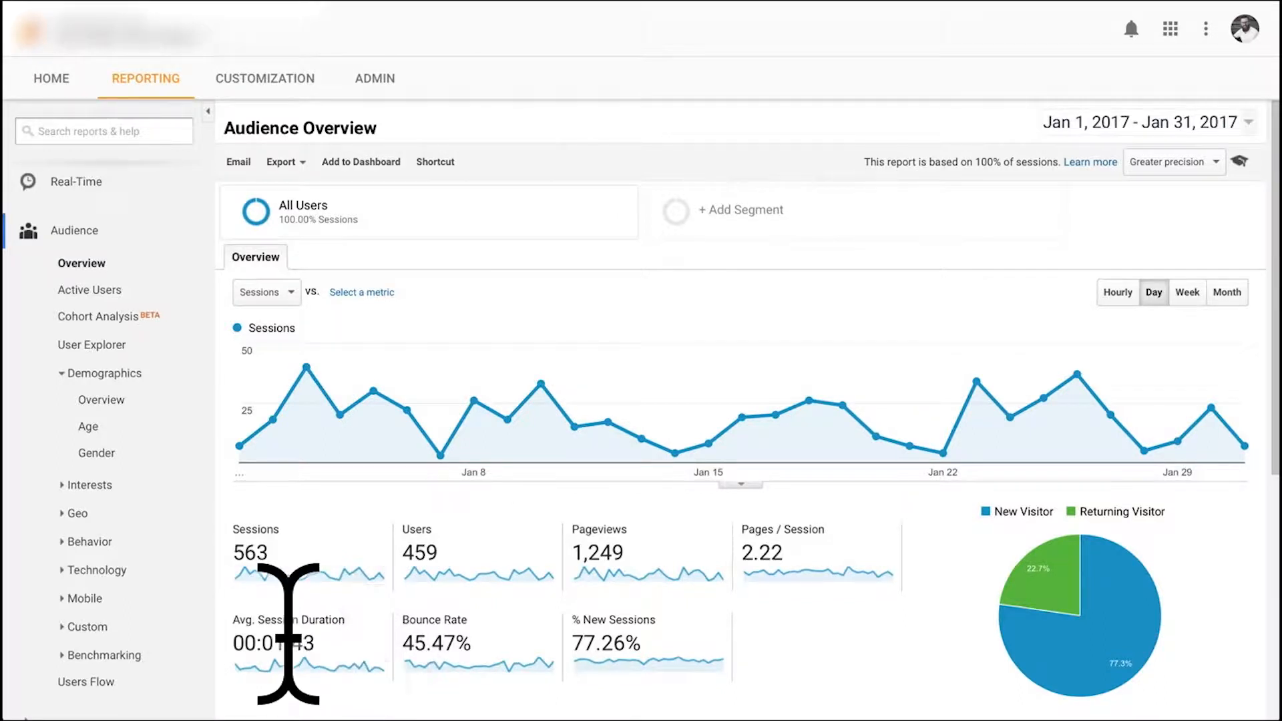
{"action": "mouse_move", "coordinate": [401, 638]}
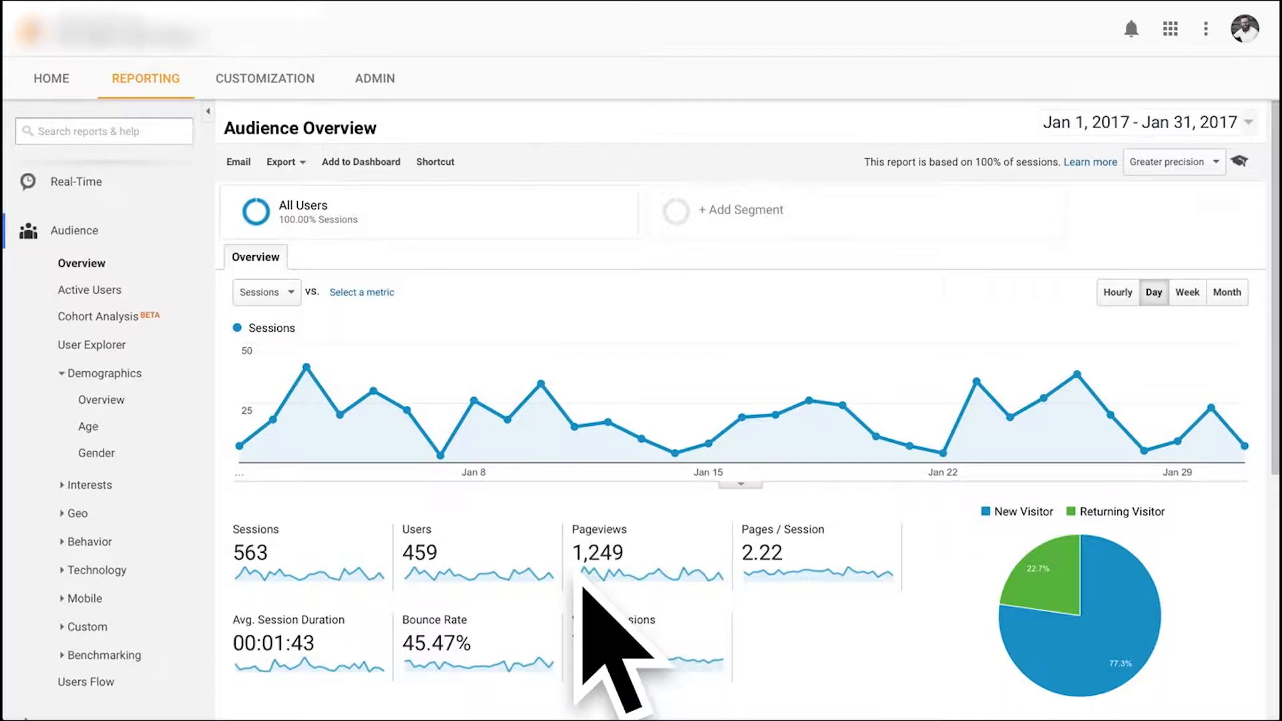
{"action": "mouse_move", "coordinate": [497, 549]}
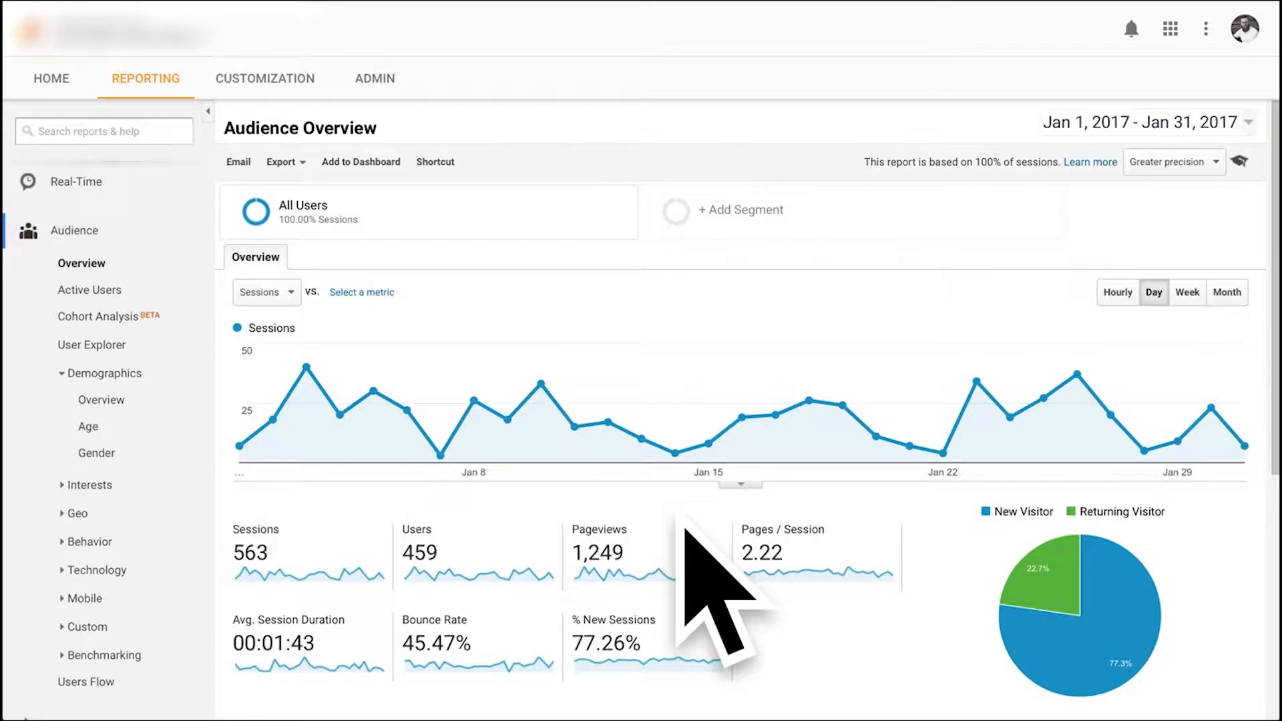
{"action": "mouse_move", "coordinate": [666, 643]}
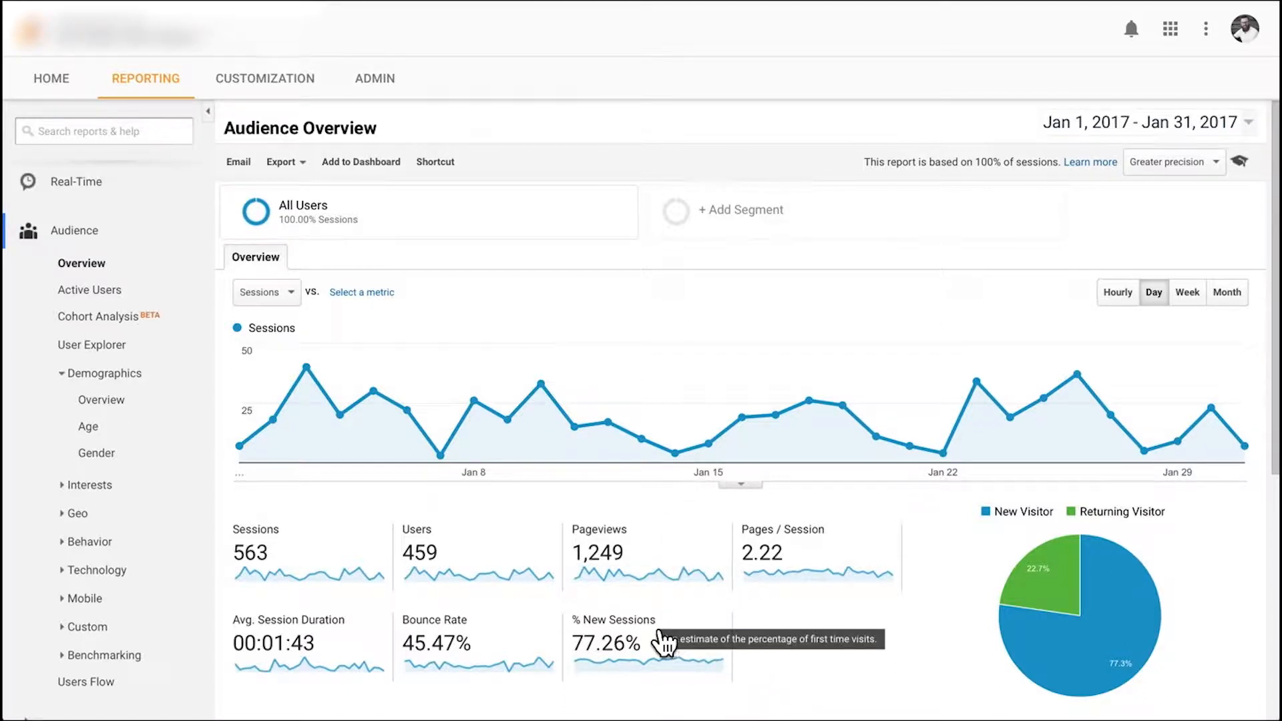
{"action": "mouse_move", "coordinate": [212, 391]}
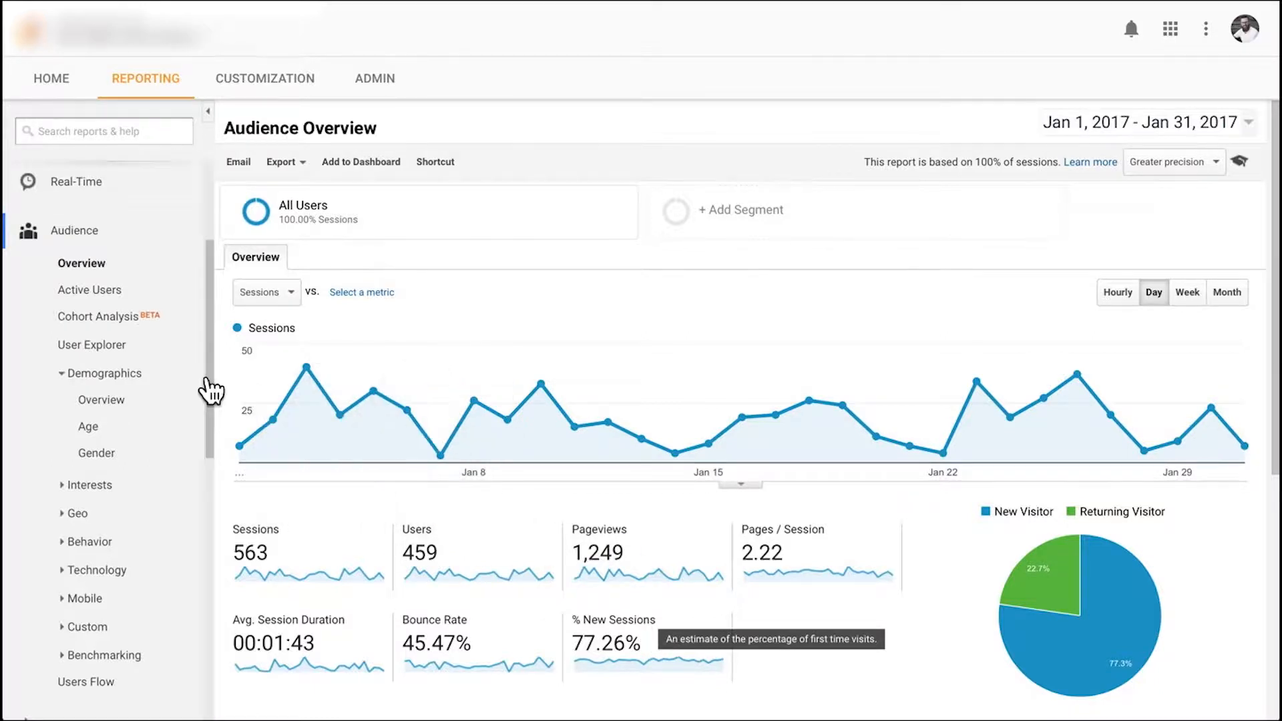
{"action": "mouse_move", "coordinate": [190, 383]}
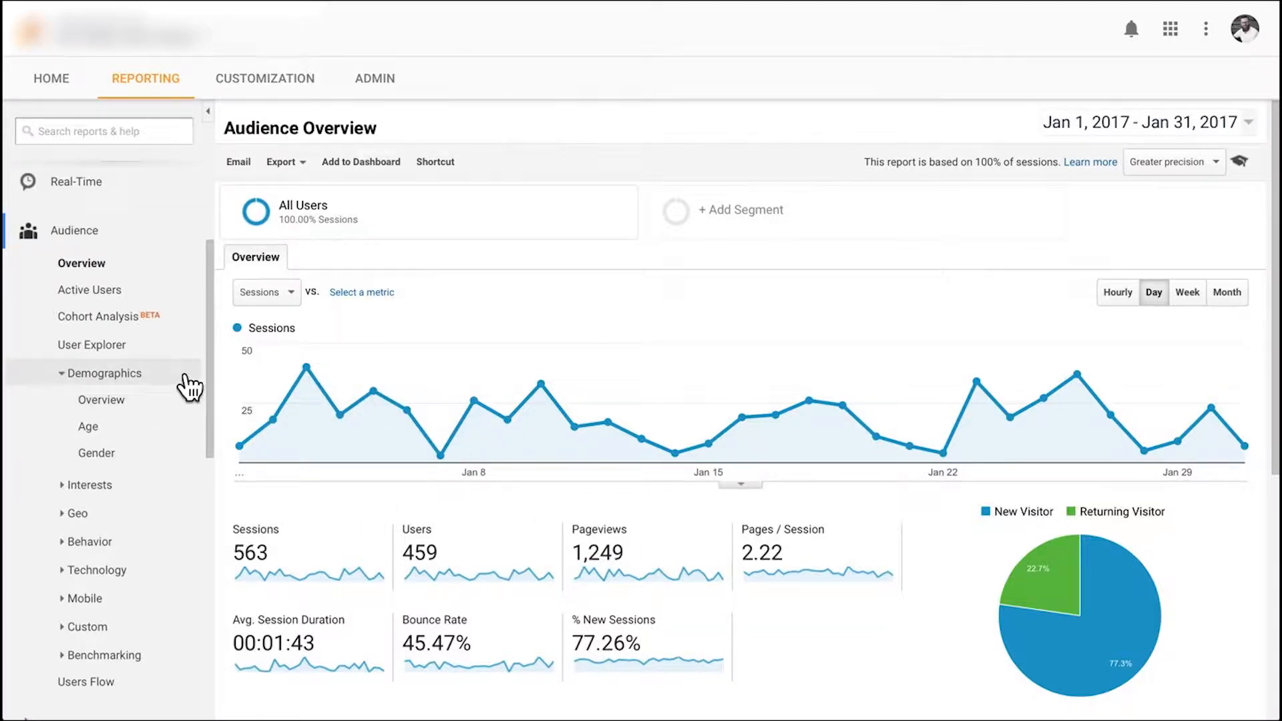
Show Audience > Demographics > Overview with age bars and the 54.3% female / 45.7% male split
{"action": "scroll", "scroll_direction": "down", "scroll_amount": 3}
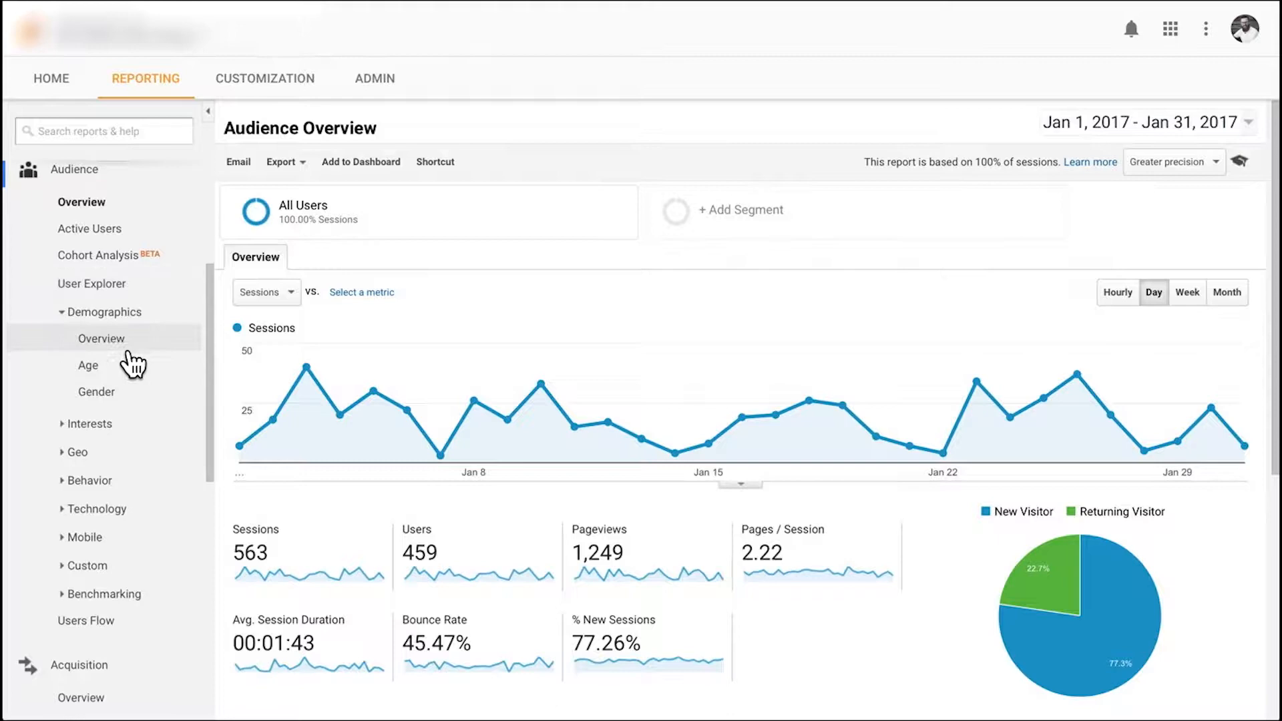
{"action": "mouse_move", "coordinate": [96, 391]}
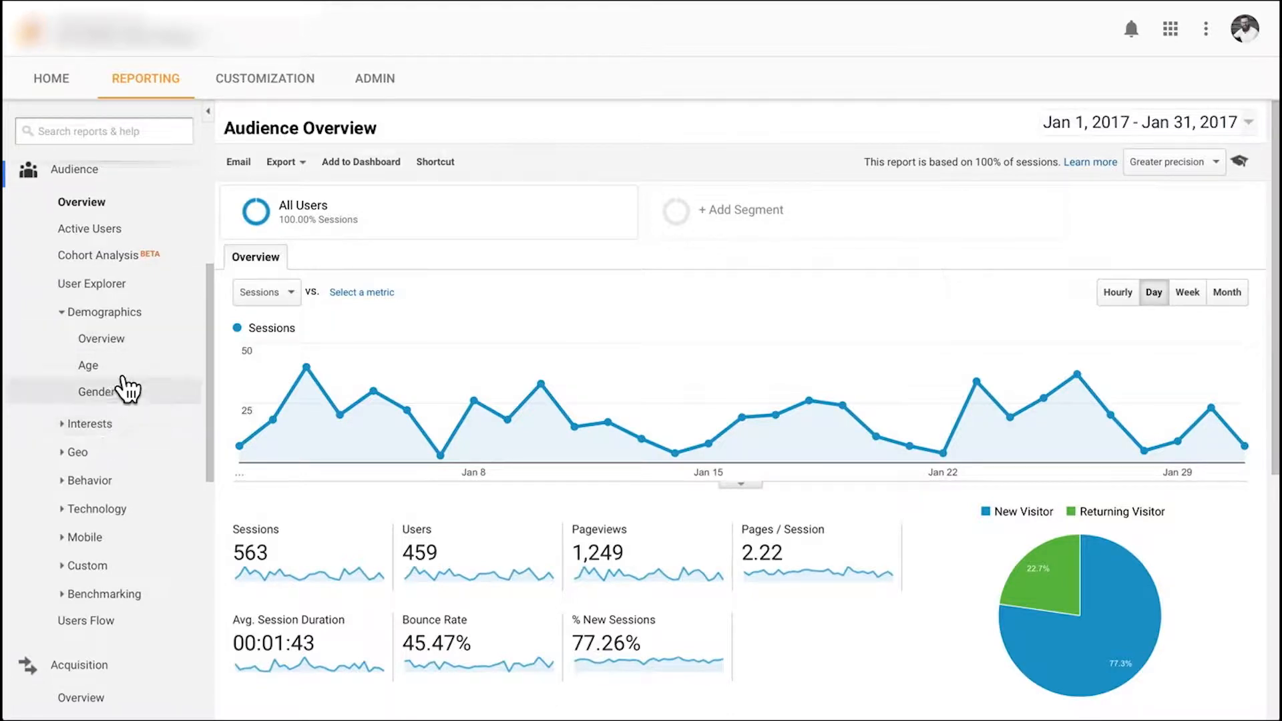
{"action": "left_click", "coordinate": [101, 337]}
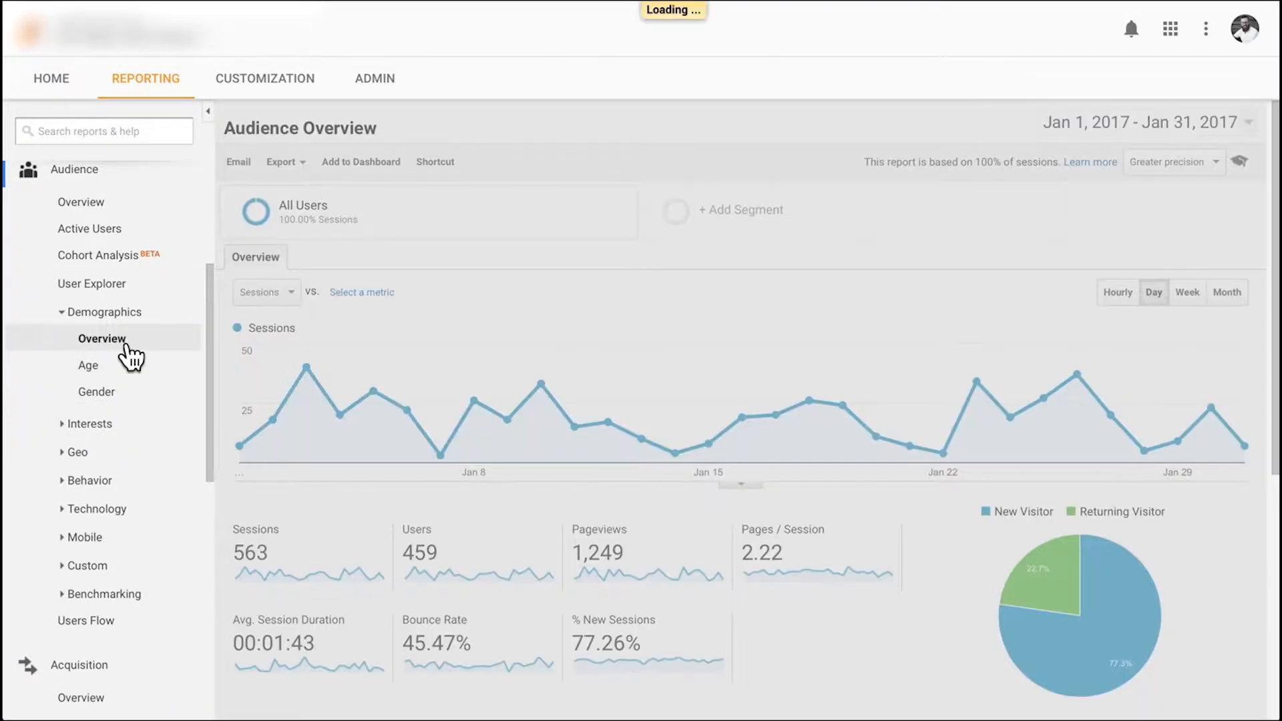
{"action": "left_click", "coordinate": [101, 337]}
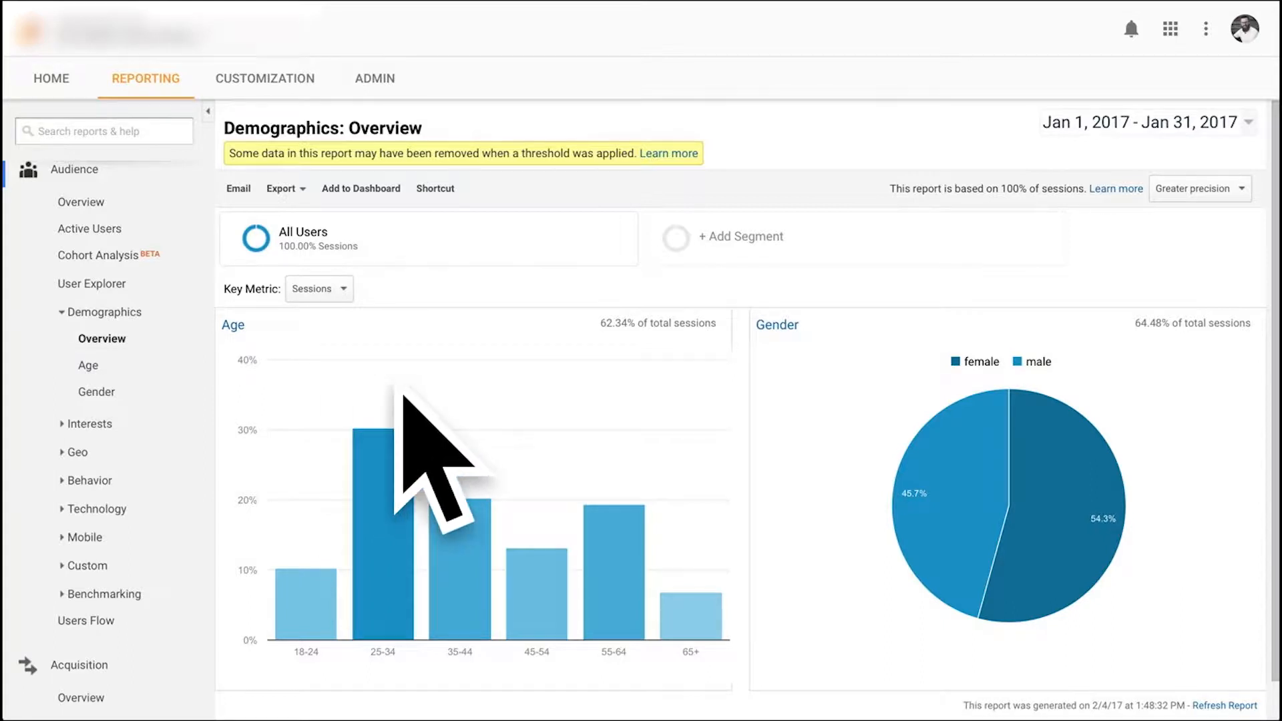
{"action": "mouse_move", "coordinate": [585, 639]}
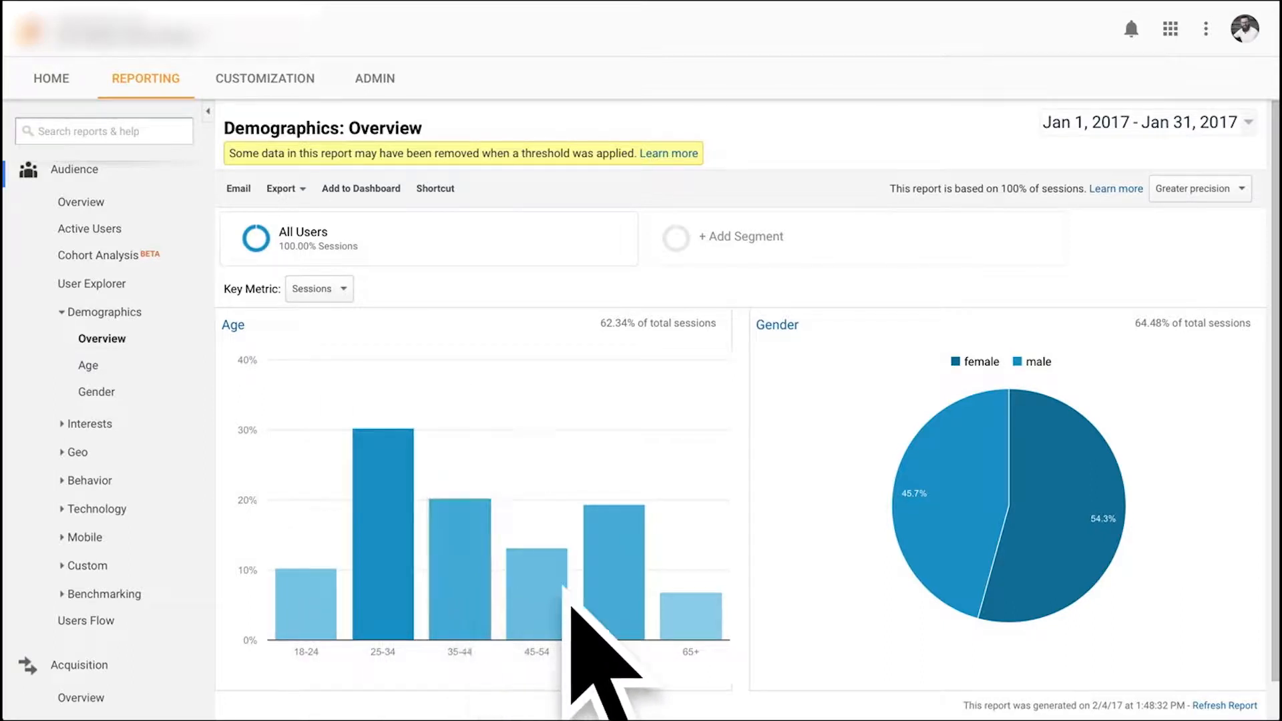
{"action": "scroll", "scroll_direction": "down", "scroll_amount": 3}
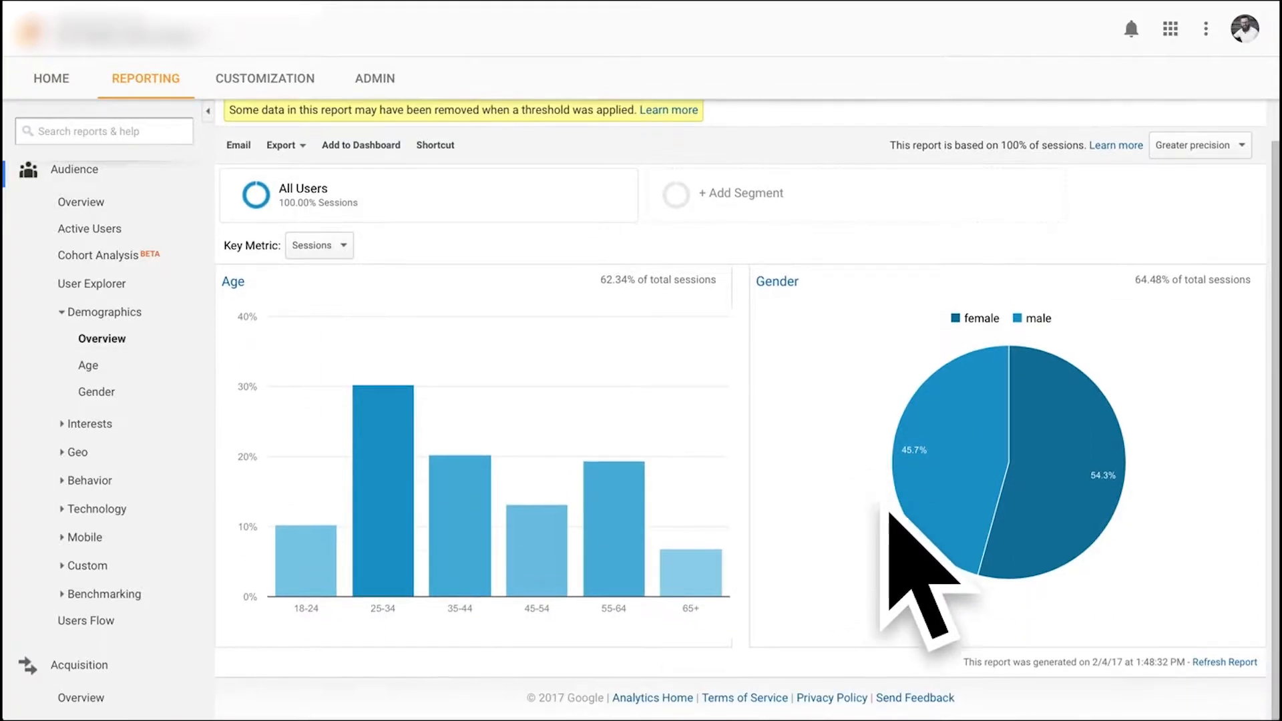
{"action": "mouse_move", "coordinate": [834, 474]}
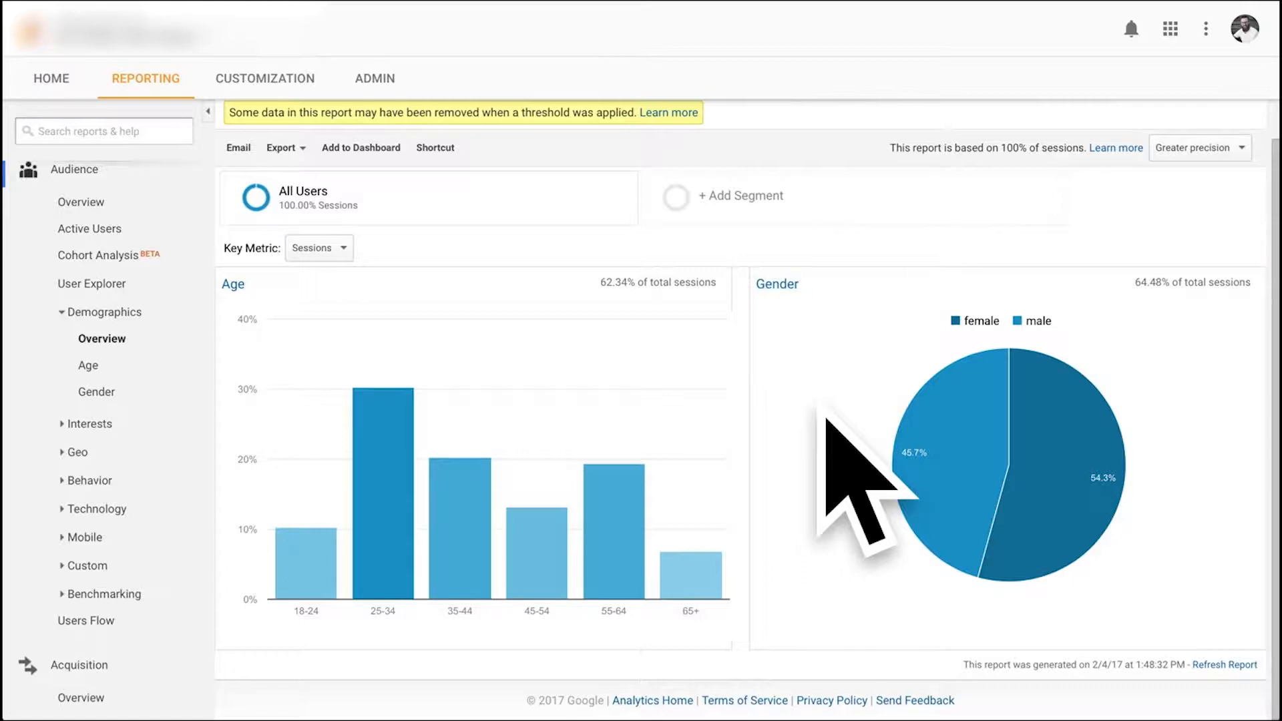
{"action": "mouse_move", "coordinate": [851, 474]}
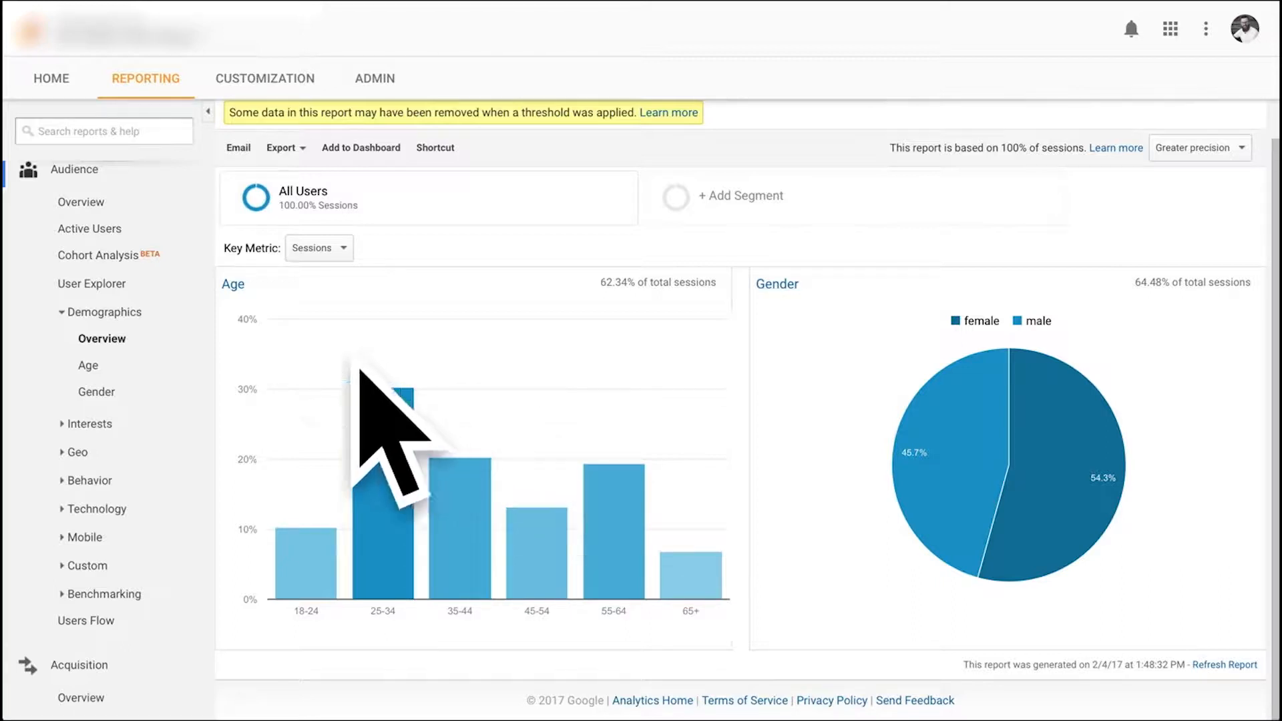
{"action": "left_click", "coordinate": [90, 423]}
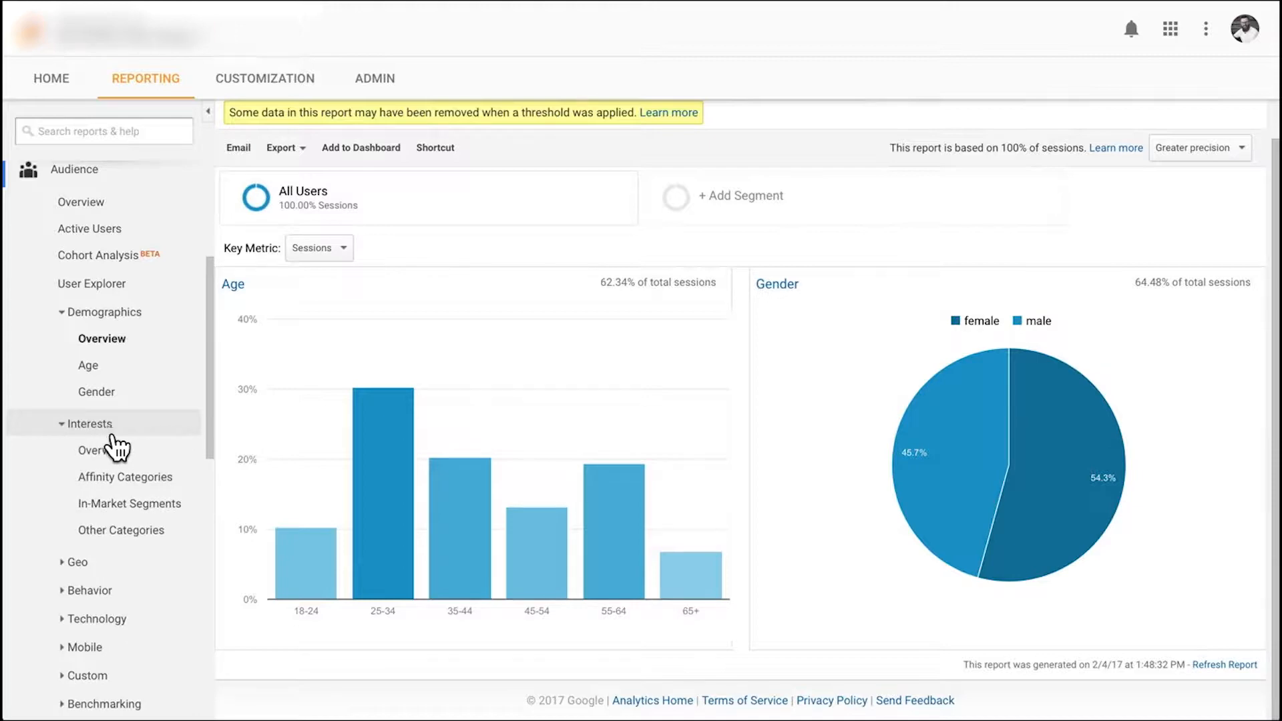
{"action": "mouse_move", "coordinate": [204, 548]}
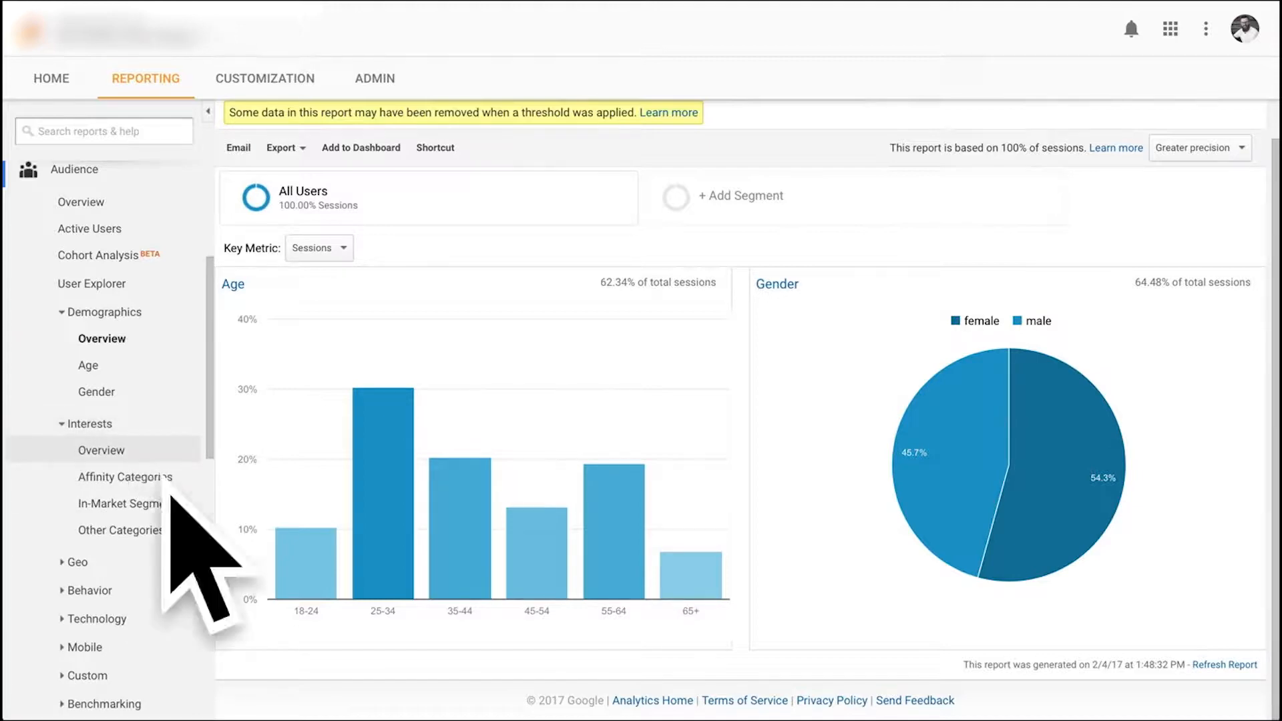
{"action": "left_click", "coordinate": [101, 450]}
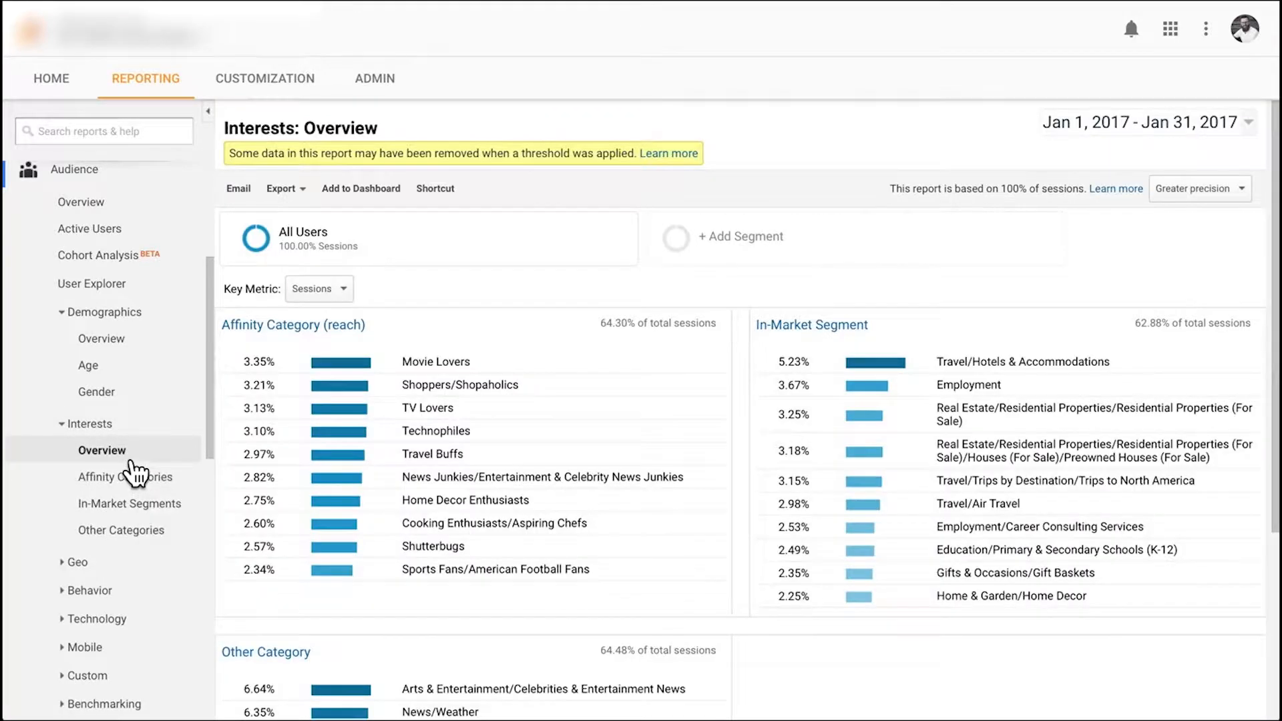
{"action": "mouse_move", "coordinate": [303, 490]}
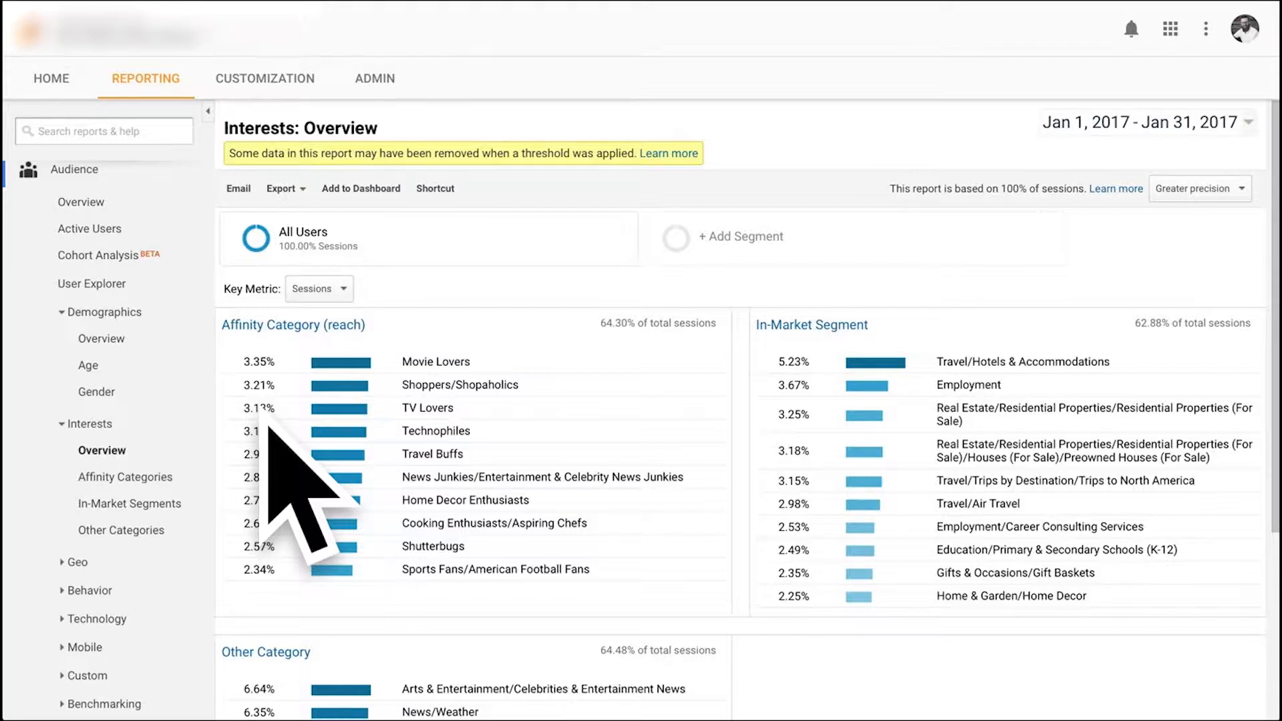
{"action": "mouse_move", "coordinate": [304, 344]}
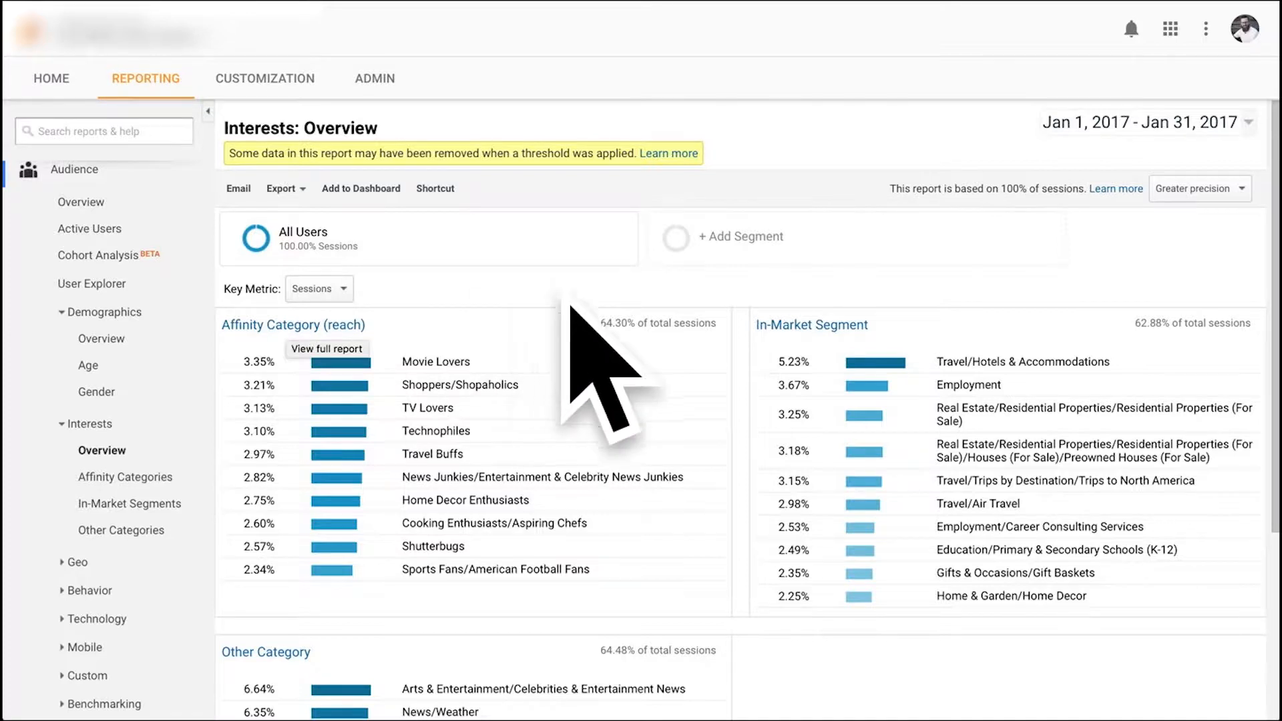
{"action": "mouse_move", "coordinate": [573, 408]}
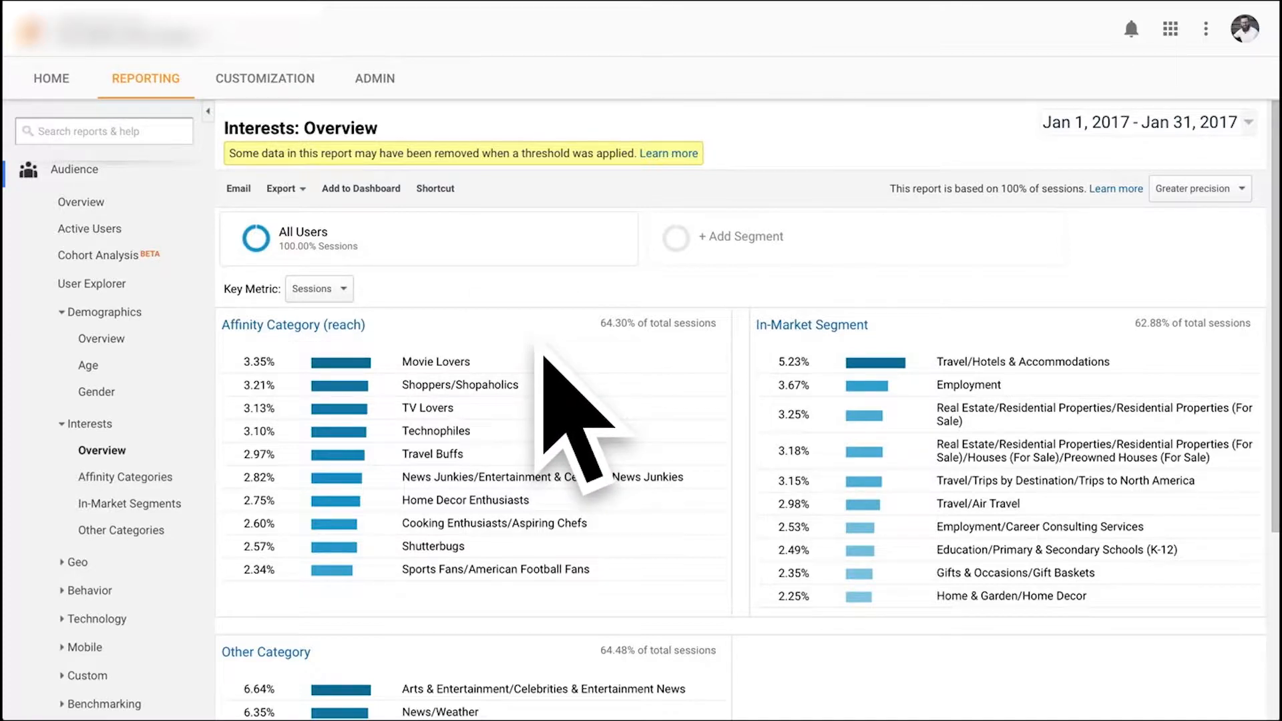
{"action": "mouse_move", "coordinate": [458, 432]}
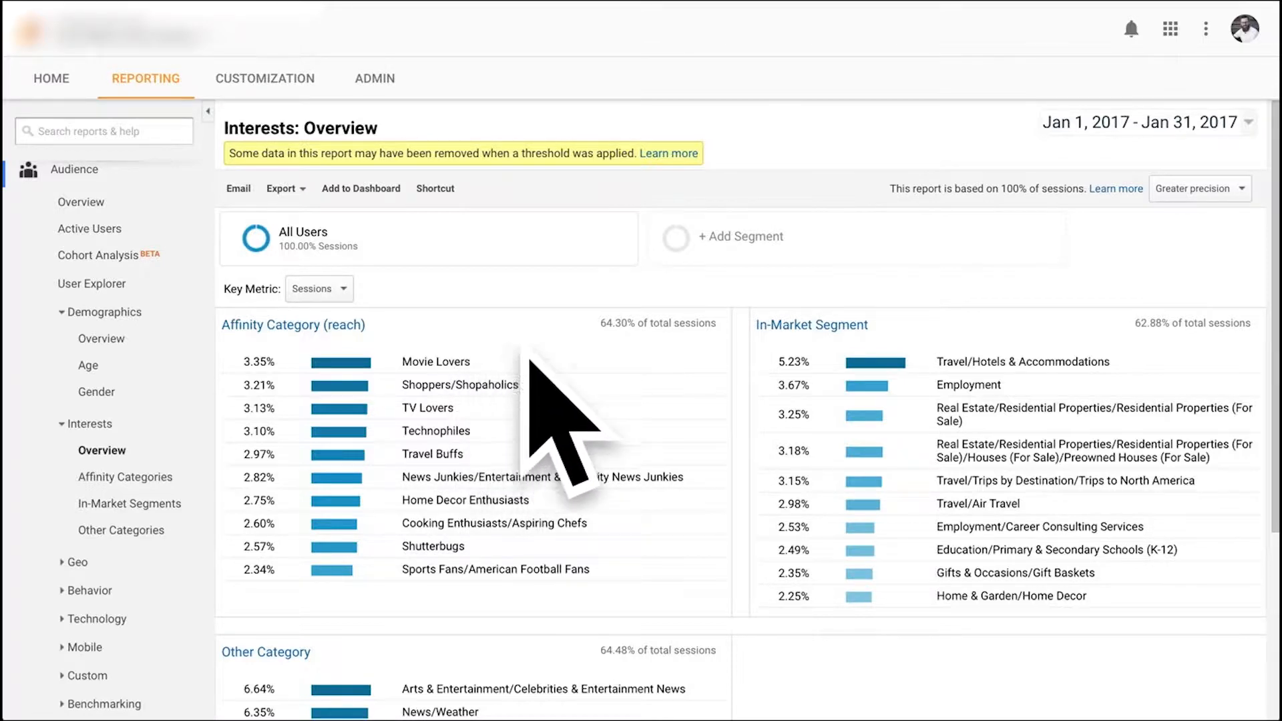
{"action": "mouse_move", "coordinate": [555, 474]}
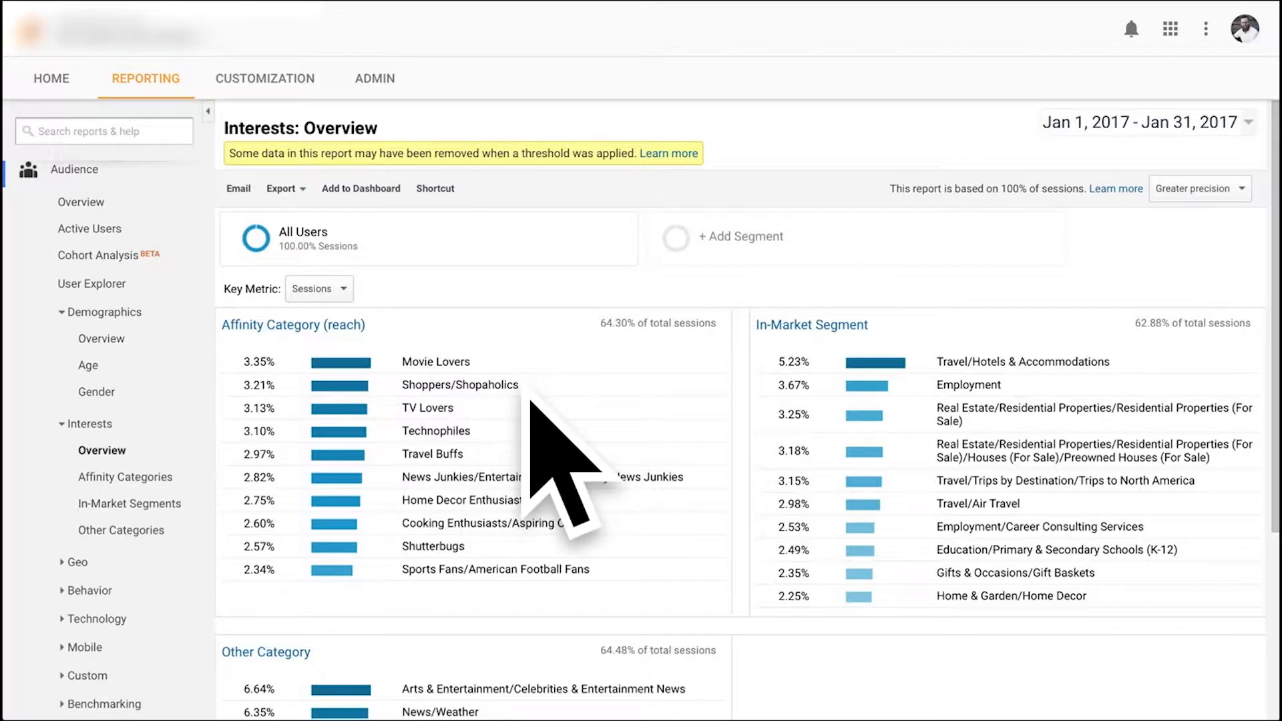
{"action": "mouse_move", "coordinate": [670, 490]}
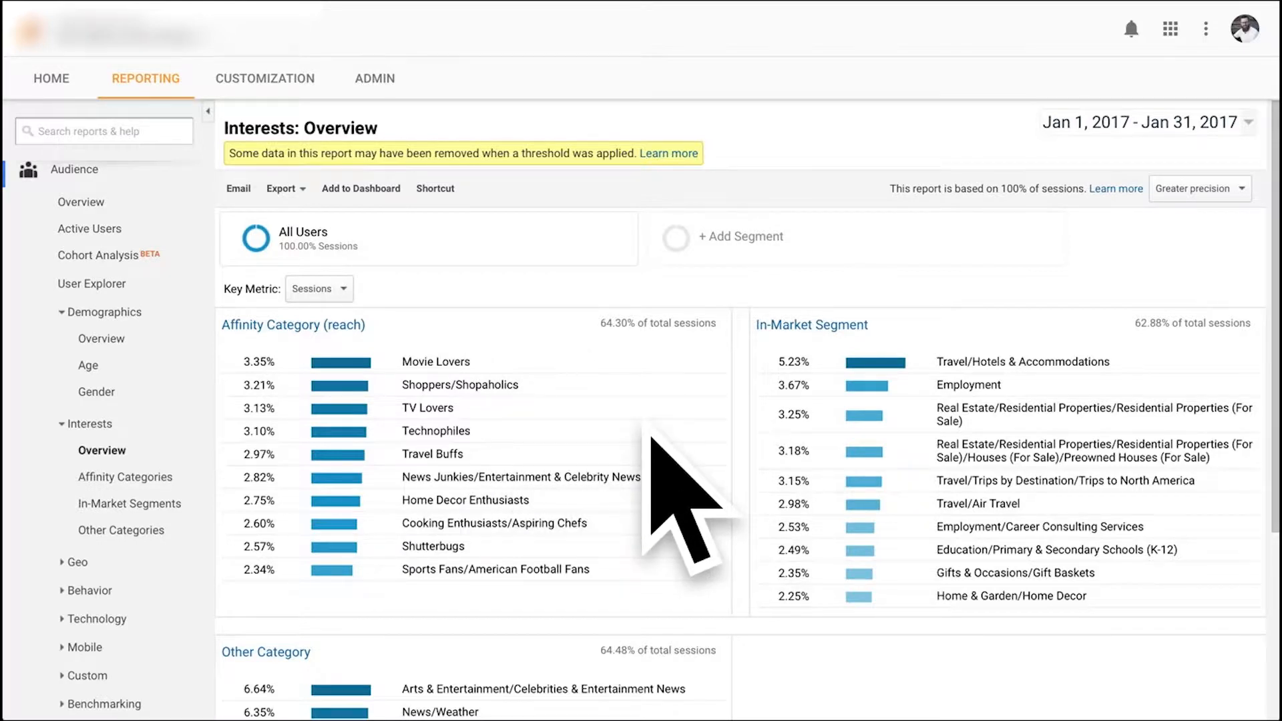
{"action": "mouse_move", "coordinate": [829, 343]}
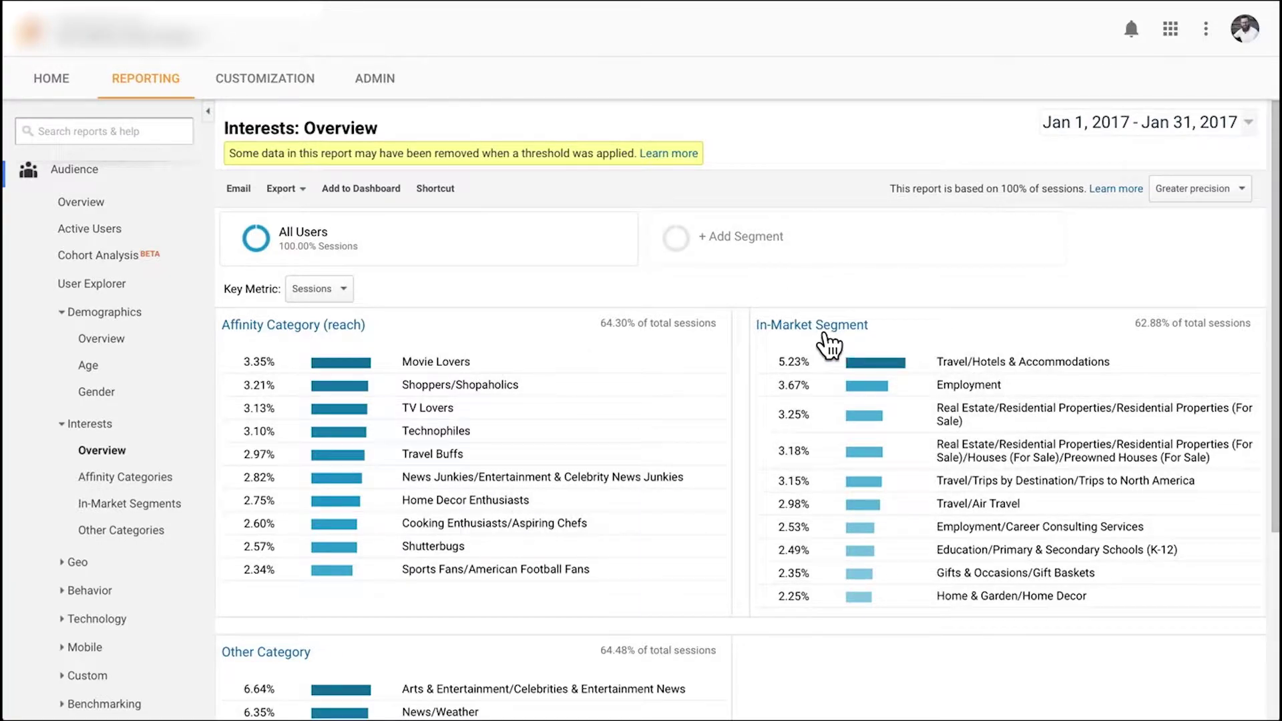
{"action": "mouse_move", "coordinate": [1129, 458]}
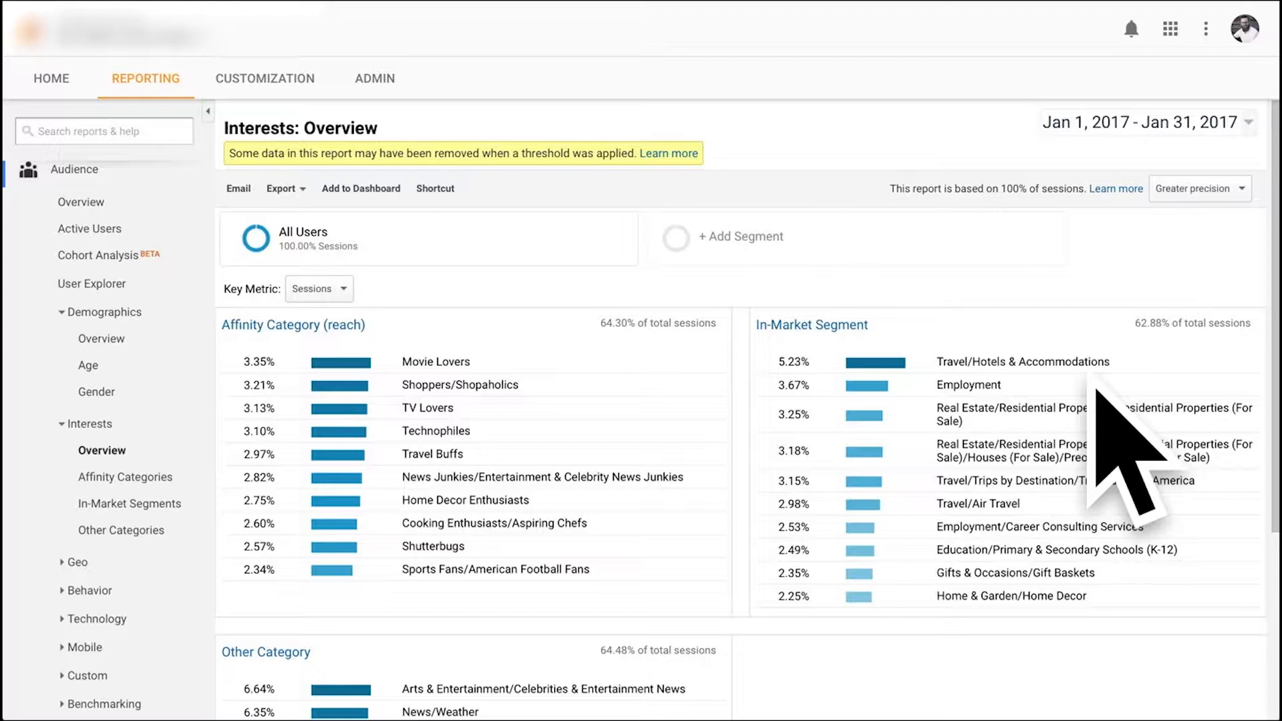
{"action": "mouse_move", "coordinate": [855, 351]}
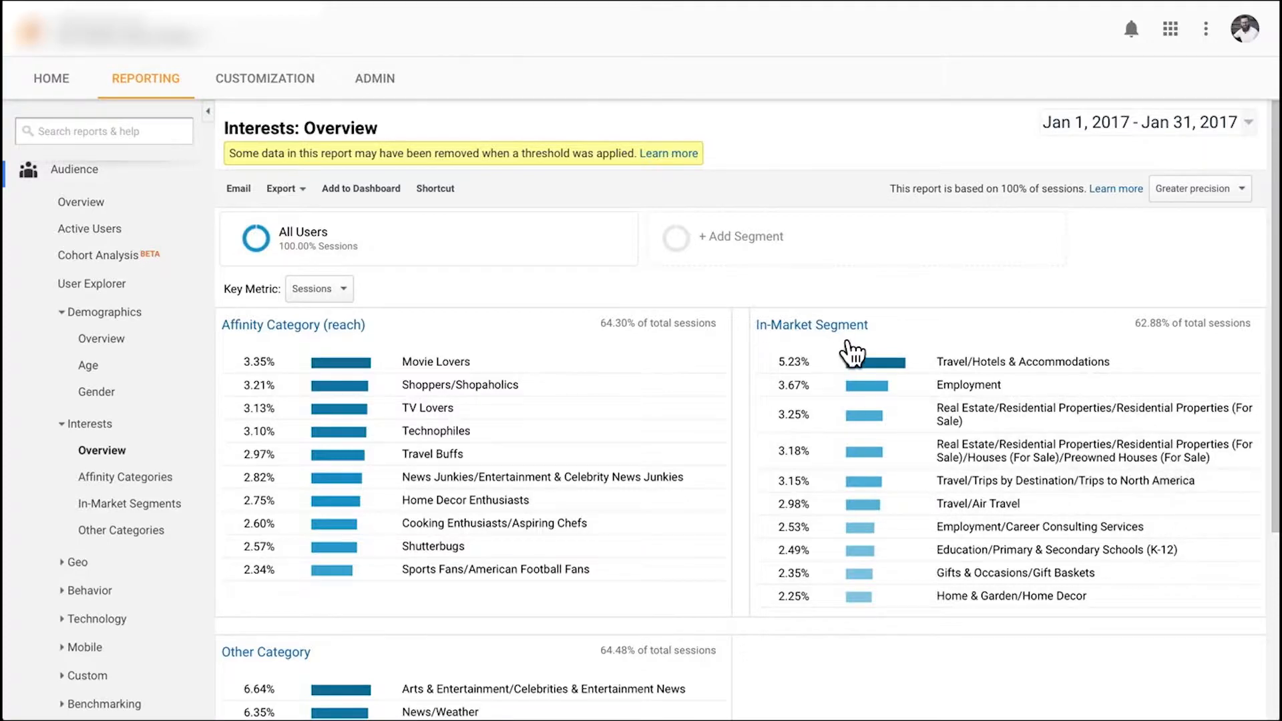
Review the Interests Overview and expand the Geo group listing Language and Location
{"action": "scroll", "scroll_direction": "down", "scroll_amount": 3}
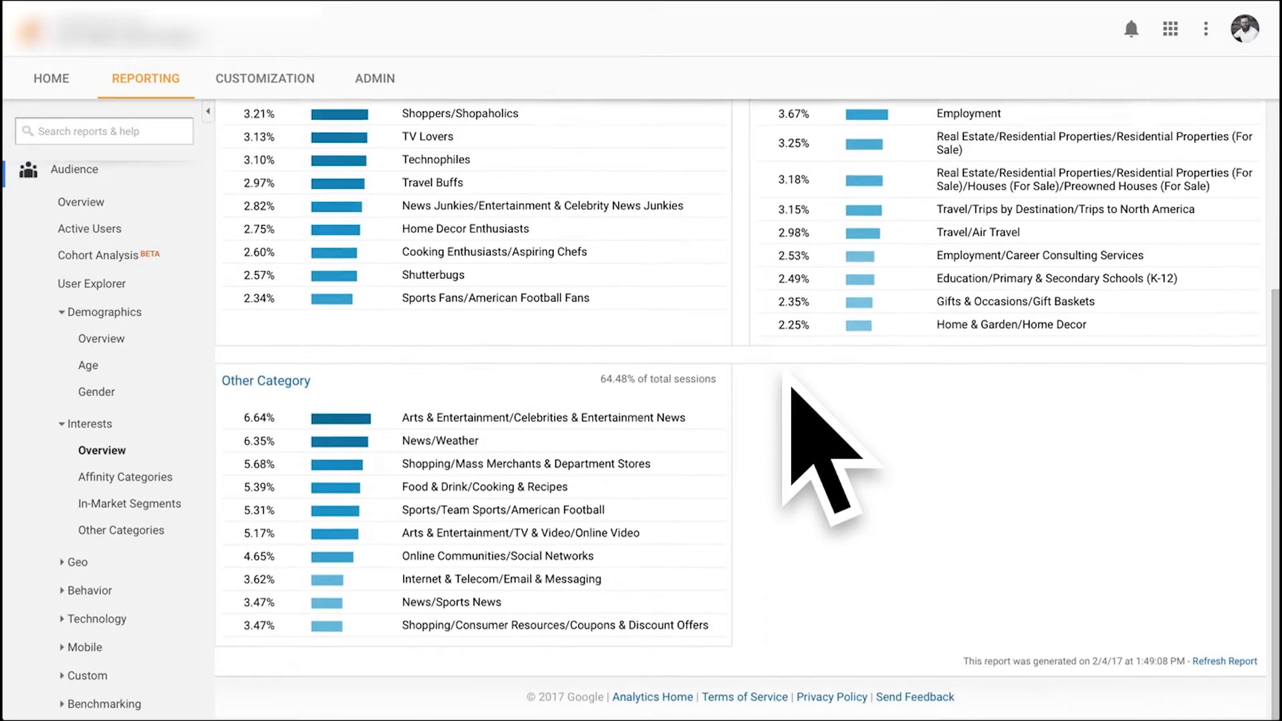
{"action": "mouse_move", "coordinate": [556, 524]}
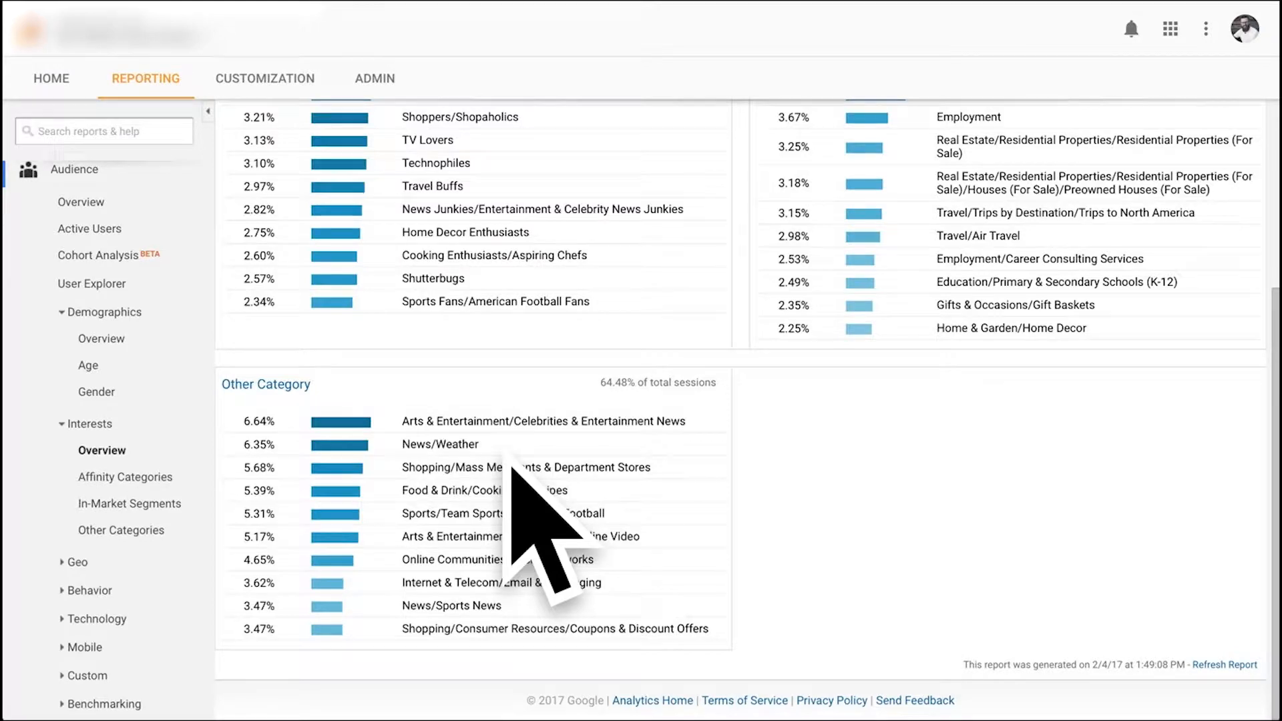
{"action": "mouse_move", "coordinate": [633, 490]}
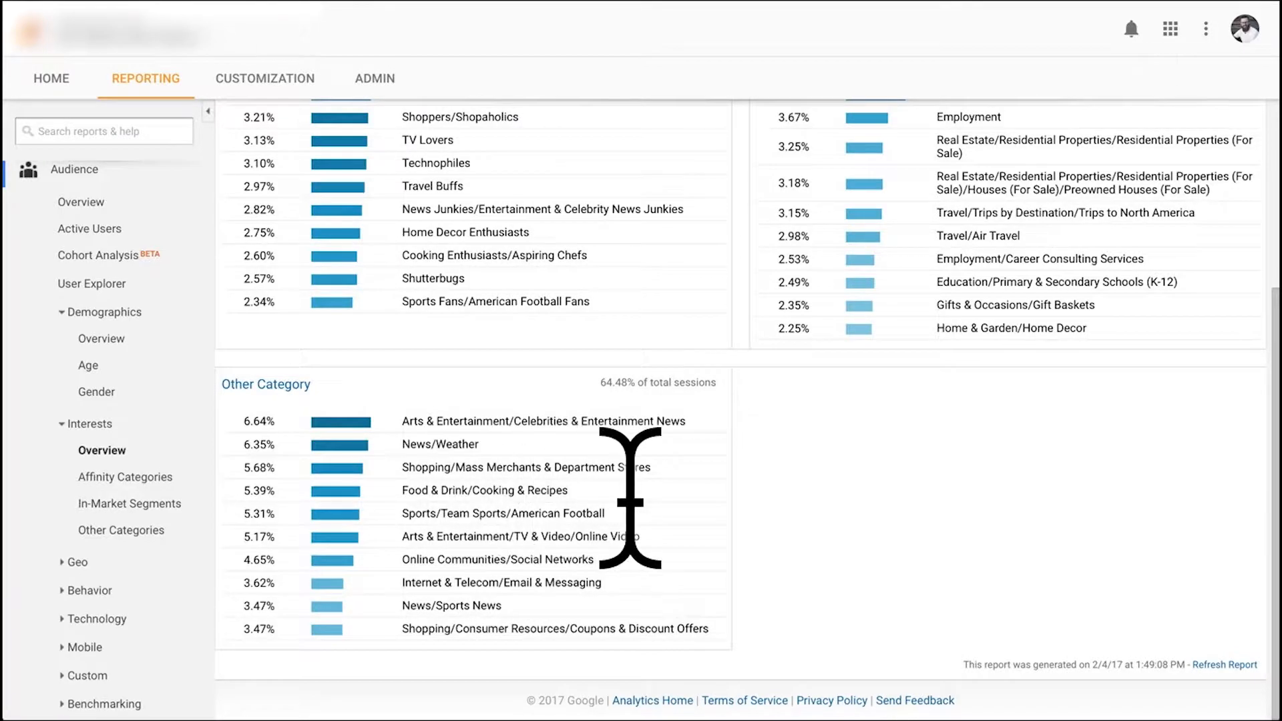
{"action": "scroll", "scroll_direction": "up", "scroll_amount": 3}
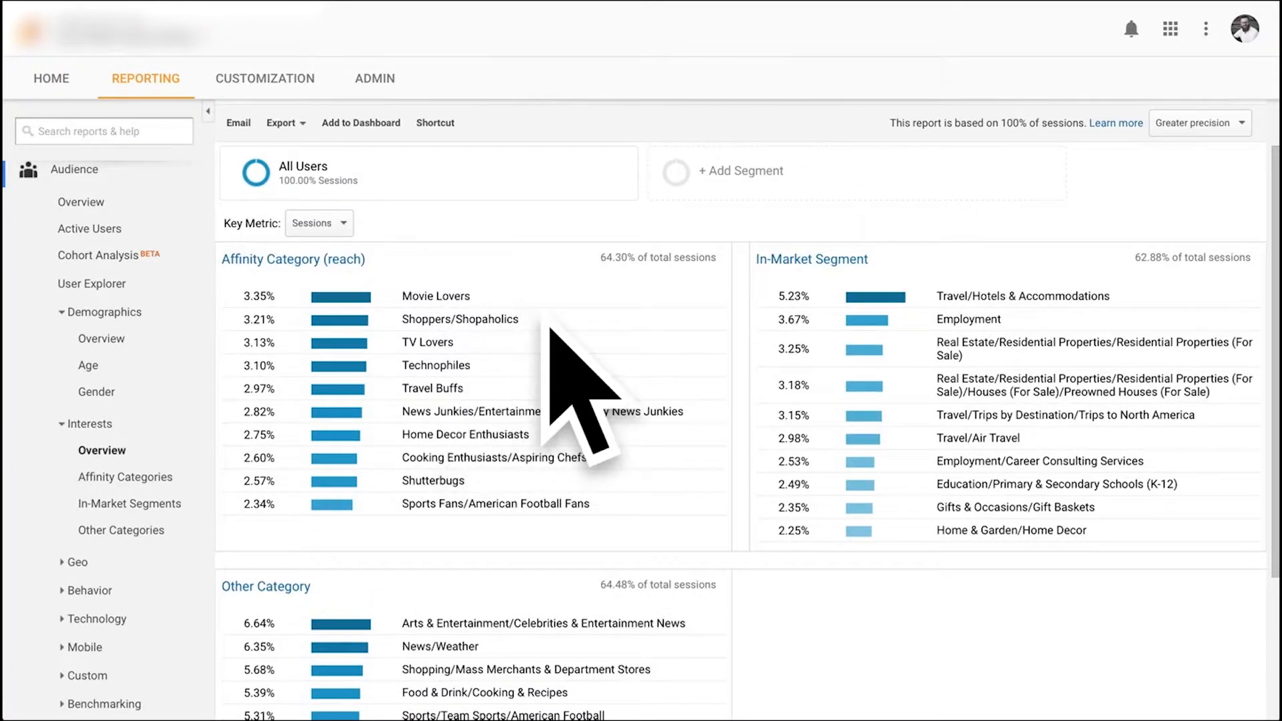
{"action": "mouse_move", "coordinate": [1096, 663]}
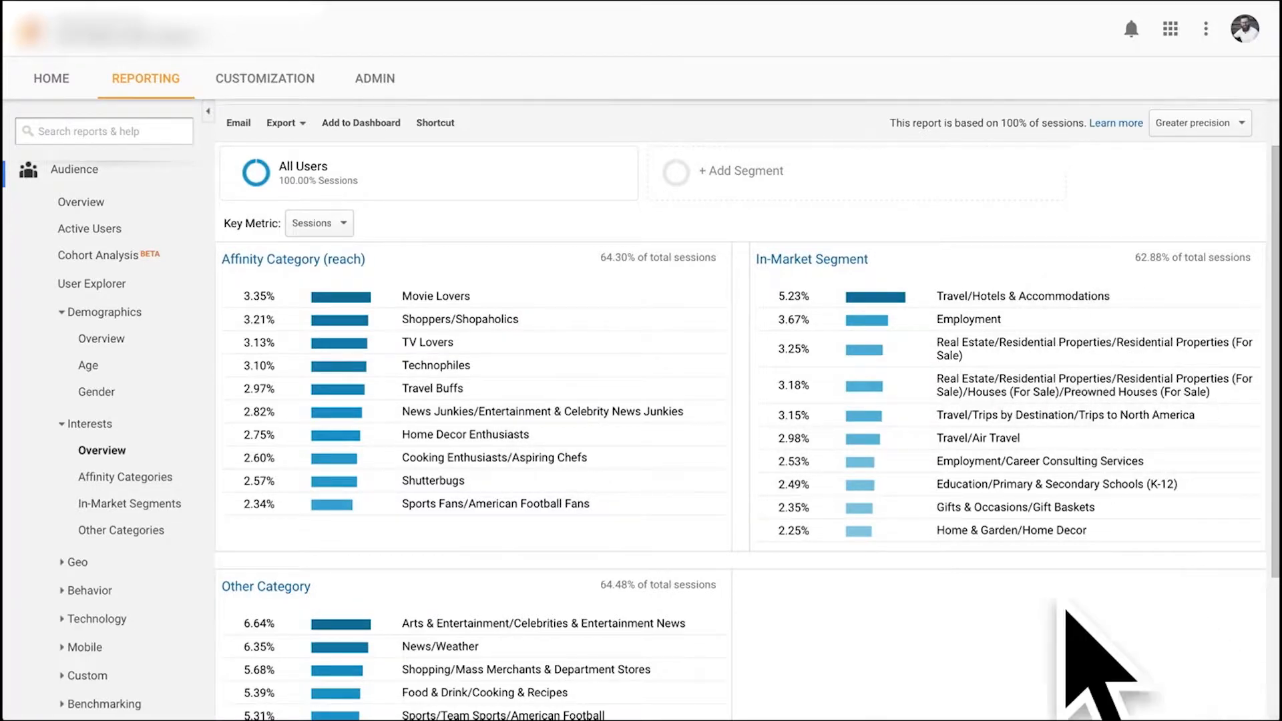
{"action": "scroll", "scroll_direction": "down", "scroll_amount": 3}
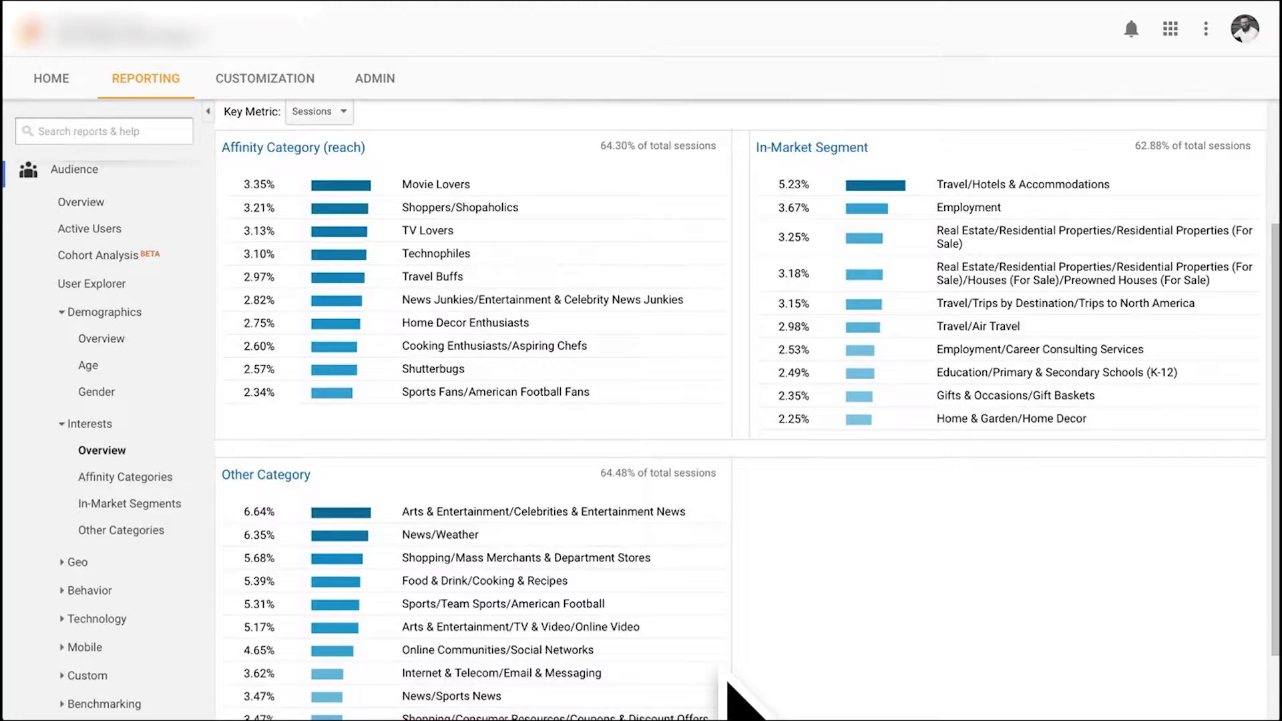
{"action": "mouse_move", "coordinate": [190, 542]}
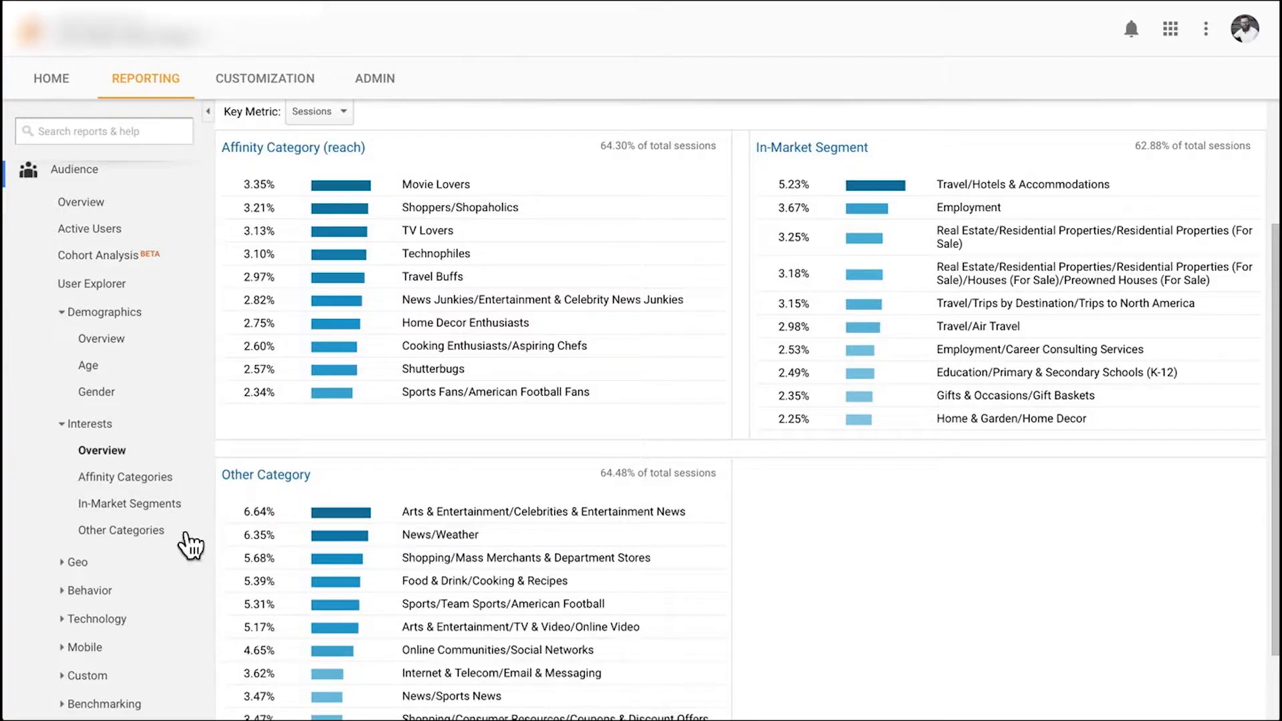
{"action": "scroll", "scroll_direction": "down", "scroll_amount": 3}
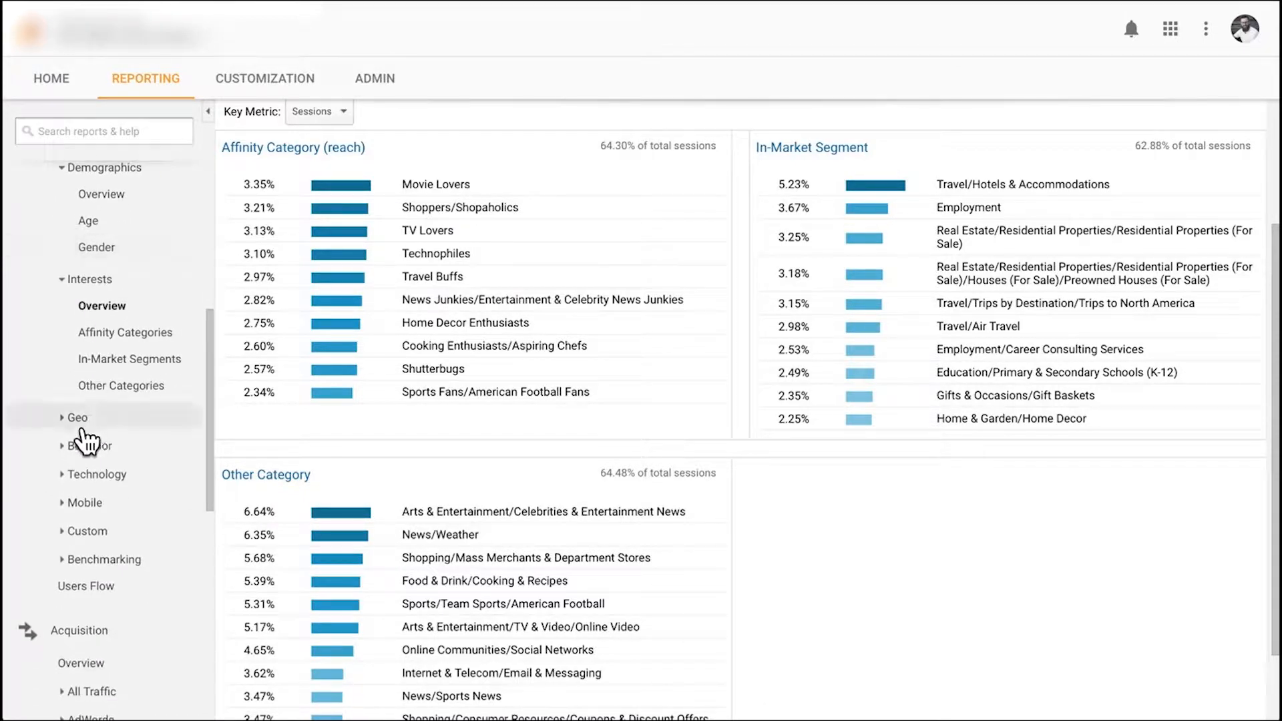
{"action": "left_click", "coordinate": [77, 417]}
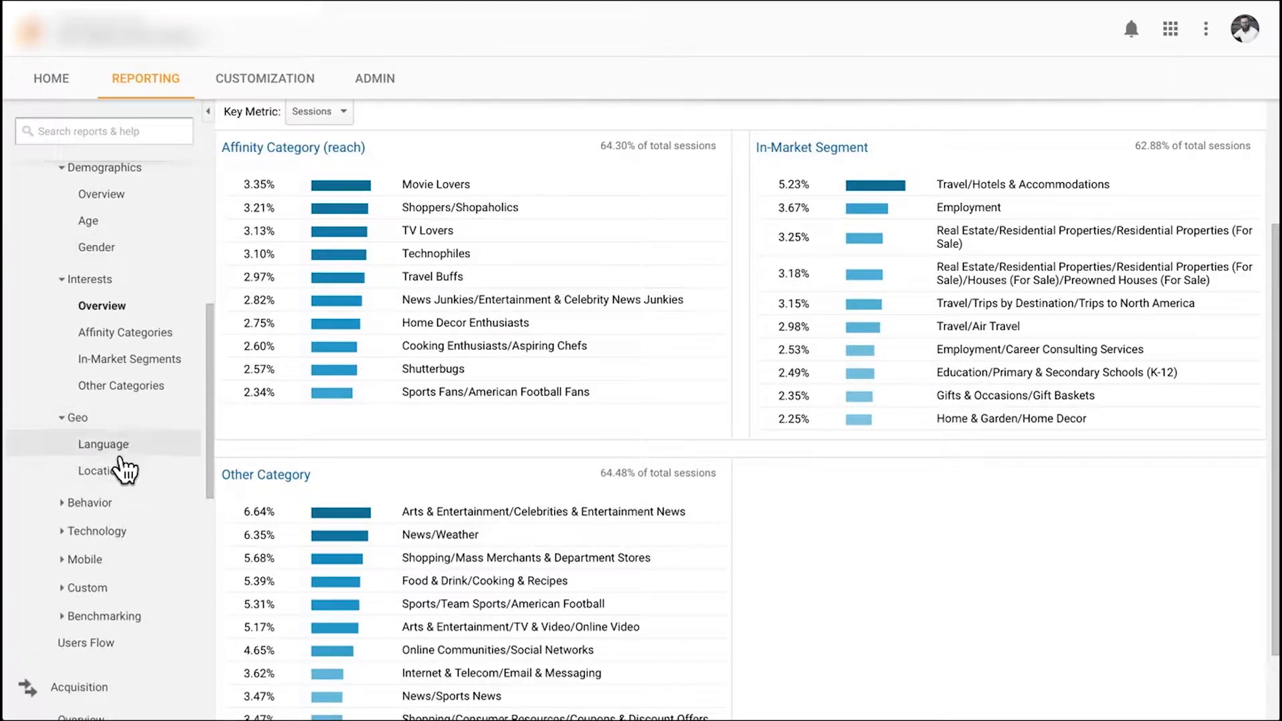
Show the Location report drilled into the United States by state, Florida leading with 391 sessions
{"action": "left_click", "coordinate": [100, 470]}
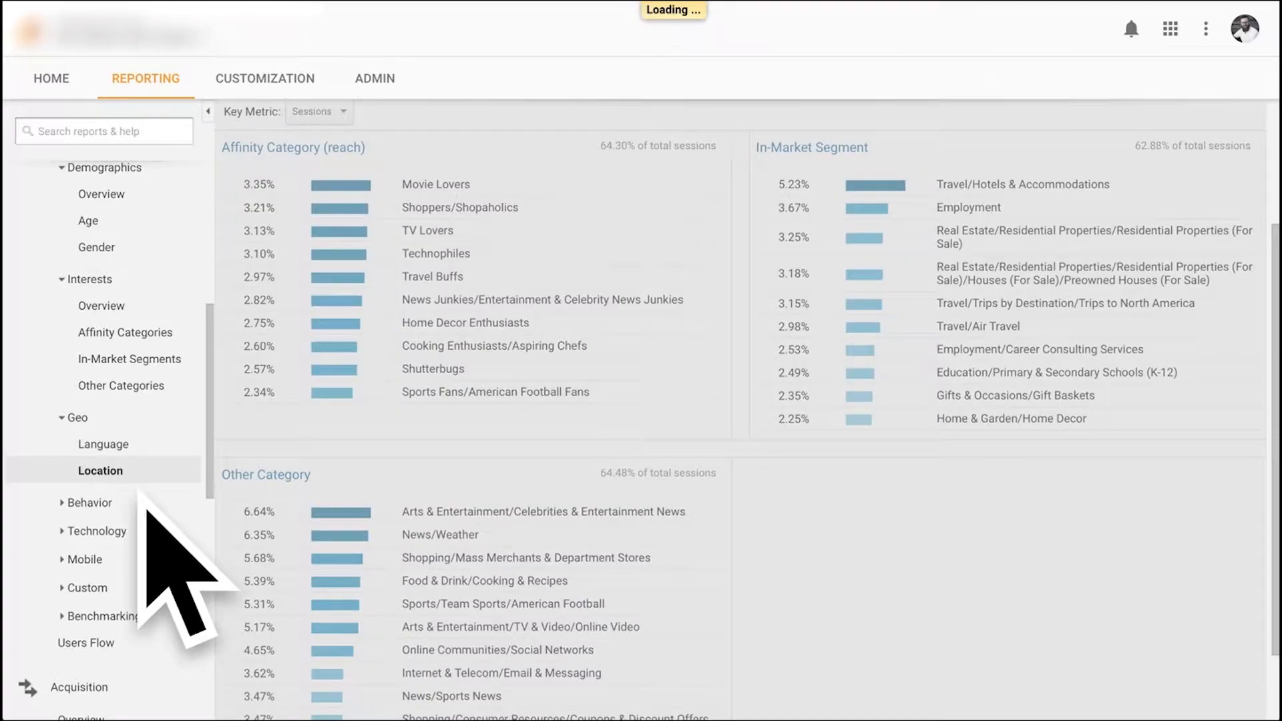
{"action": "left_click", "coordinate": [100, 470]}
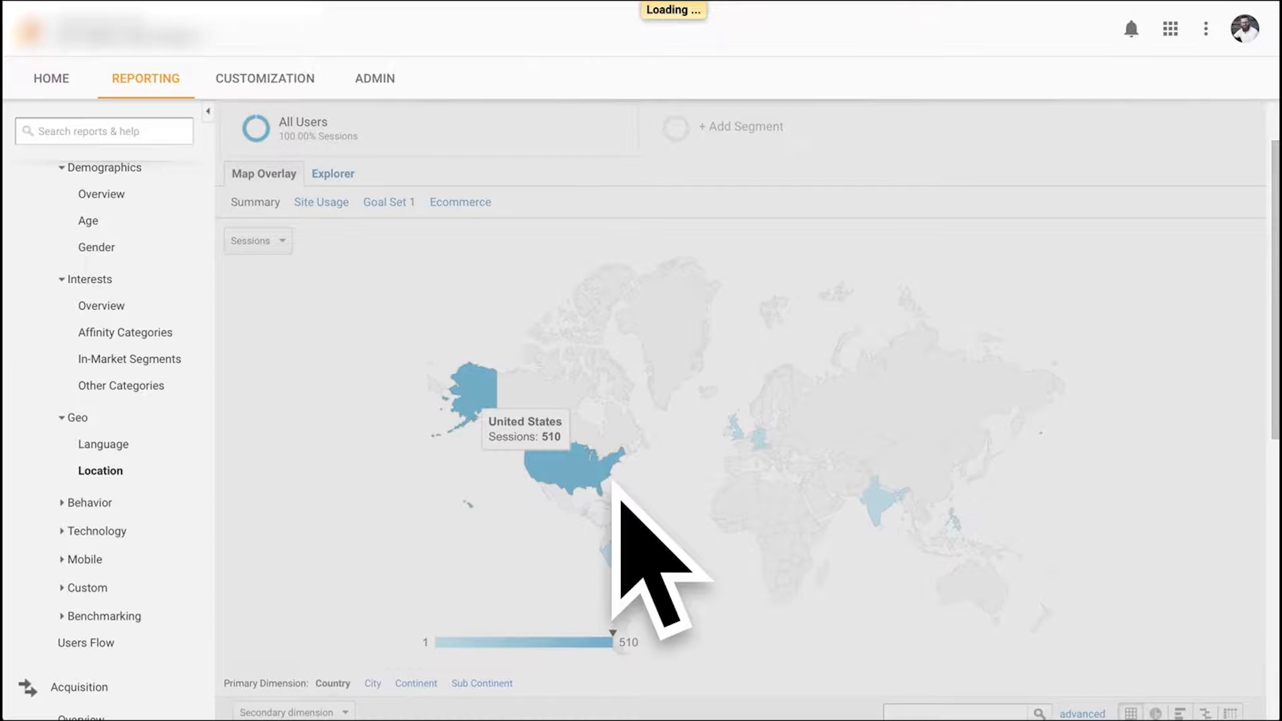
{"action": "left_click", "coordinate": [573, 474]}
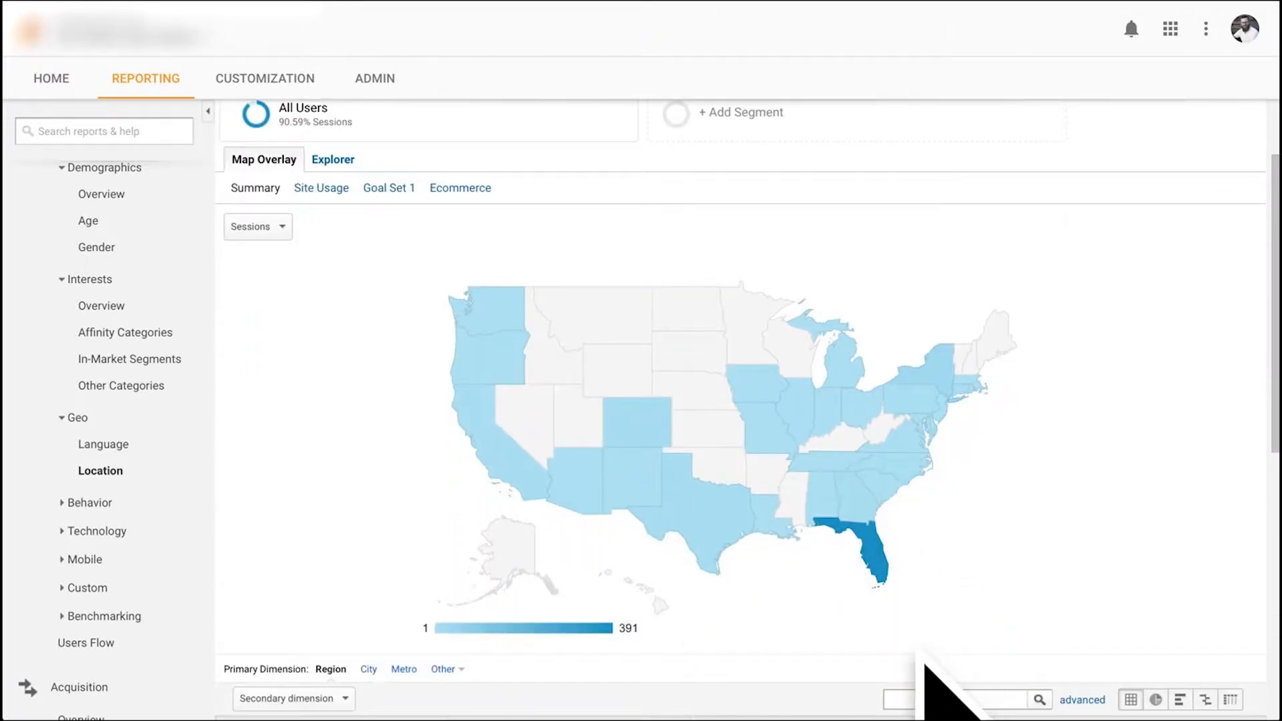
{"action": "mouse_move", "coordinate": [859, 555]}
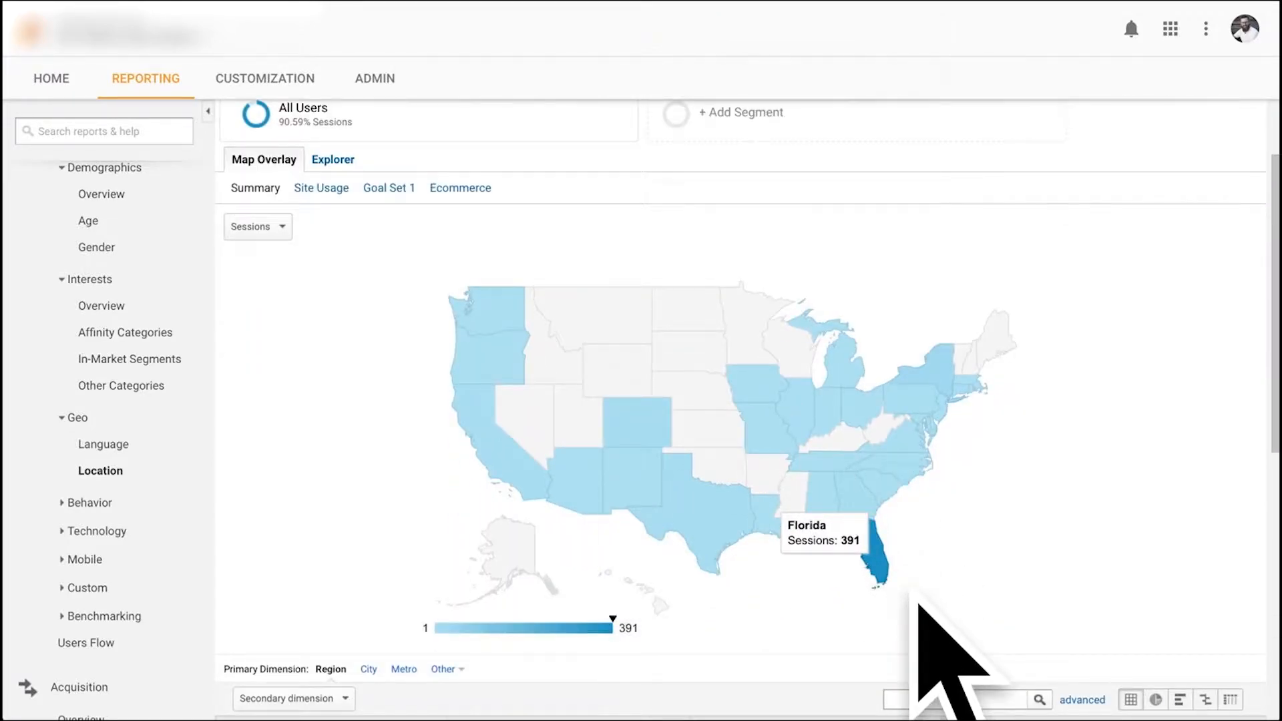
{"action": "mouse_move", "coordinate": [187, 548]}
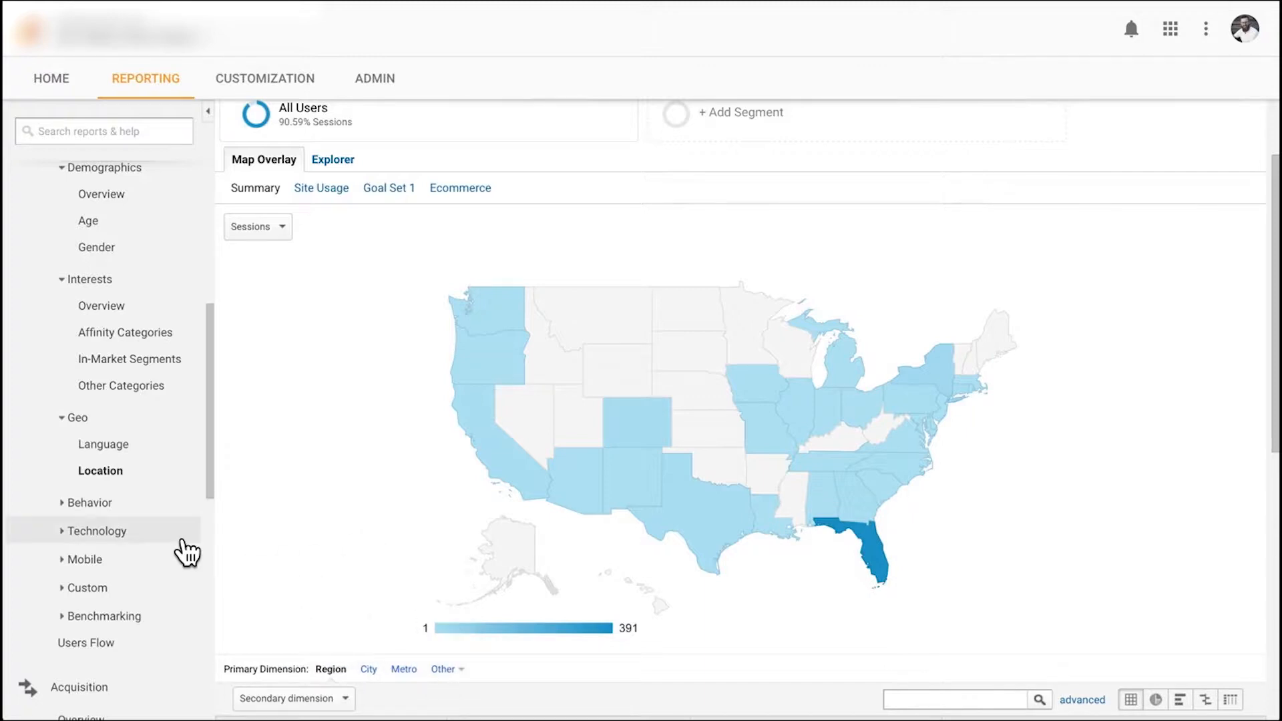
{"action": "mouse_move", "coordinate": [113, 544]}
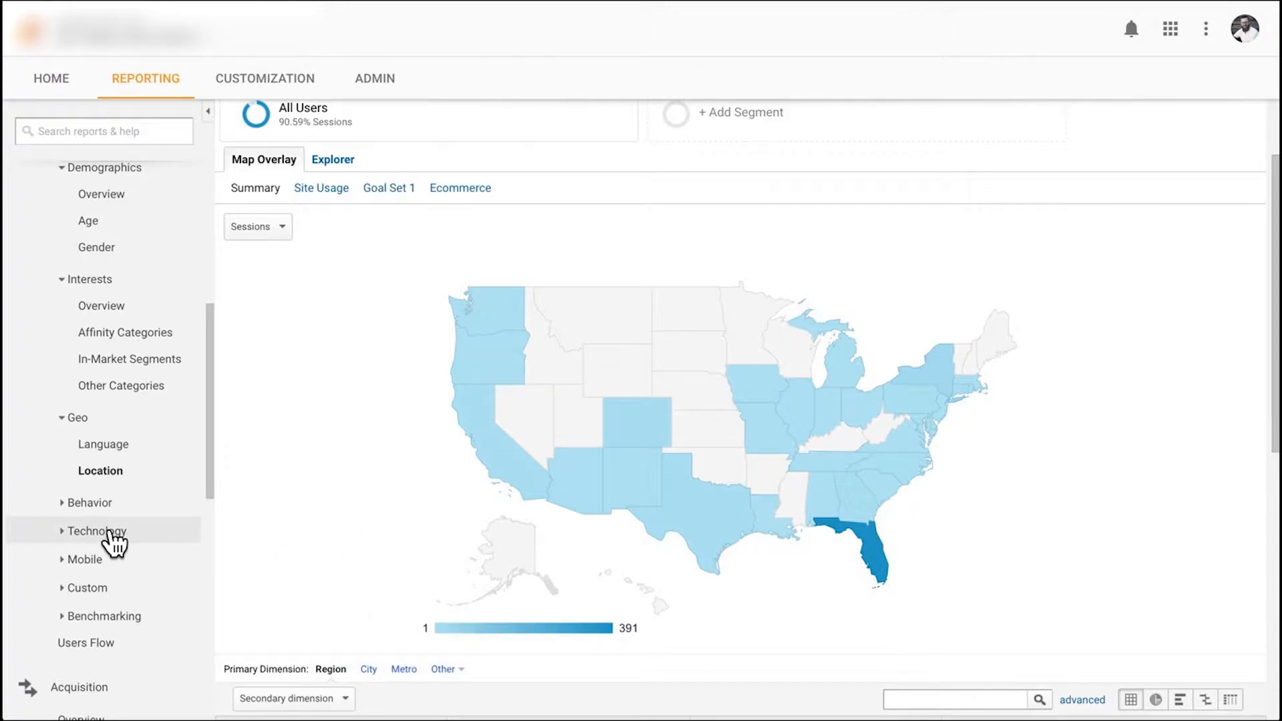
{"action": "left_click", "coordinate": [90, 502]}
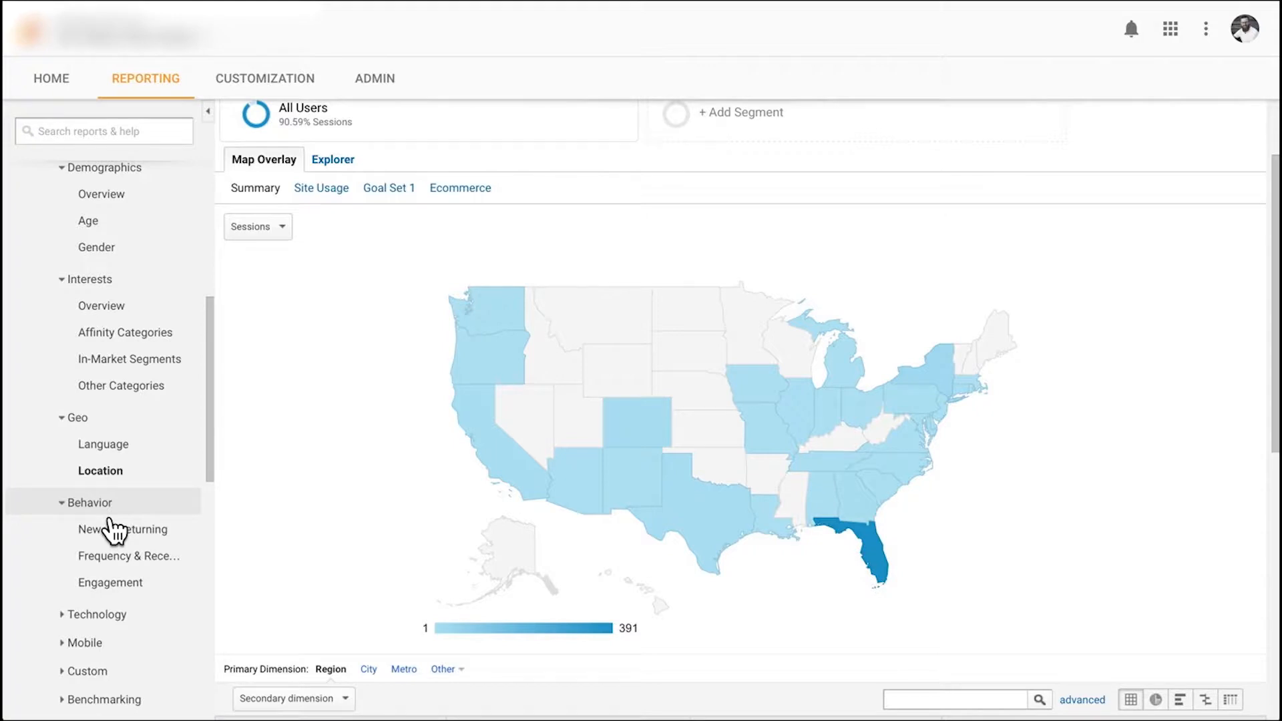
{"action": "mouse_move", "coordinate": [120, 607]}
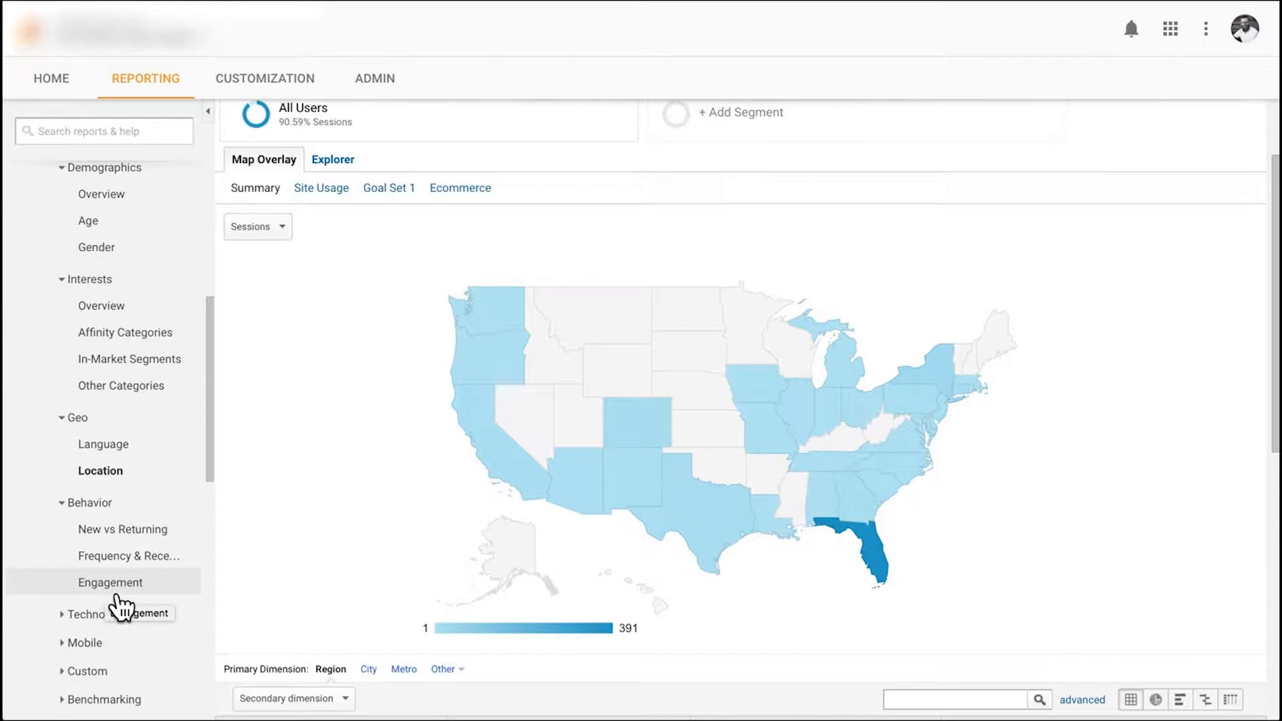
Show the Engagement report: 563 sessions, 1,249 pageviews, 333 sessions of 0–10 seconds
{"action": "left_click", "coordinate": [109, 582]}
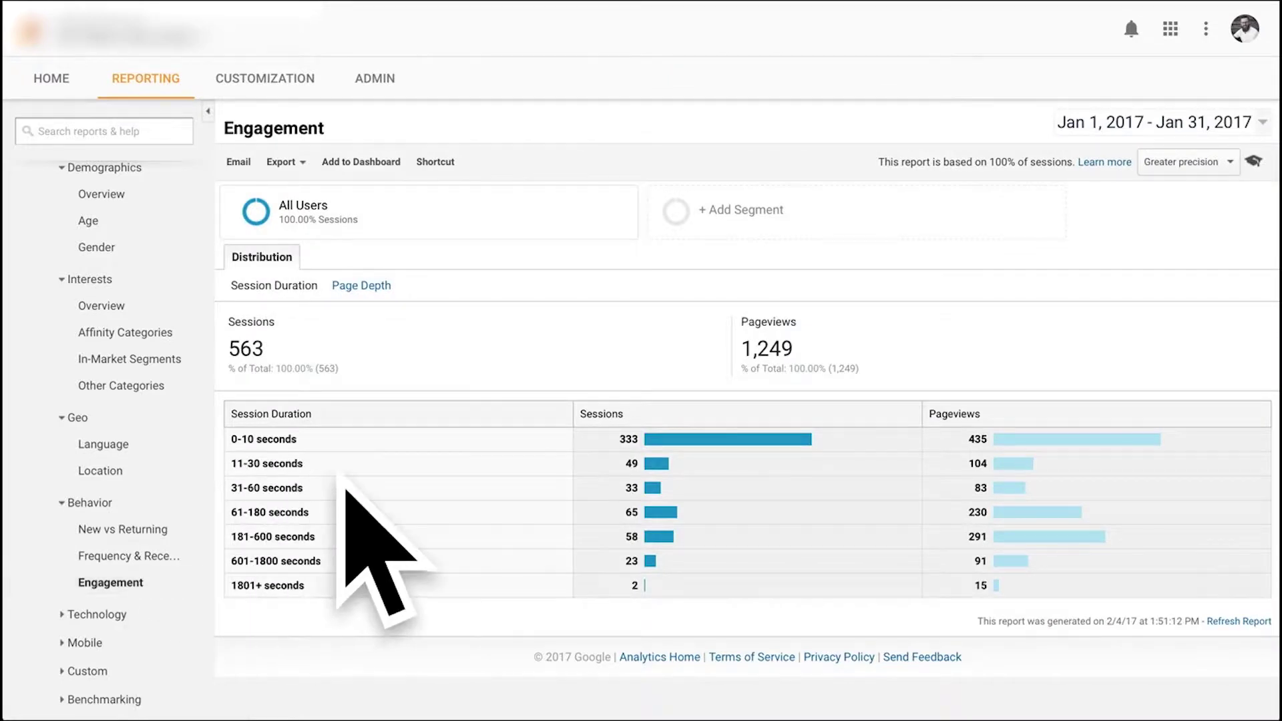
{"action": "mouse_move", "coordinate": [282, 507]}
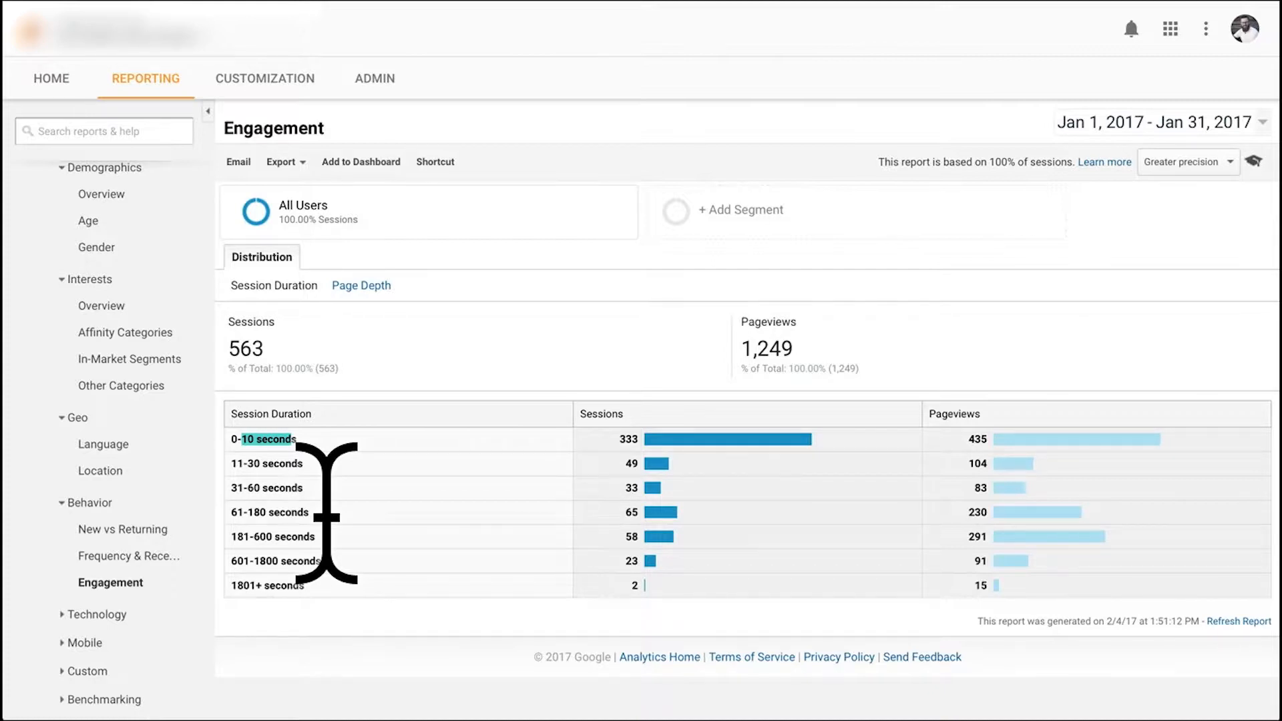
{"action": "mouse_move", "coordinate": [671, 508]}
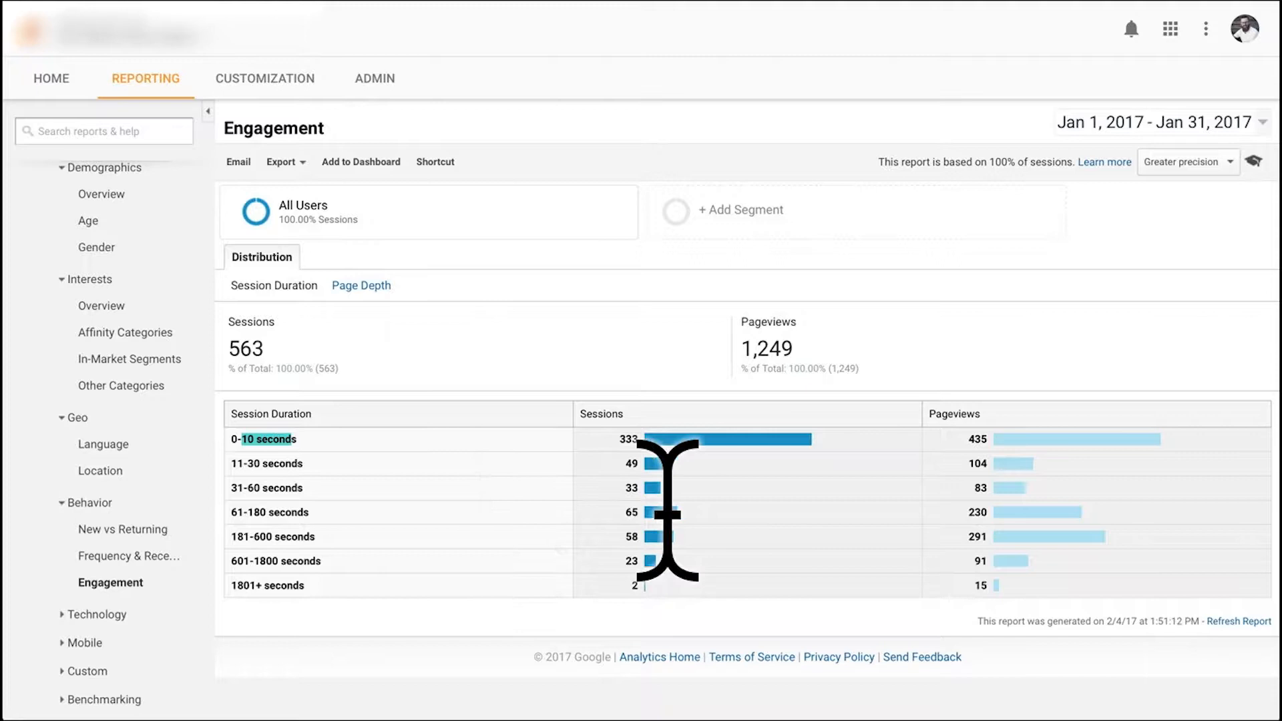
{"action": "mouse_move", "coordinate": [704, 555]}
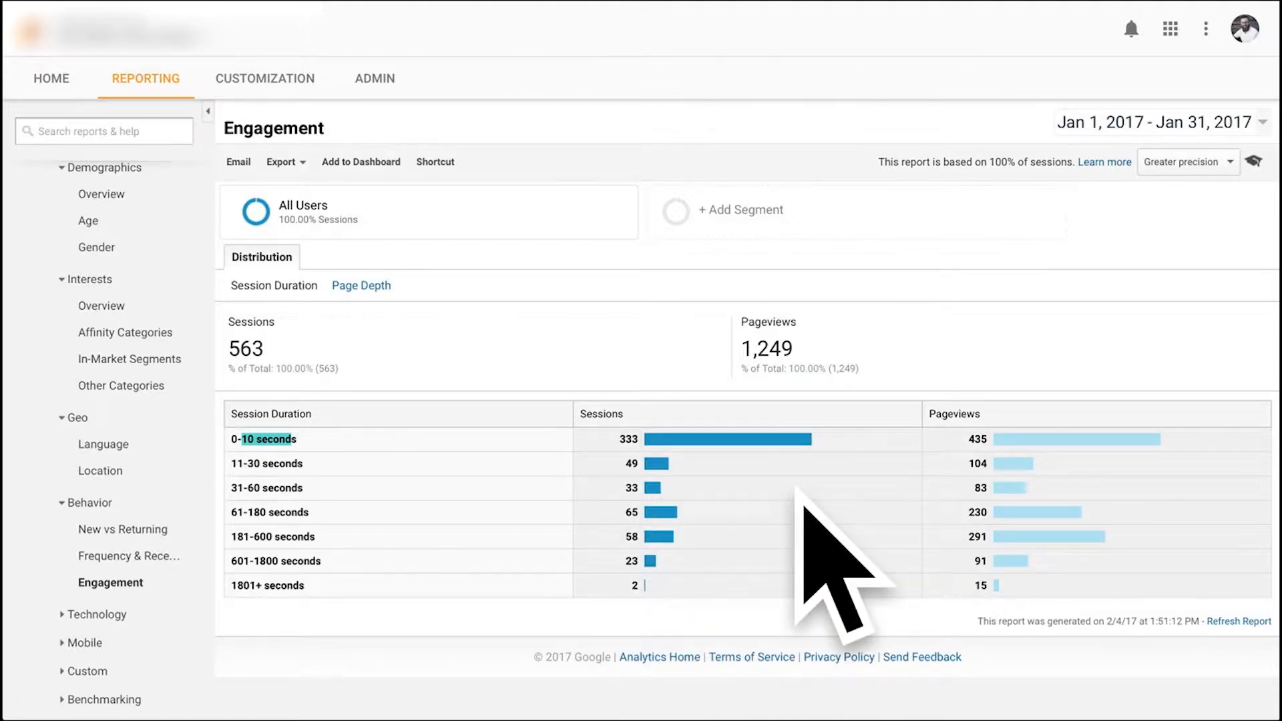
{"action": "mouse_move", "coordinate": [447, 524]}
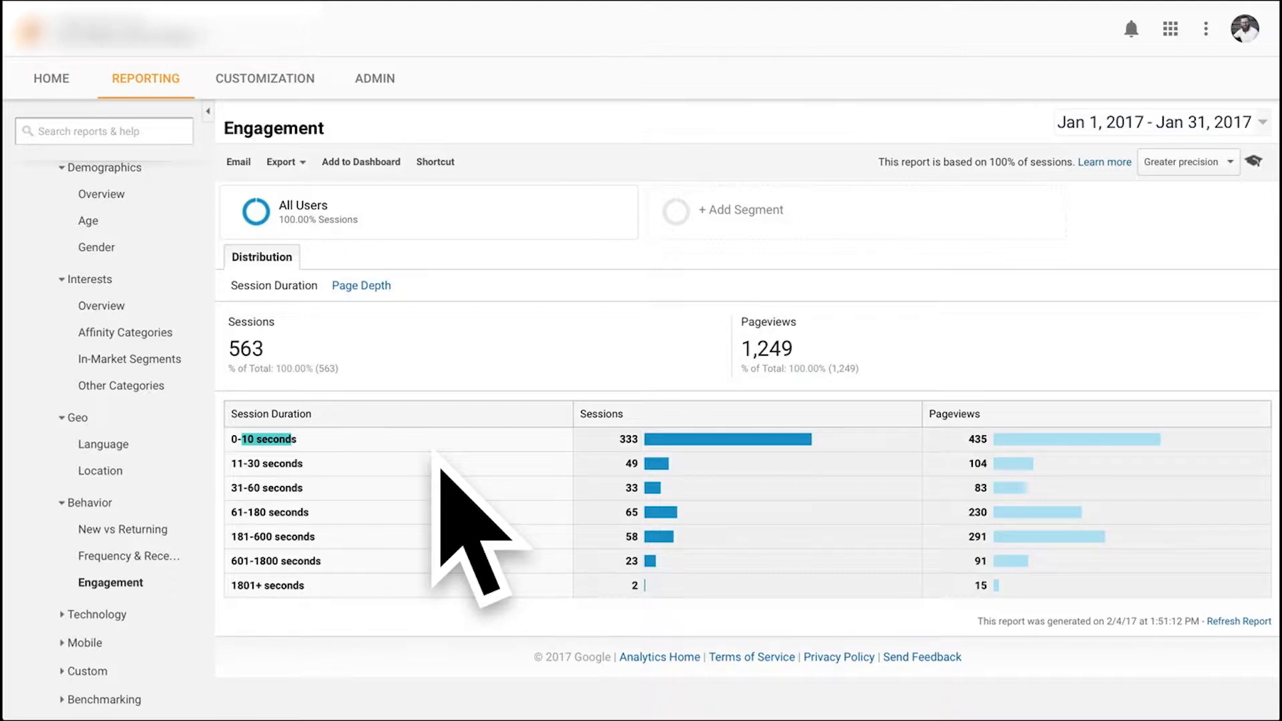
{"action": "left_click", "coordinate": [78, 378]}
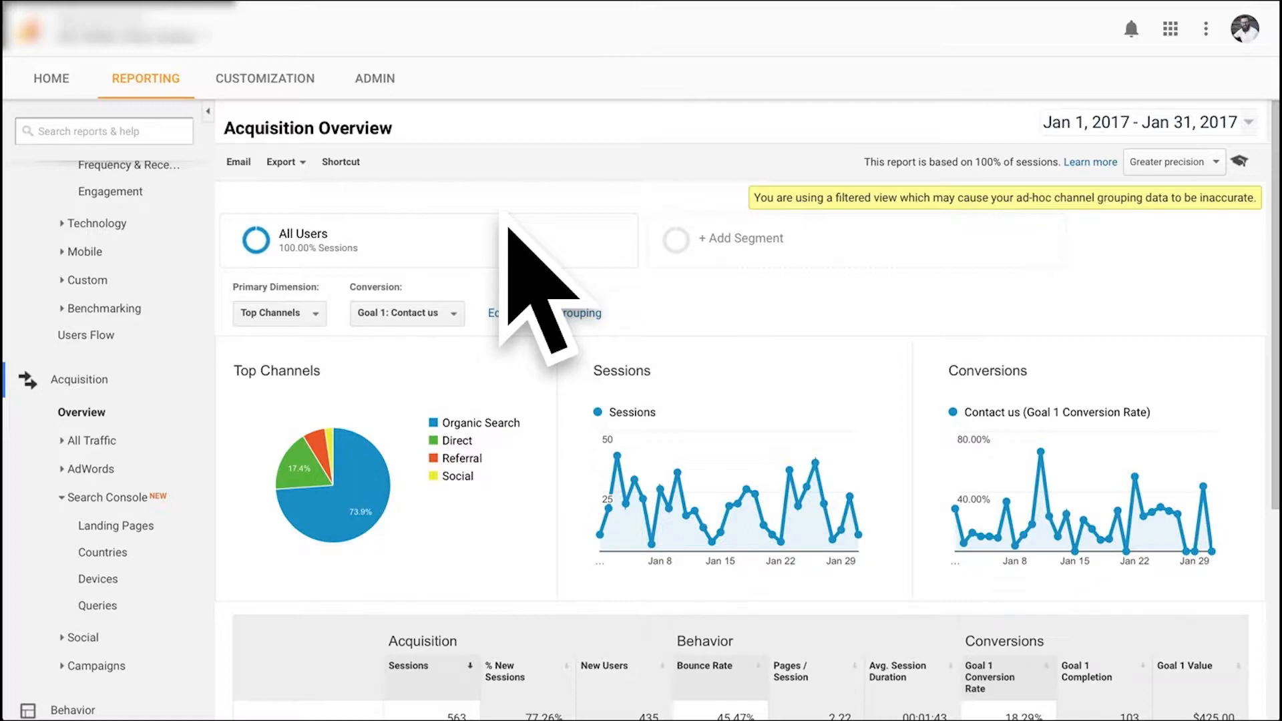
{"action": "mouse_move", "coordinate": [720, 262]}
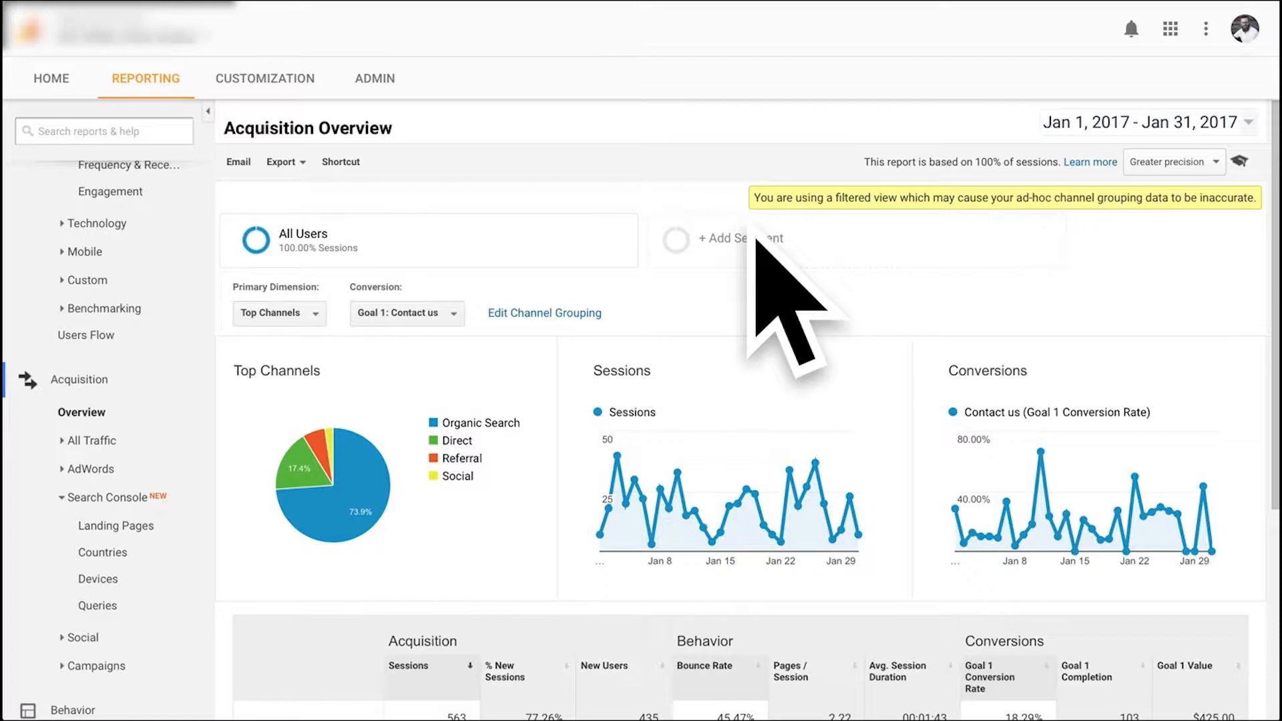
{"action": "scroll", "scroll_direction": "down", "scroll_amount": 3}
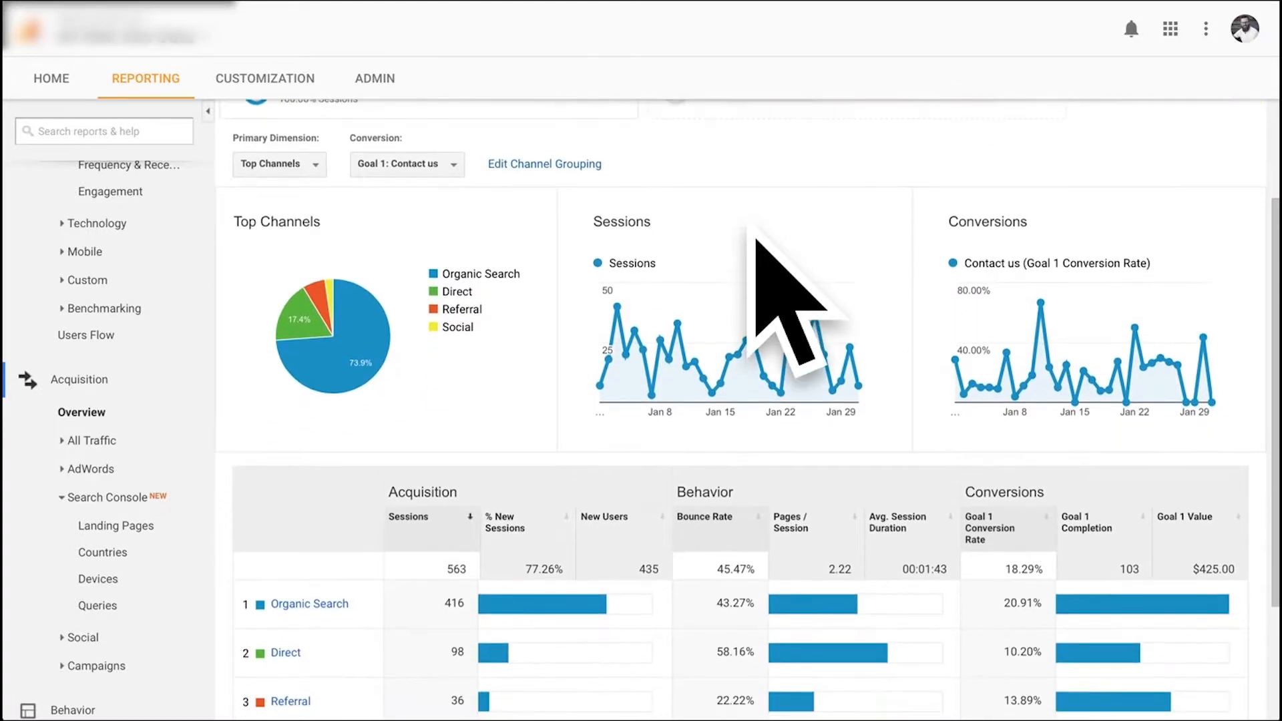
{"action": "scroll", "scroll_direction": "down", "scroll_amount": 3}
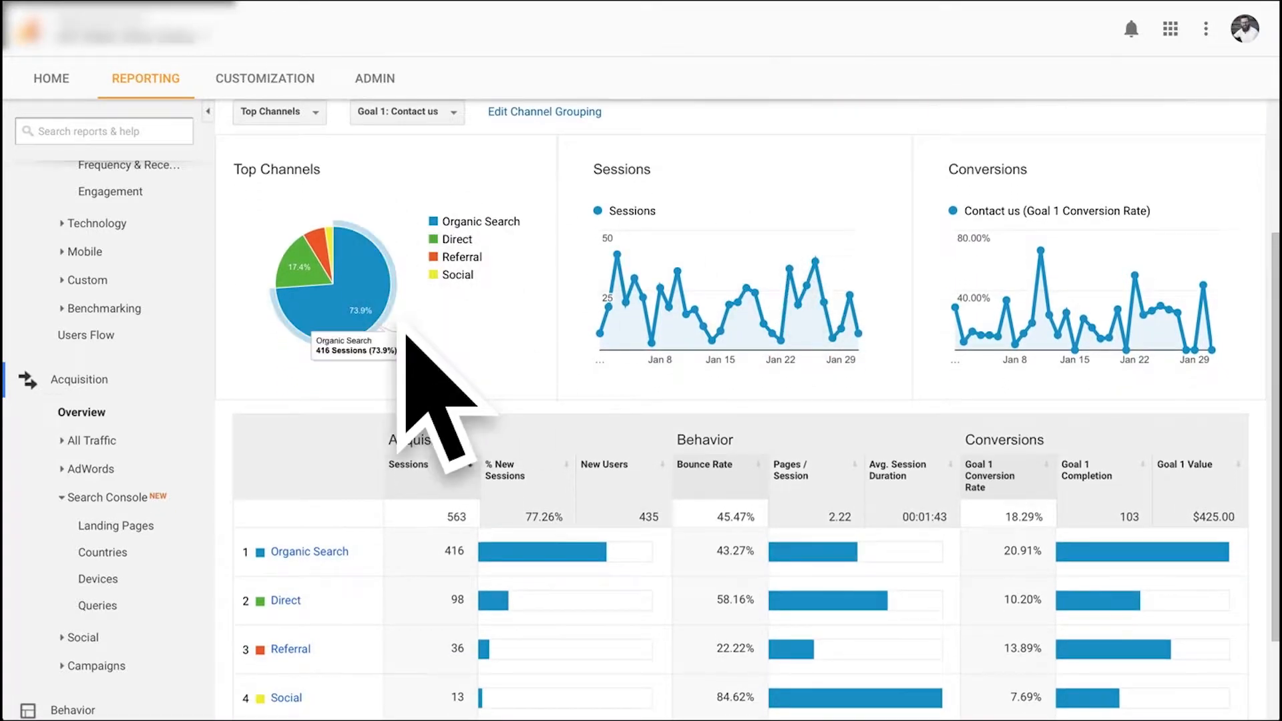
{"action": "mouse_move", "coordinate": [323, 278]}
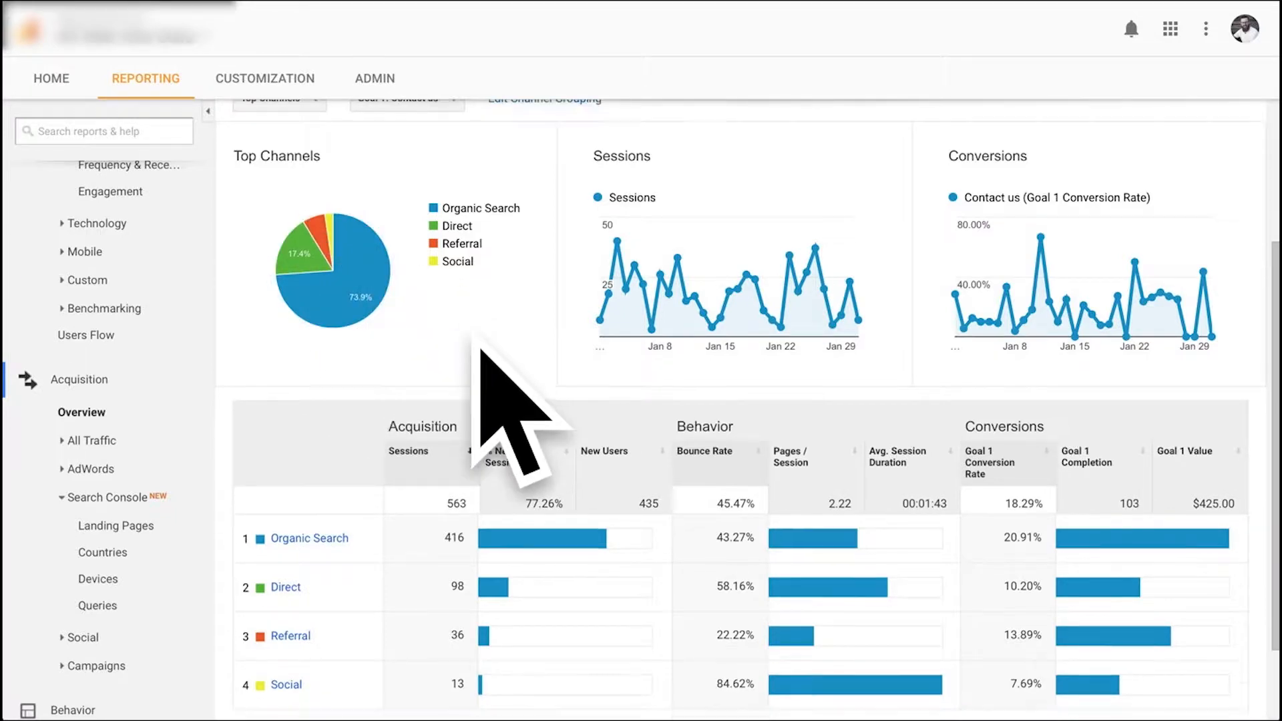
{"action": "scroll", "scroll_direction": "down", "scroll_amount": 3}
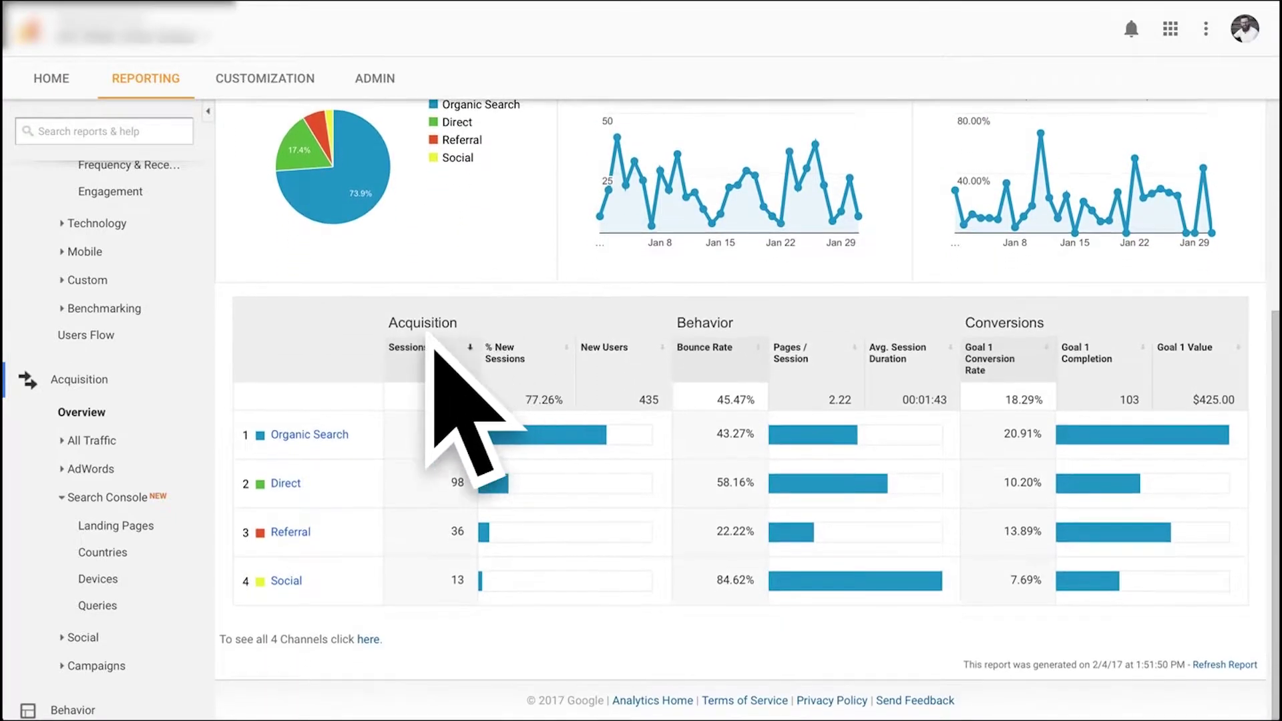
{"action": "mouse_move", "coordinate": [442, 409]}
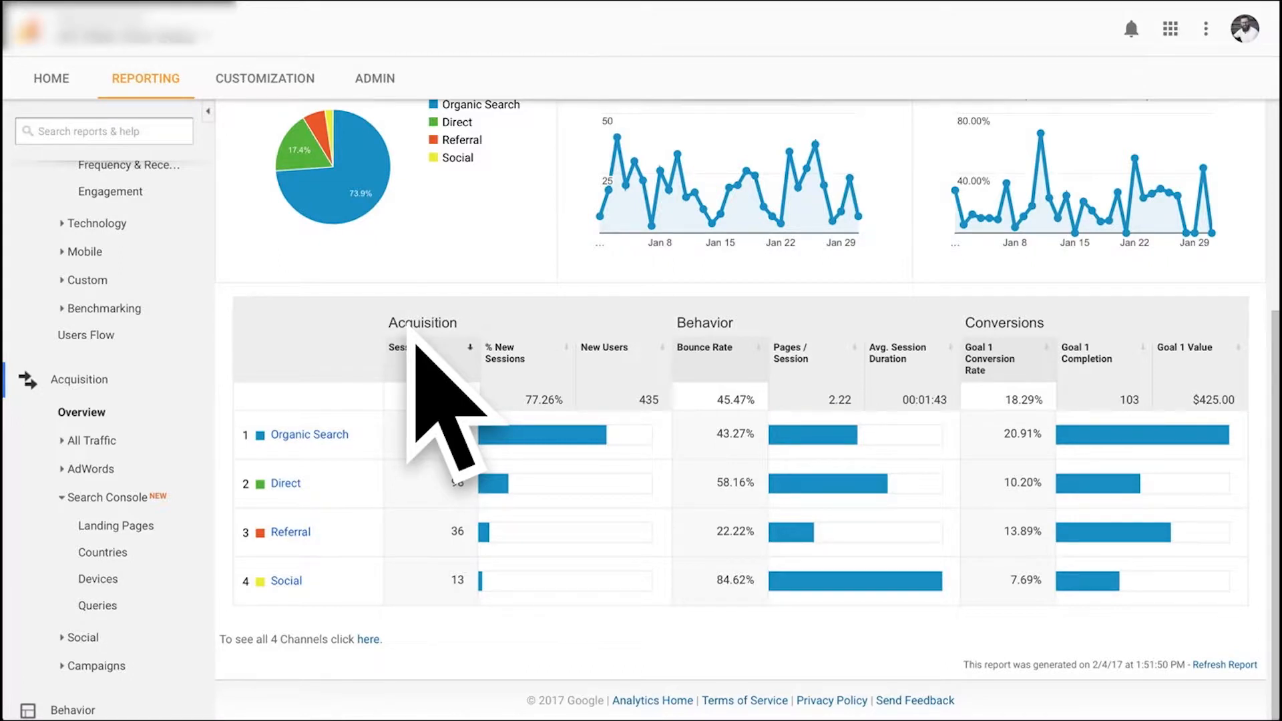
{"action": "mouse_move", "coordinate": [486, 453]}
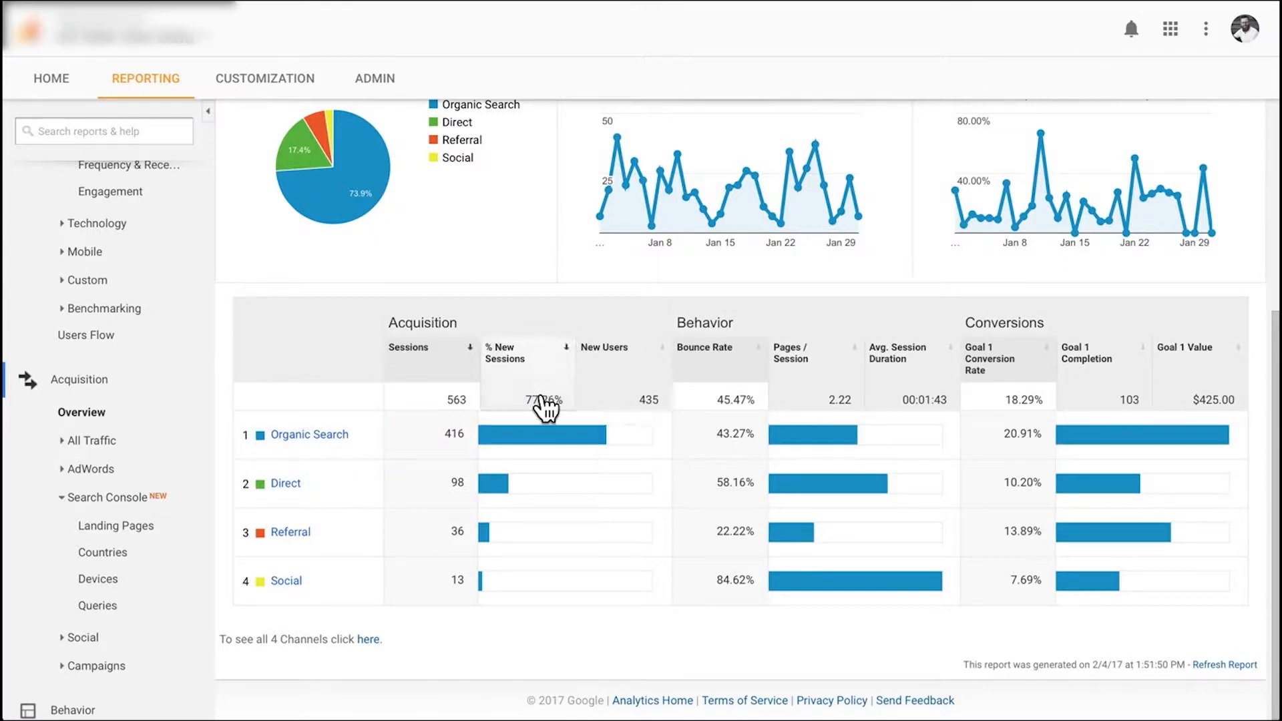
{"action": "mouse_move", "coordinate": [786, 442]}
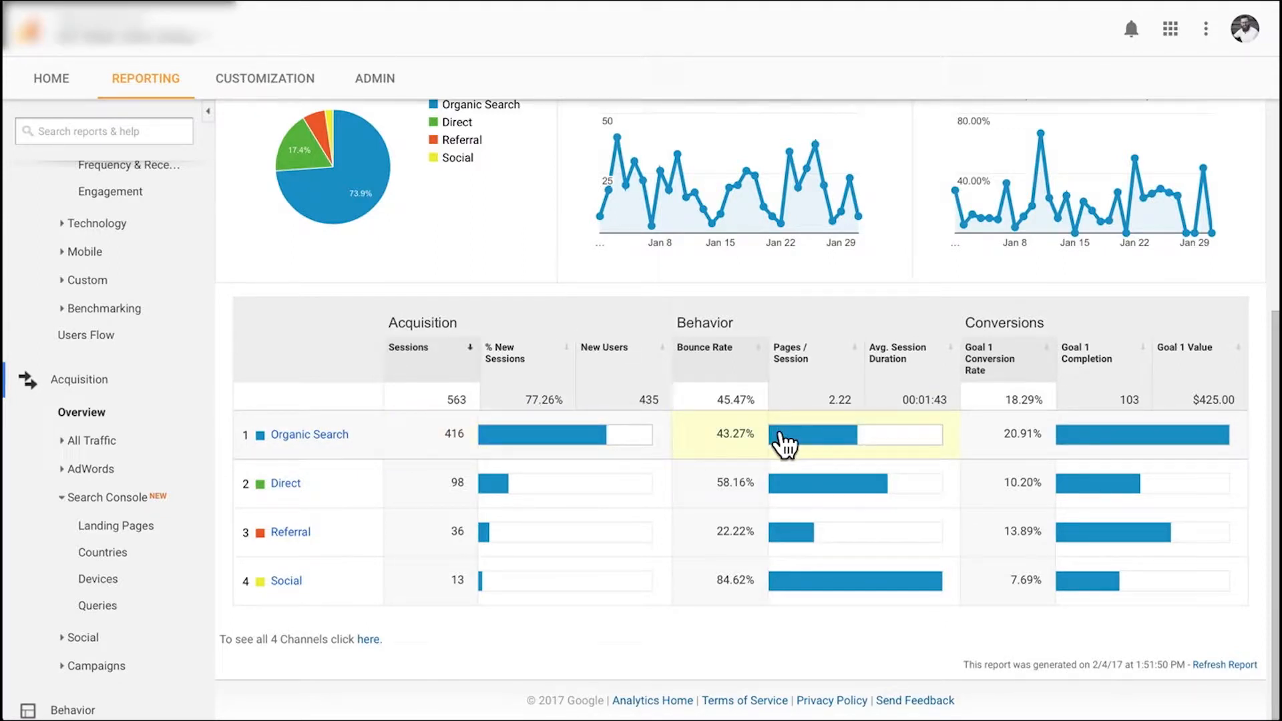
{"action": "mouse_move", "coordinate": [1037, 450]}
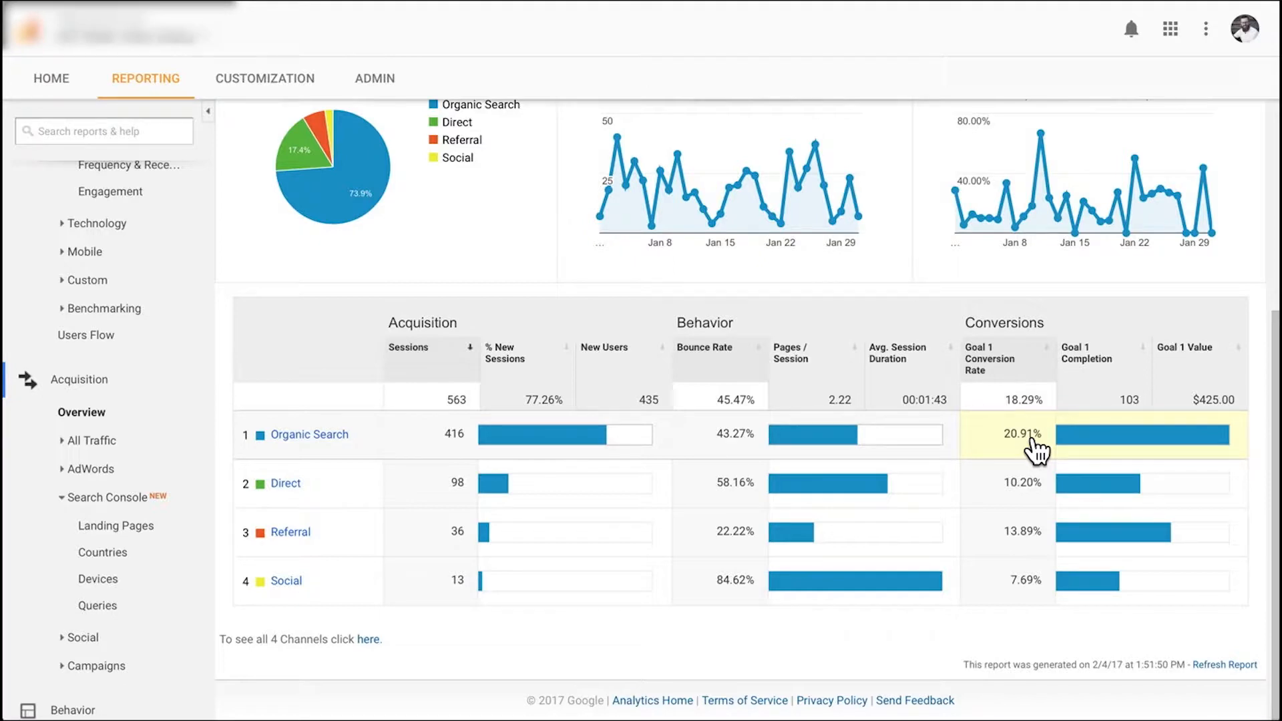
{"action": "mouse_move", "coordinate": [338, 501]}
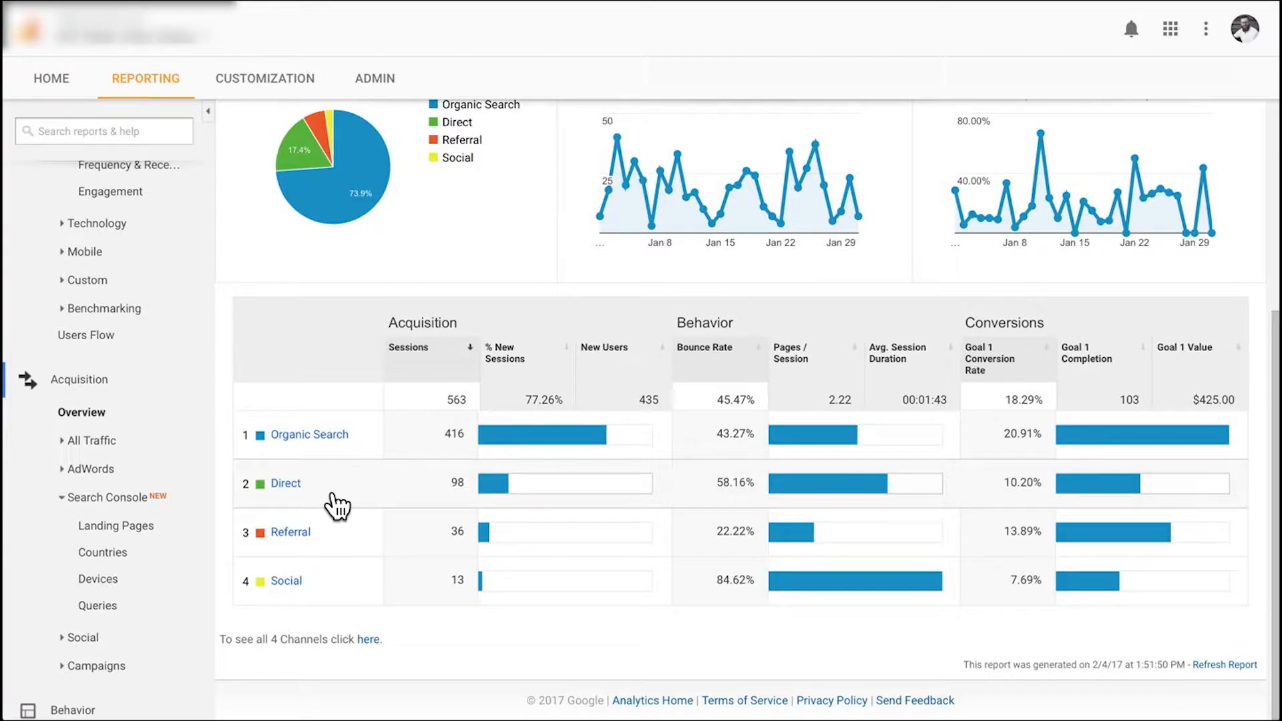
{"action": "mouse_move", "coordinate": [338, 541]}
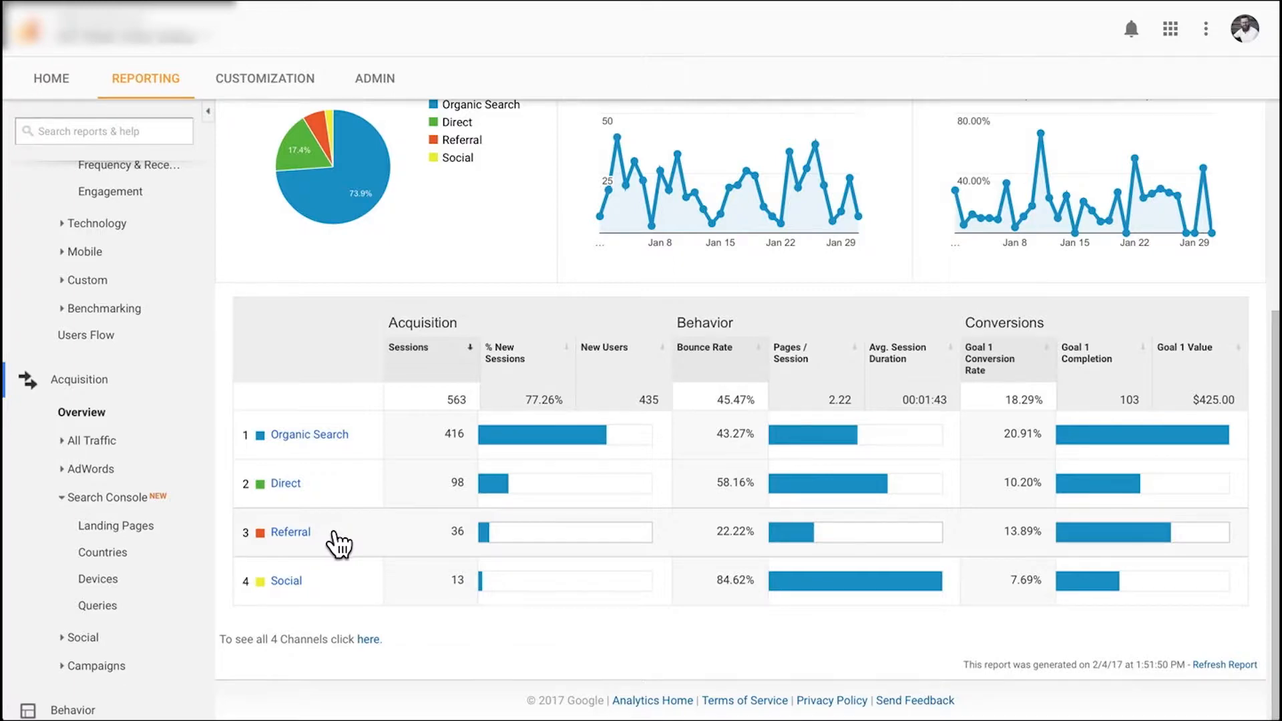
{"action": "mouse_move", "coordinate": [316, 609]}
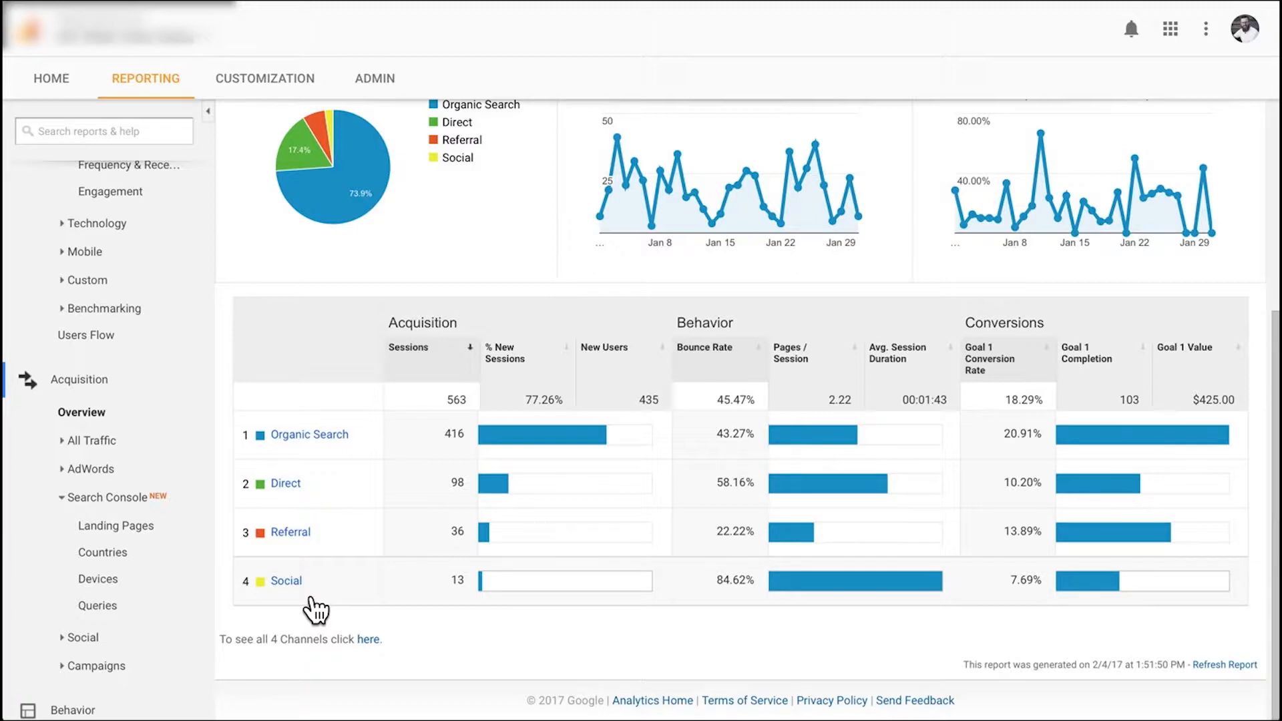
{"action": "mouse_move", "coordinate": [92, 440]}
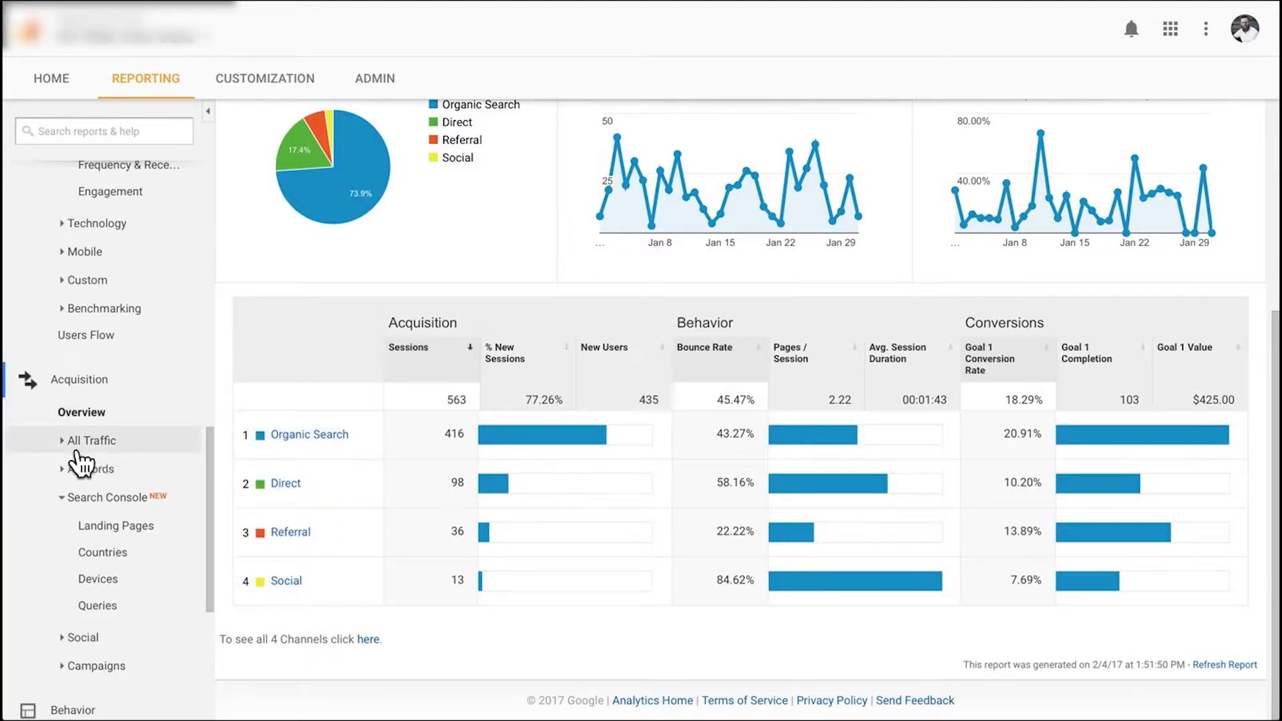
Show the All Traffic Source/Medium table led by google/organic 363, (direct)/(none) 98, bing/organic 34
{"action": "left_click", "coordinate": [92, 439]}
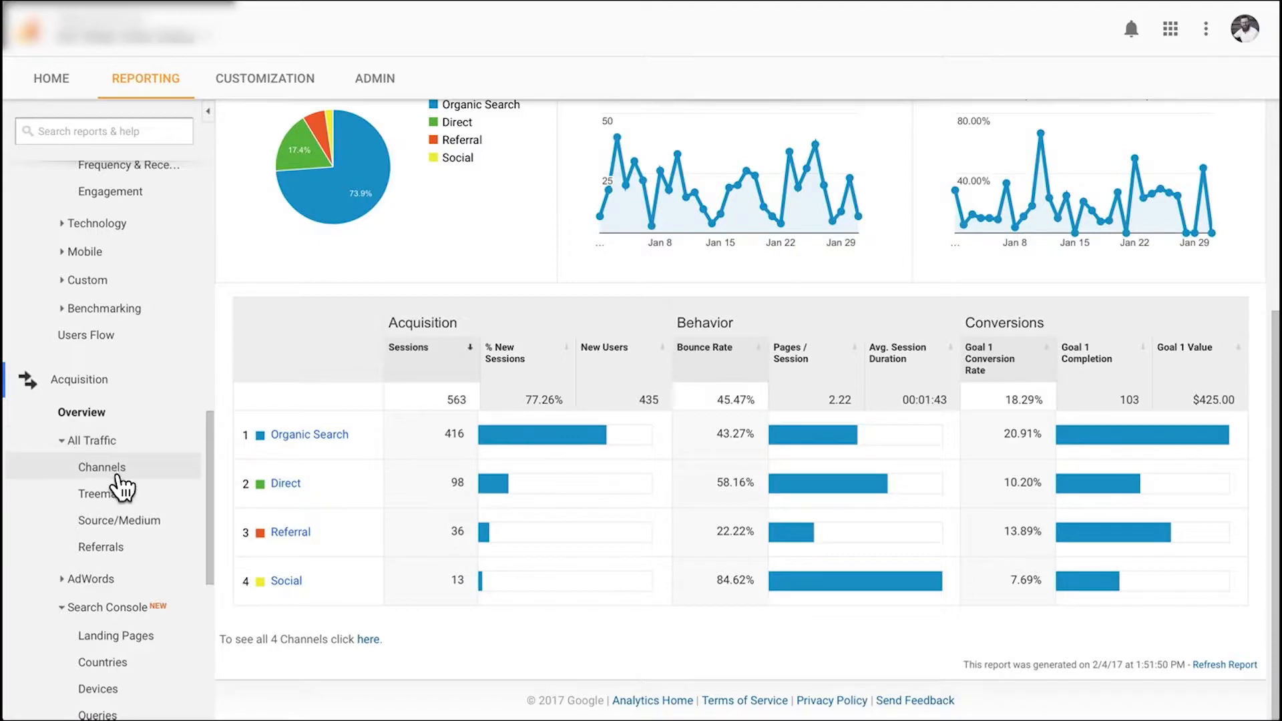
{"action": "mouse_move", "coordinate": [126, 540]}
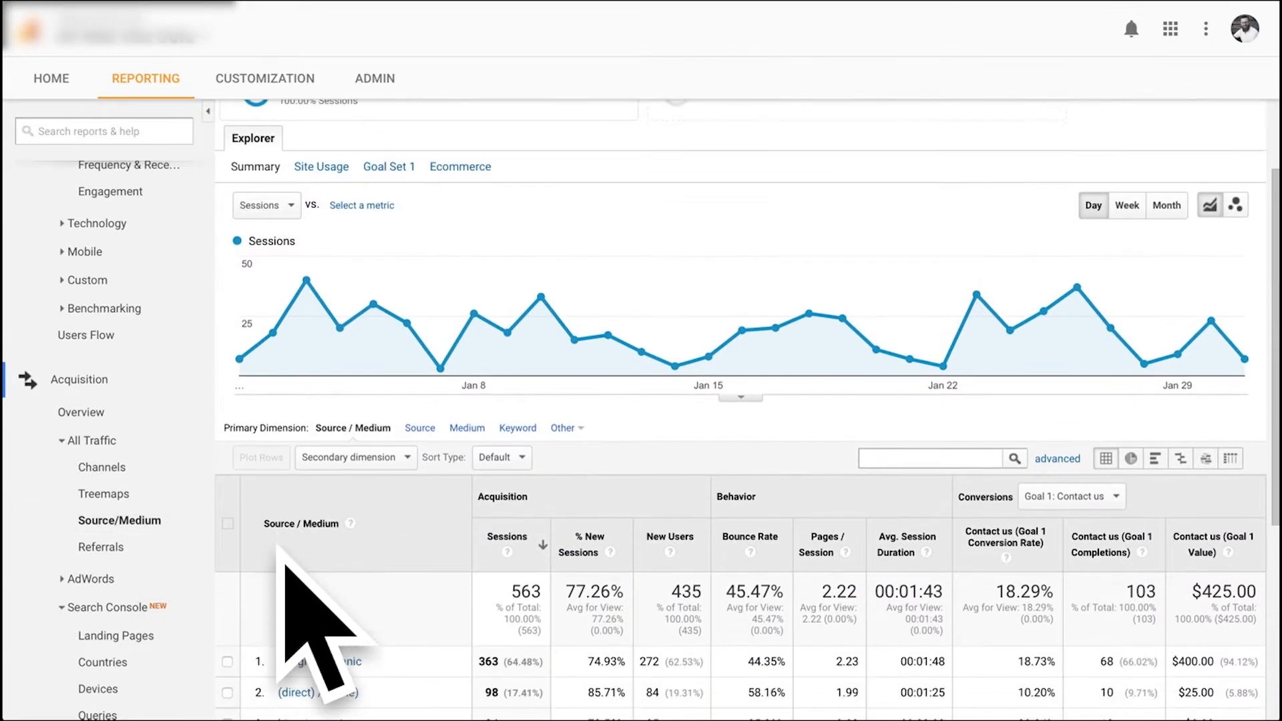
{"action": "scroll", "scroll_direction": "down", "scroll_amount": 3}
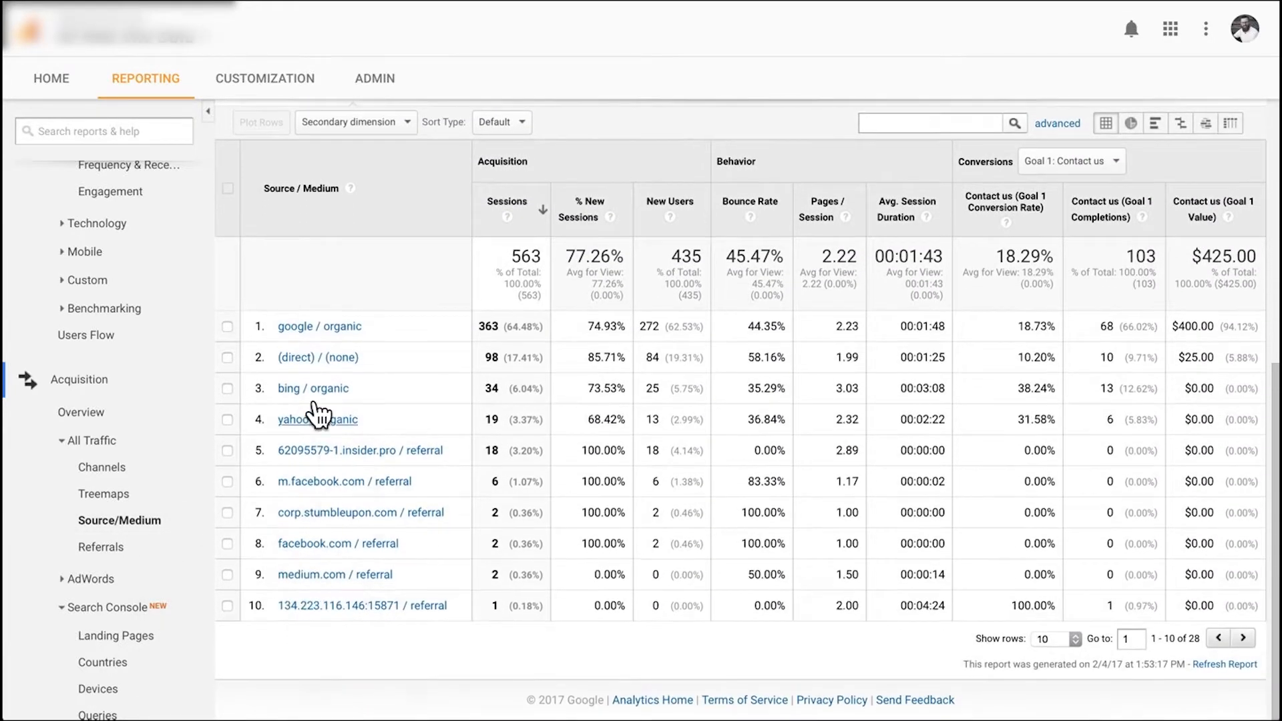
{"action": "mouse_move", "coordinate": [370, 344]}
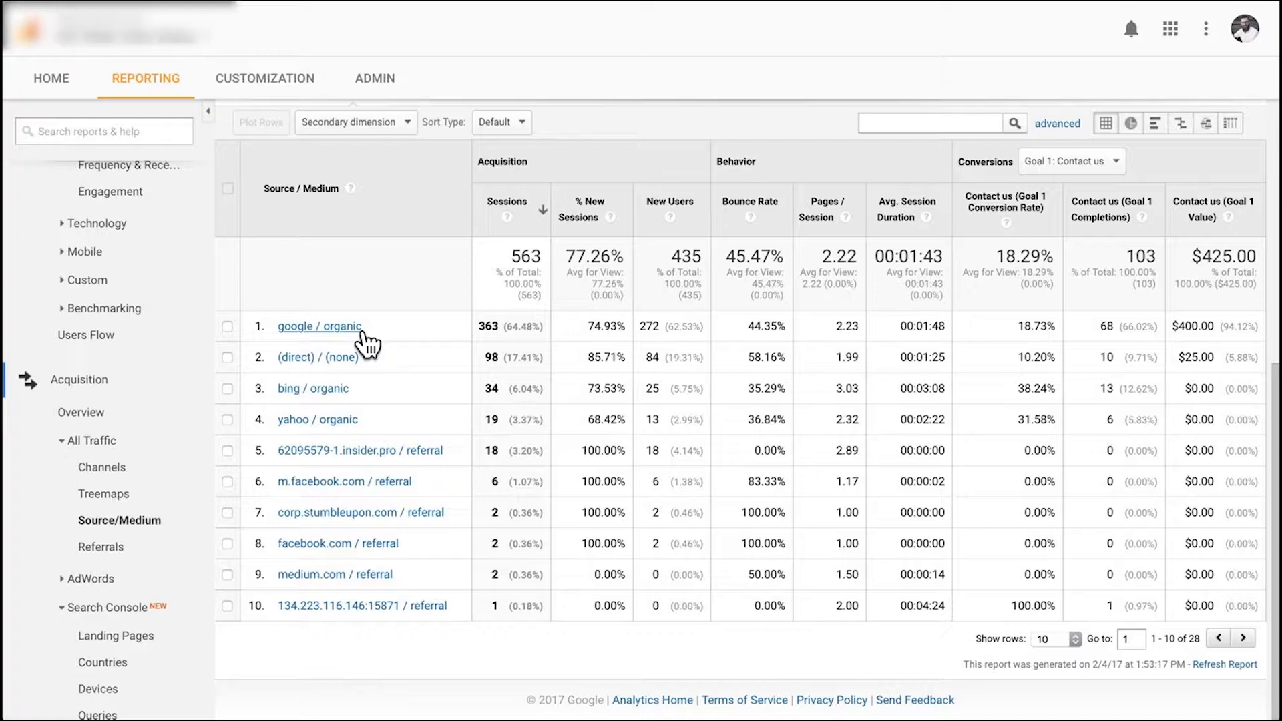
{"action": "mouse_move", "coordinate": [540, 425]}
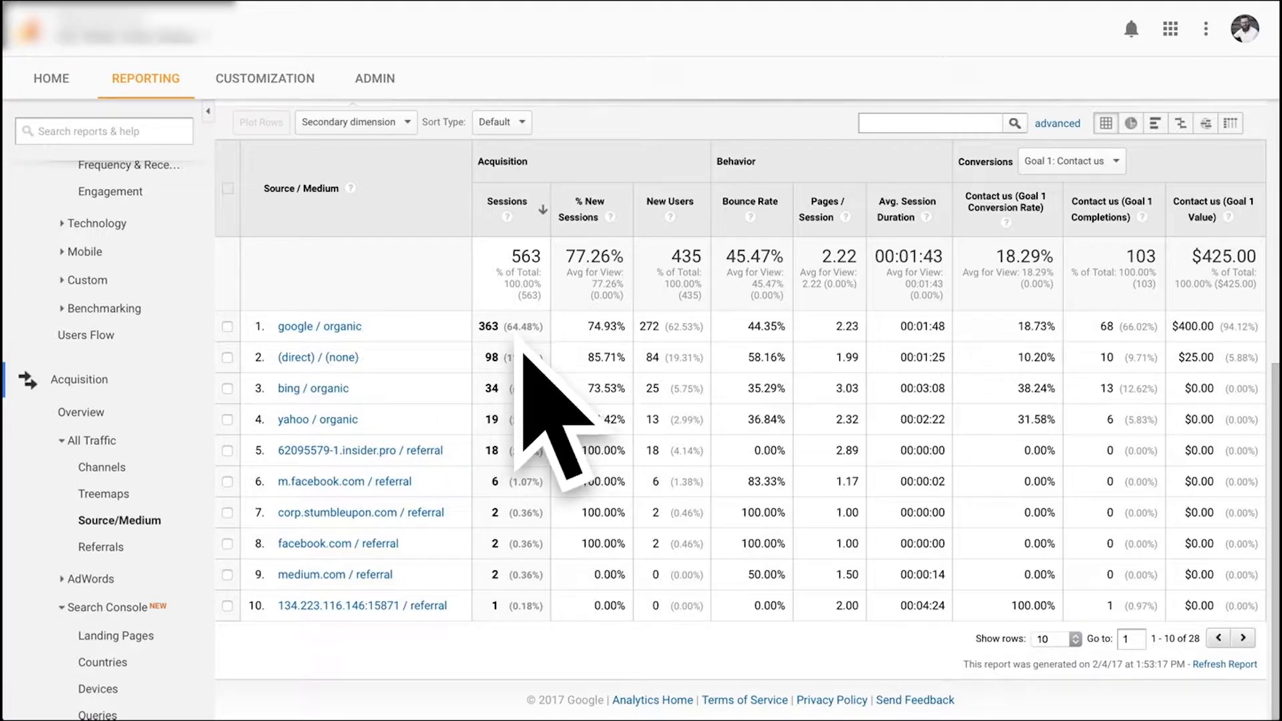
{"action": "mouse_move", "coordinate": [364, 384]}
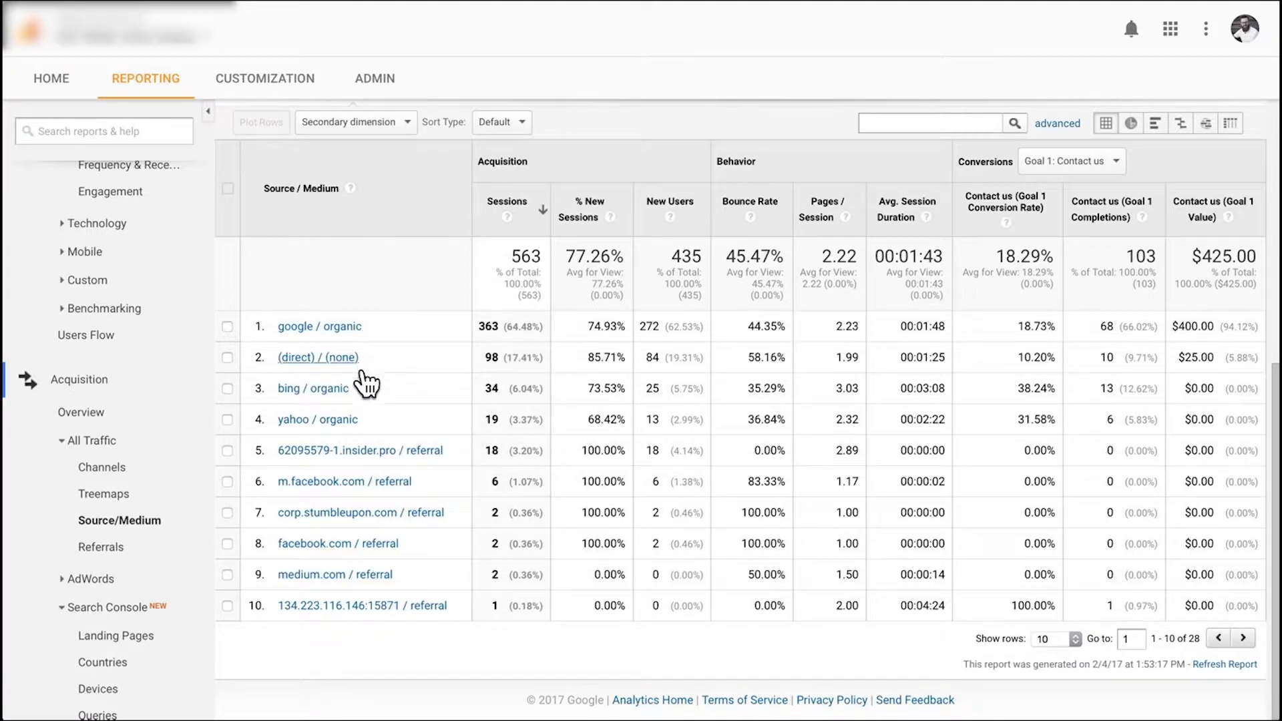
{"action": "mouse_move", "coordinate": [355, 436]}
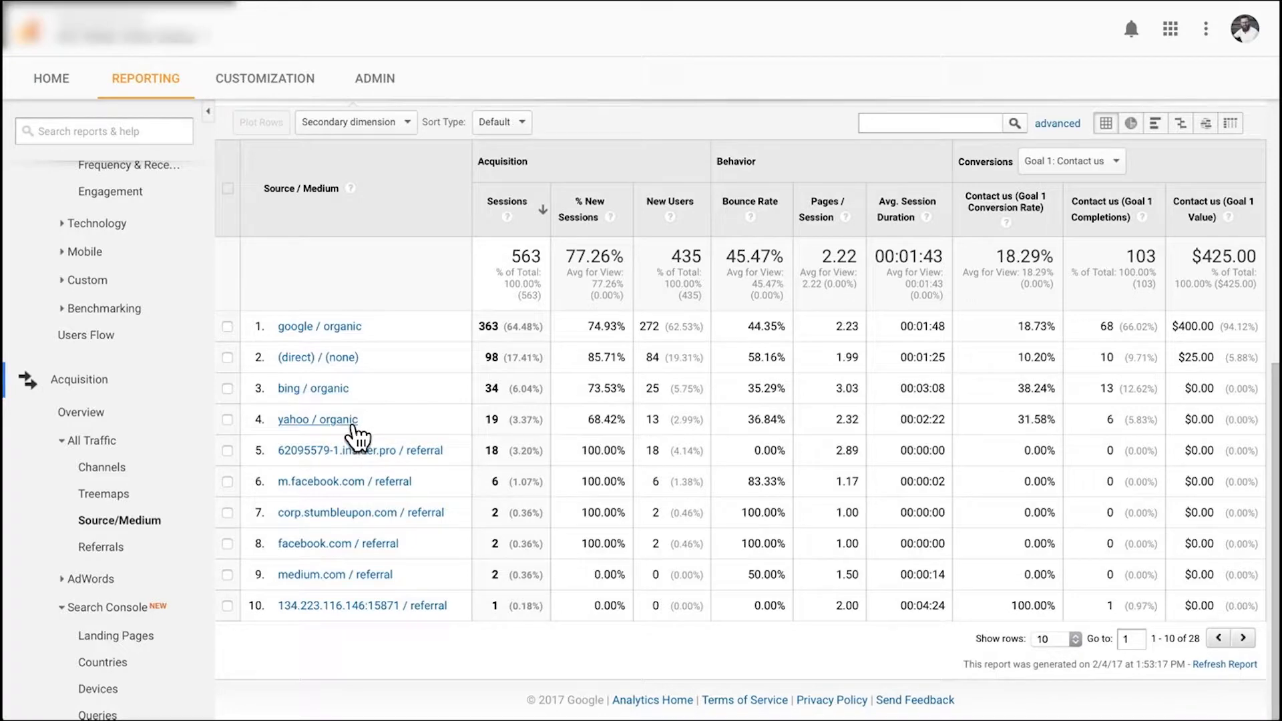
{"action": "mouse_move", "coordinate": [381, 469]}
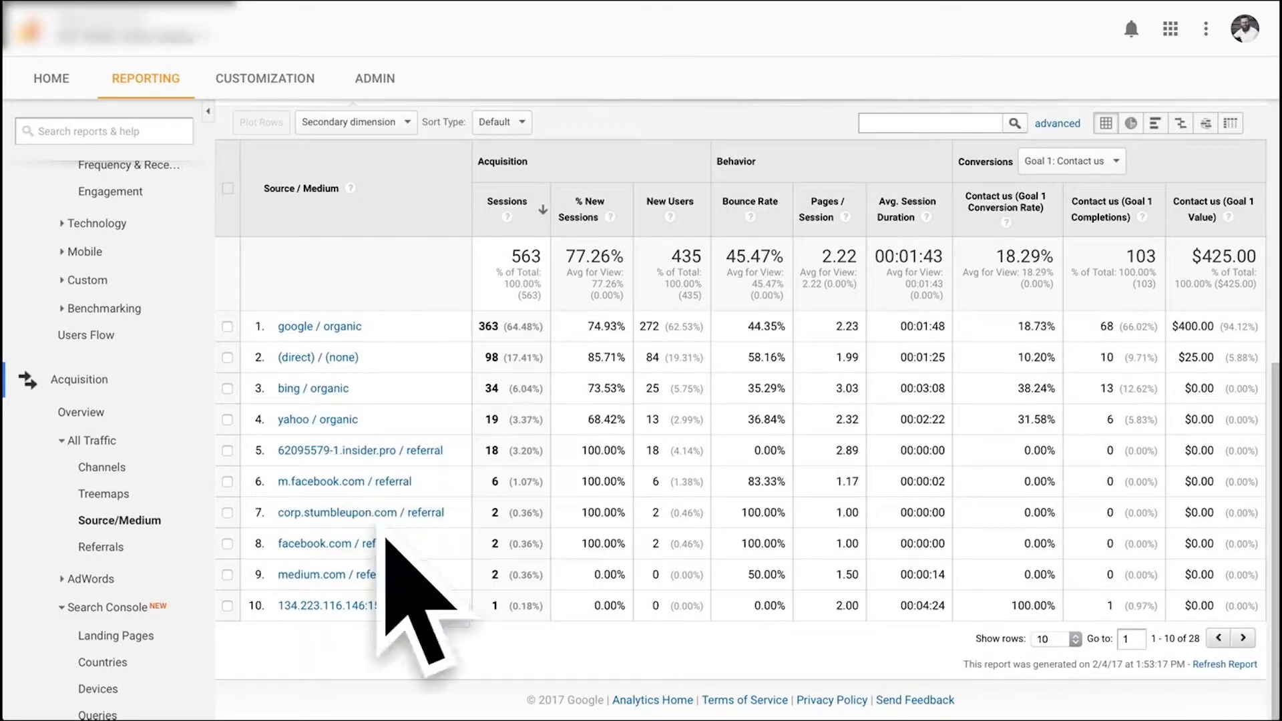
{"action": "mouse_move", "coordinate": [343, 560]}
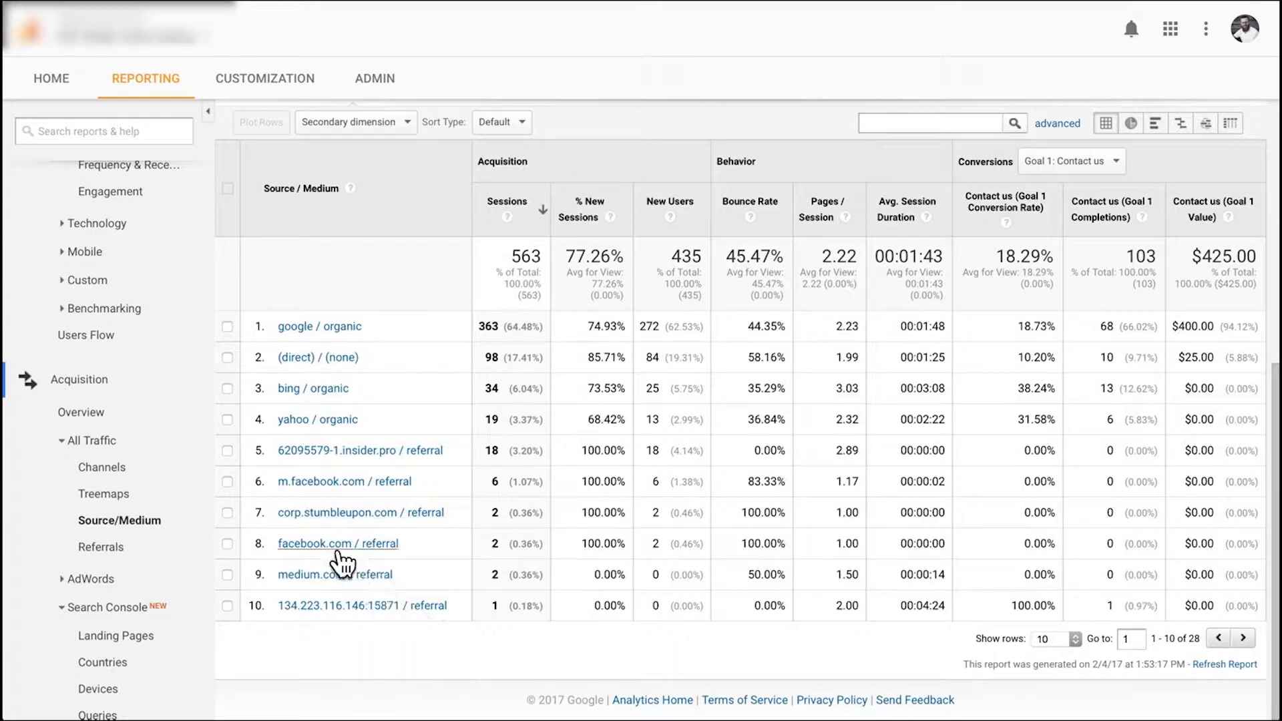
{"action": "mouse_move", "coordinate": [384, 647]}
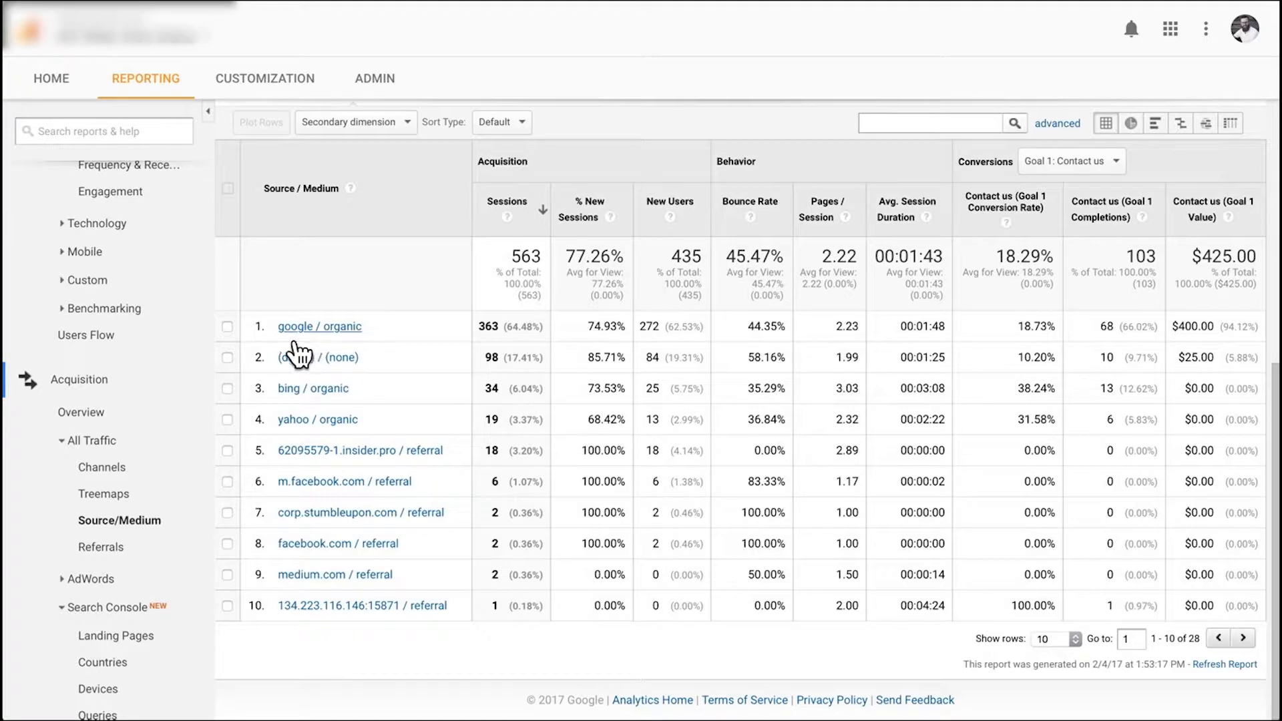
{"action": "mouse_move", "coordinate": [363, 348]}
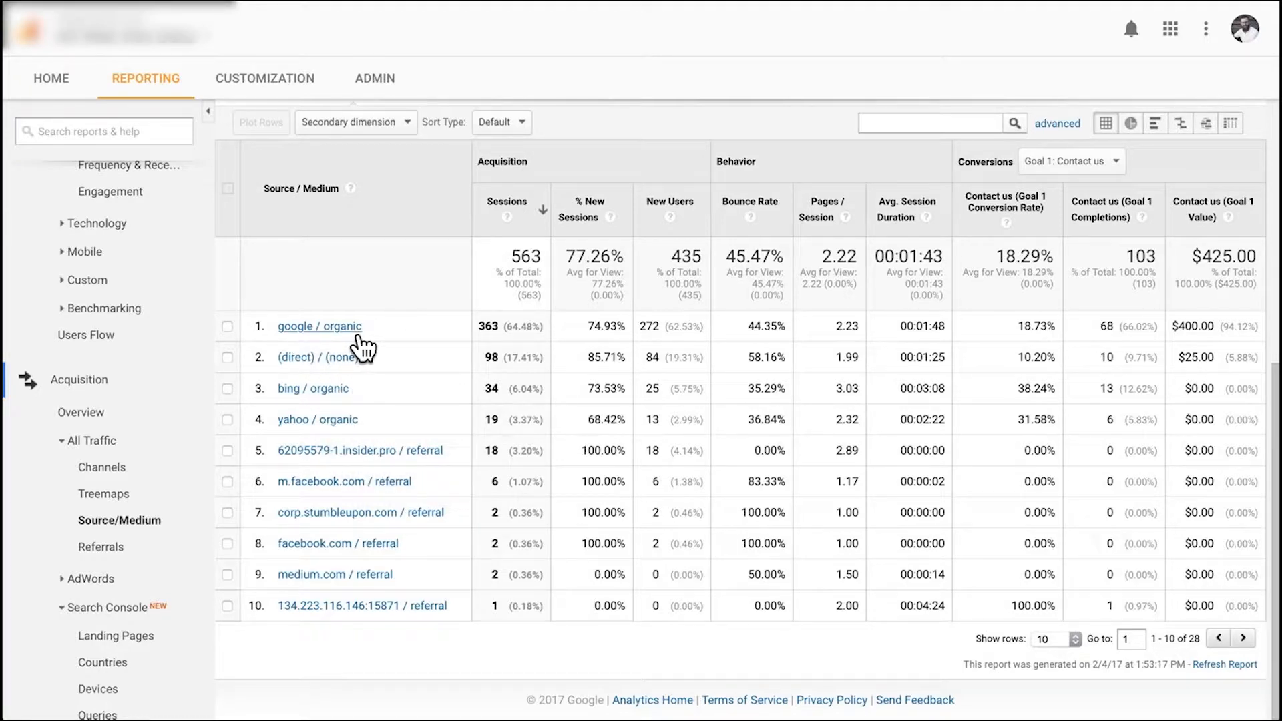
{"action": "mouse_move", "coordinate": [315, 372]}
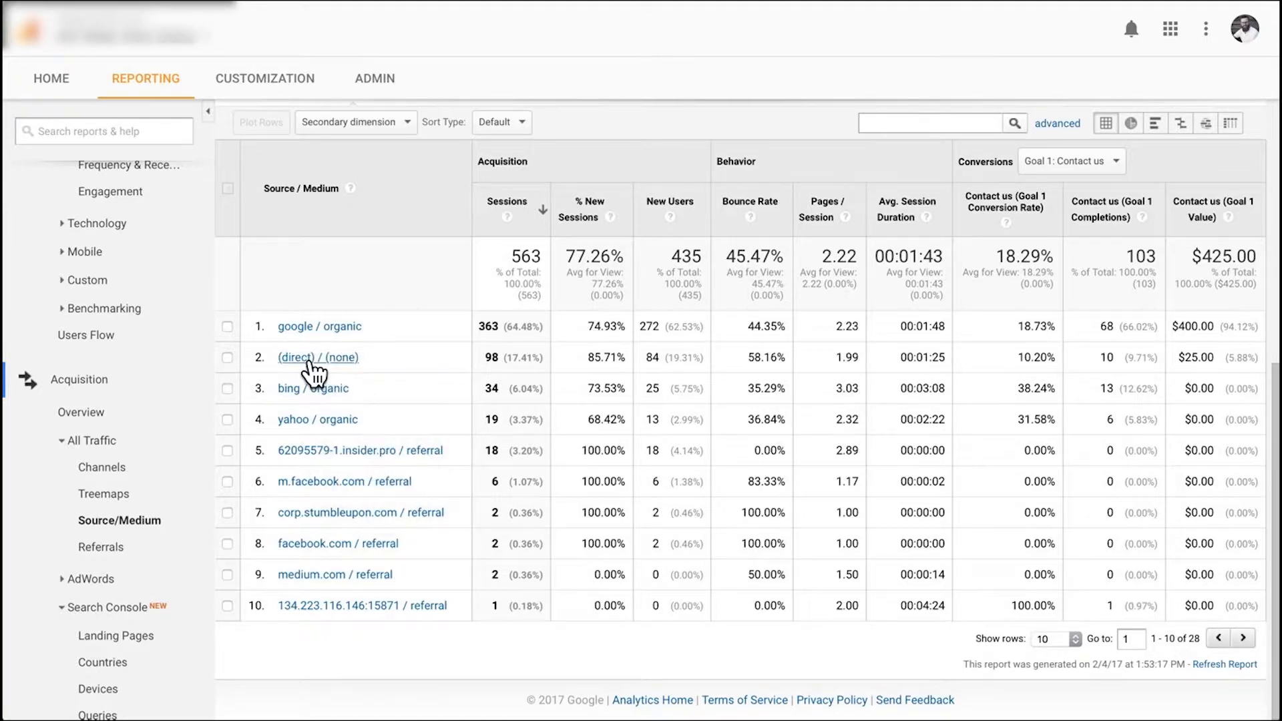
{"action": "mouse_move", "coordinate": [356, 374]}
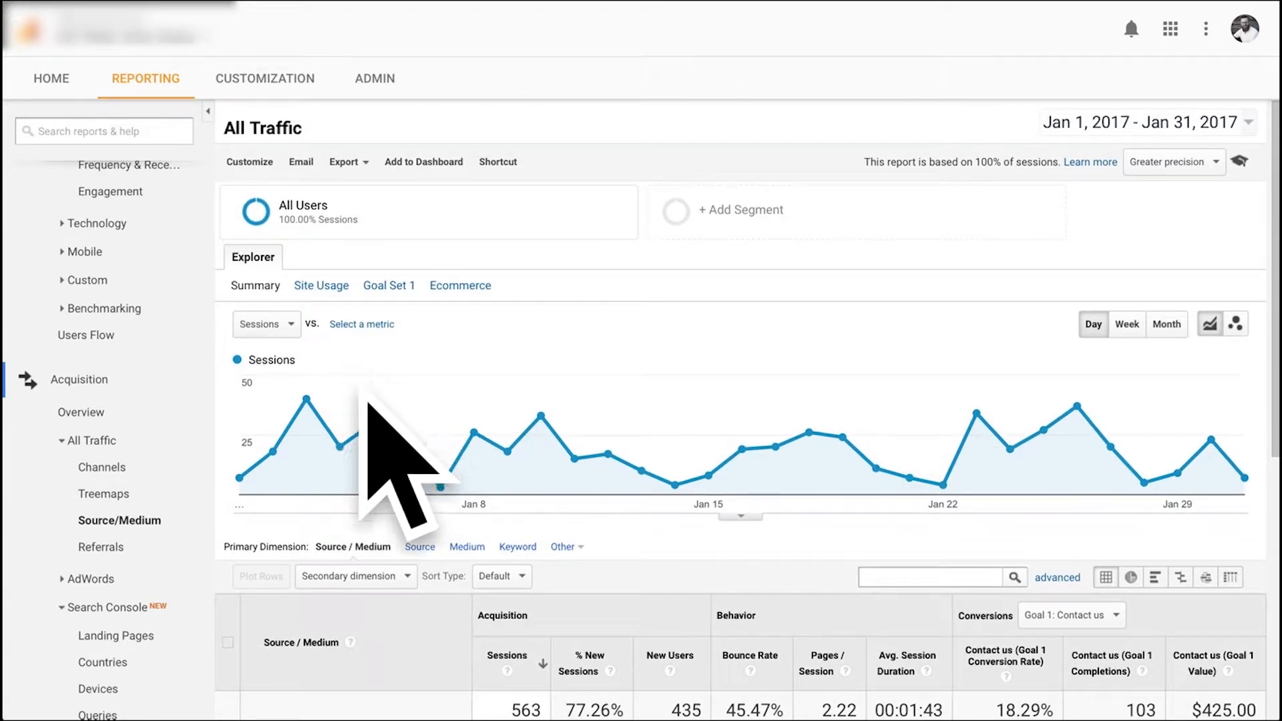
{"action": "scroll", "scroll_direction": "down", "scroll_amount": 3}
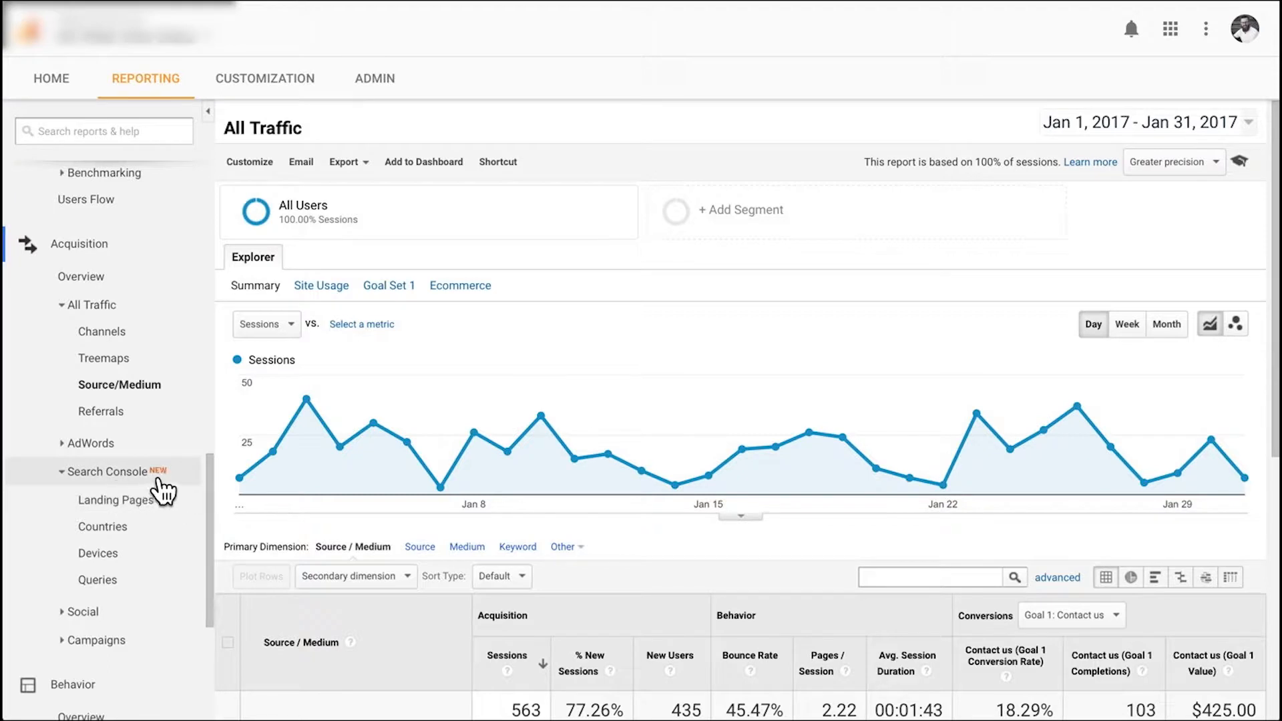
{"action": "mouse_move", "coordinate": [146, 522]}
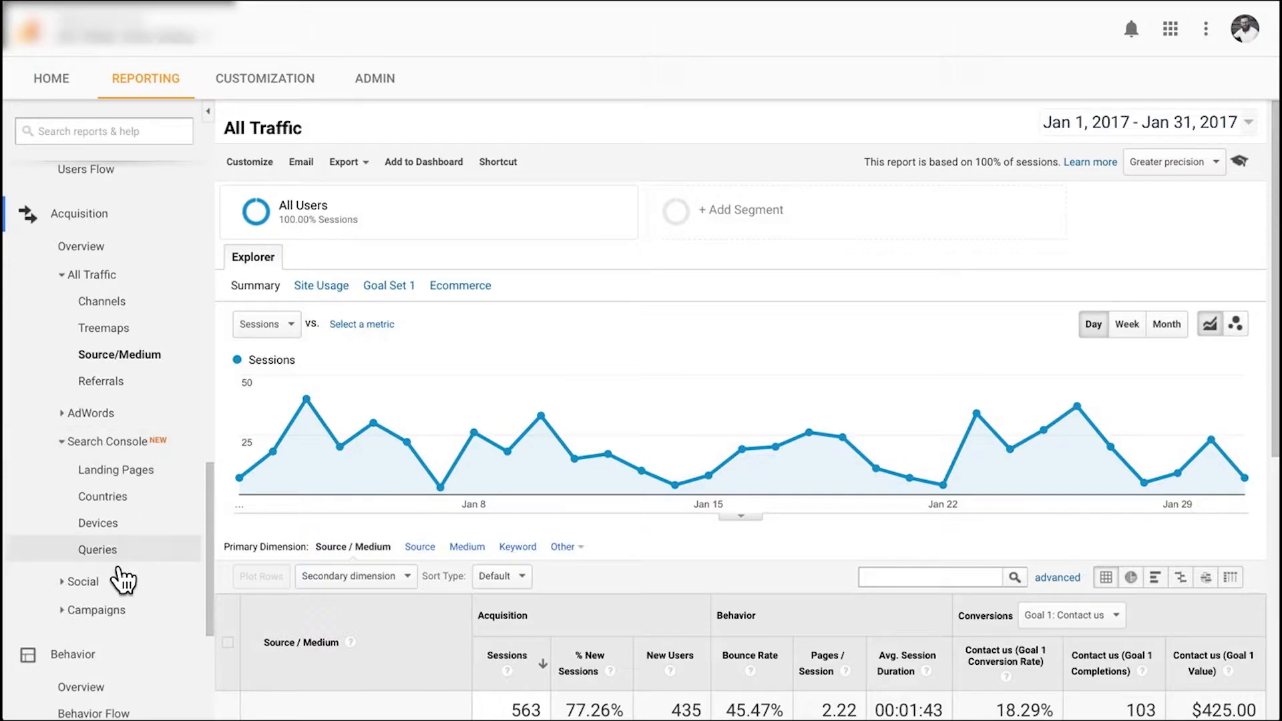
{"action": "mouse_move", "coordinate": [123, 581]}
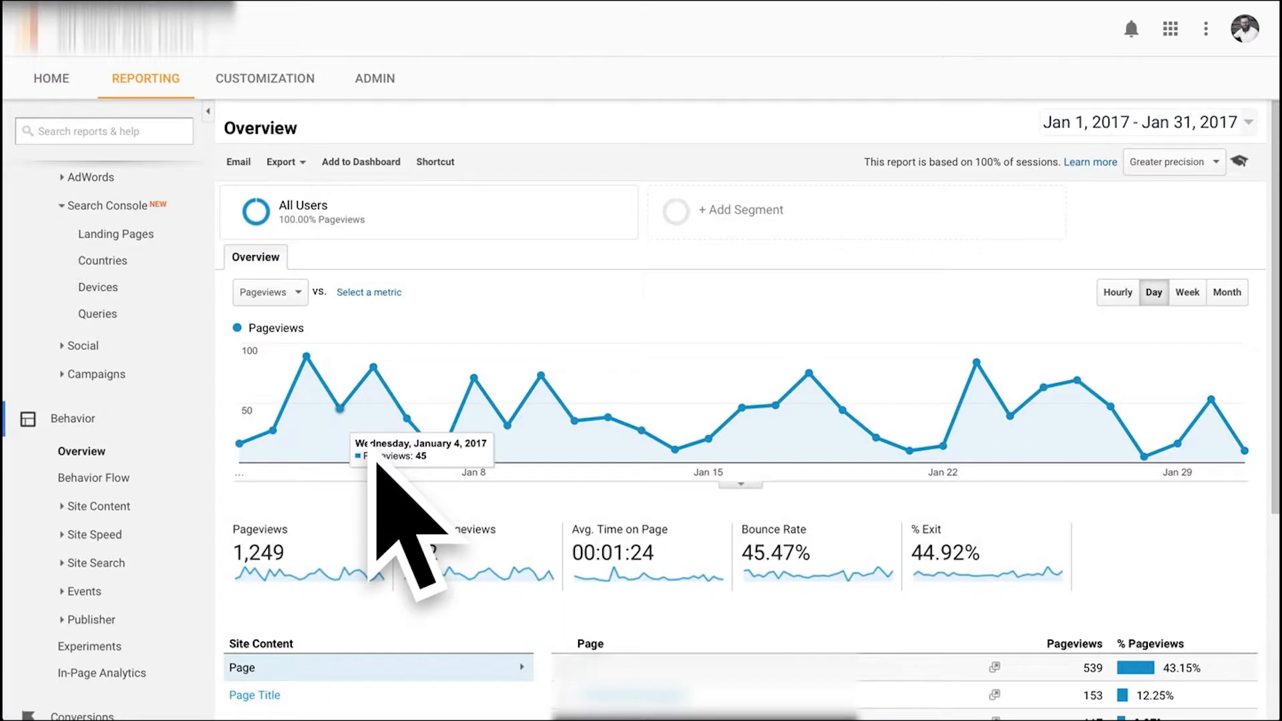
Check Search Term has no data, then list top pages by Page Title, the top title at 540 pageviews
{"action": "scroll", "scroll_direction": "down", "scroll_amount": 3}
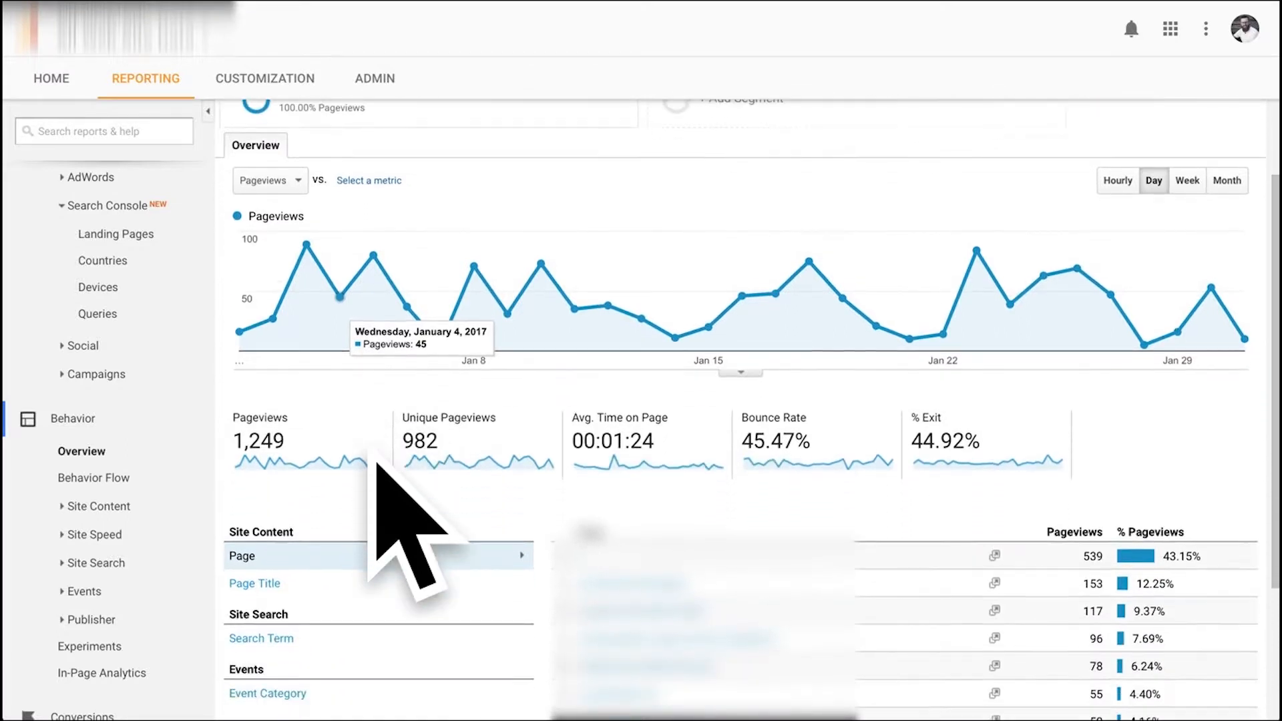
{"action": "scroll", "scroll_direction": "down", "scroll_amount": 3}
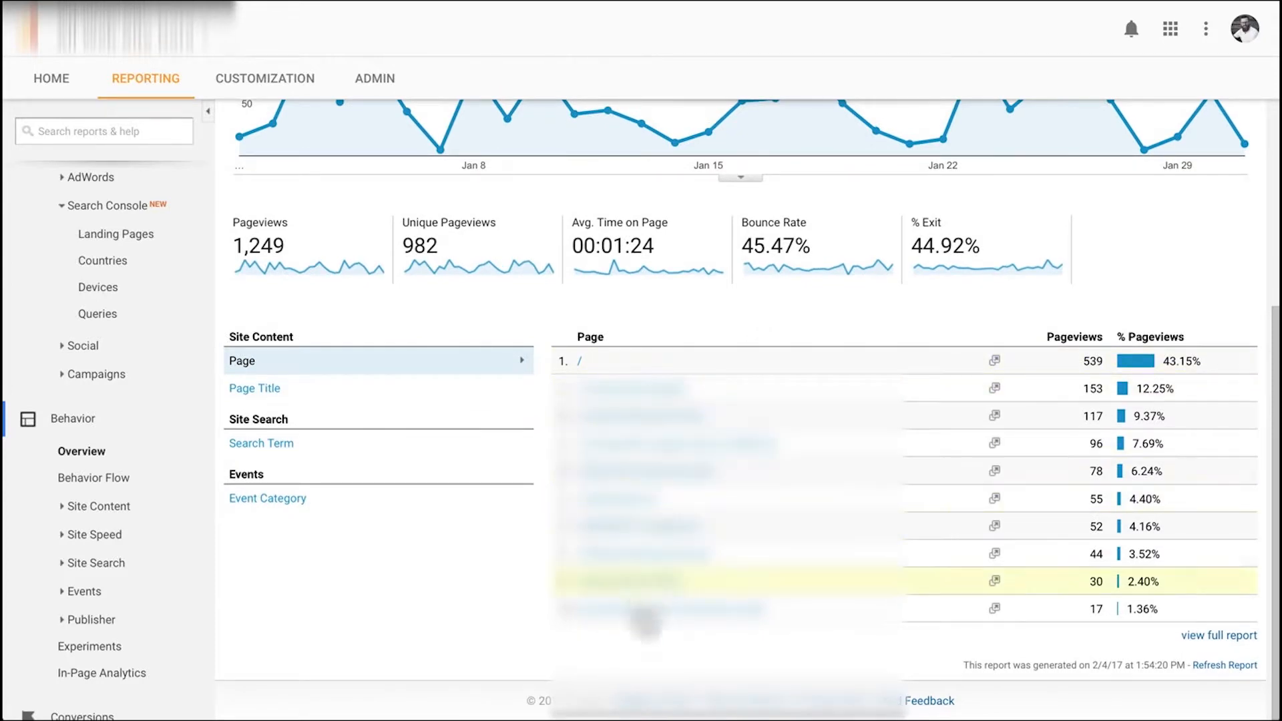
{"action": "mouse_move", "coordinate": [1105, 413]}
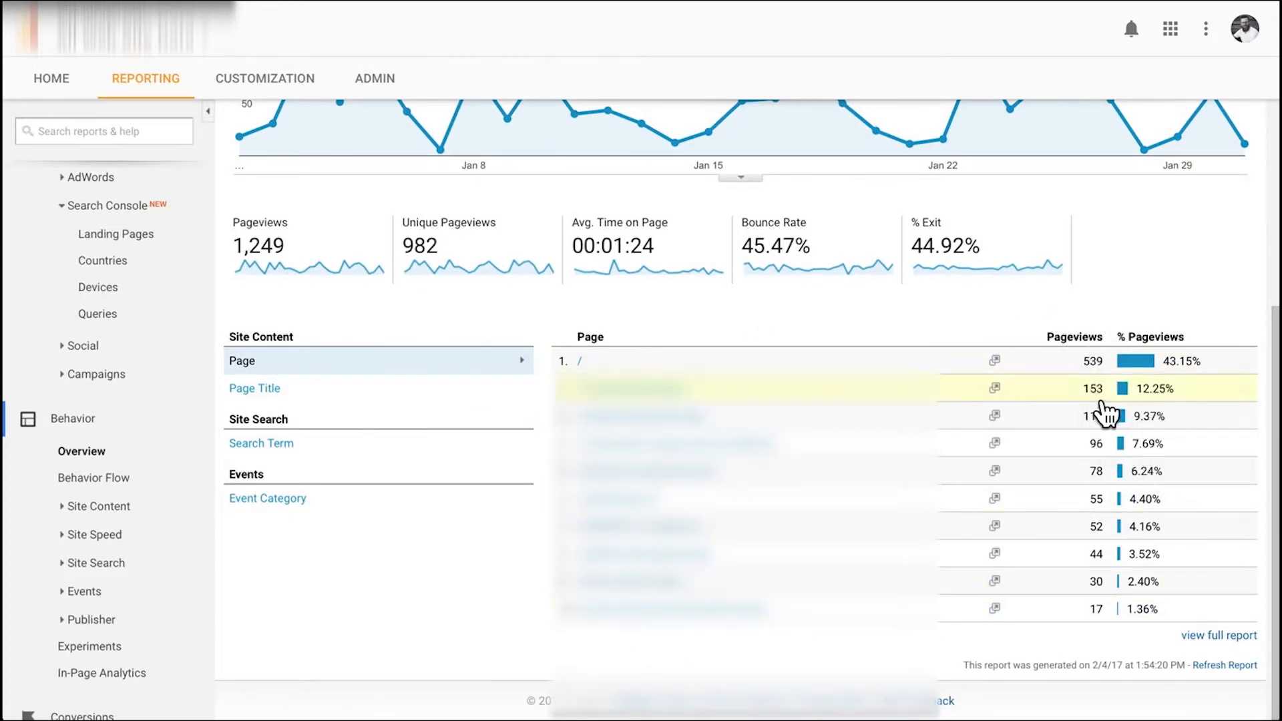
{"action": "mouse_move", "coordinate": [1206, 454]}
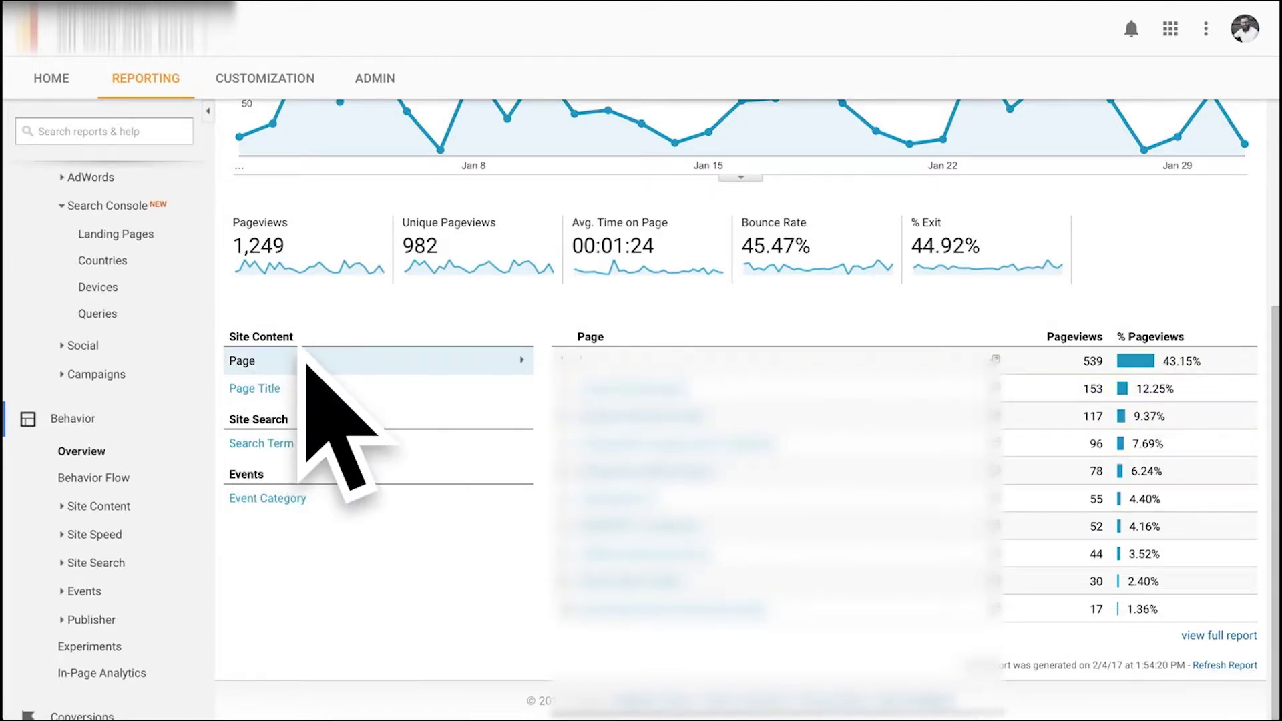
{"action": "mouse_move", "coordinate": [318, 413]}
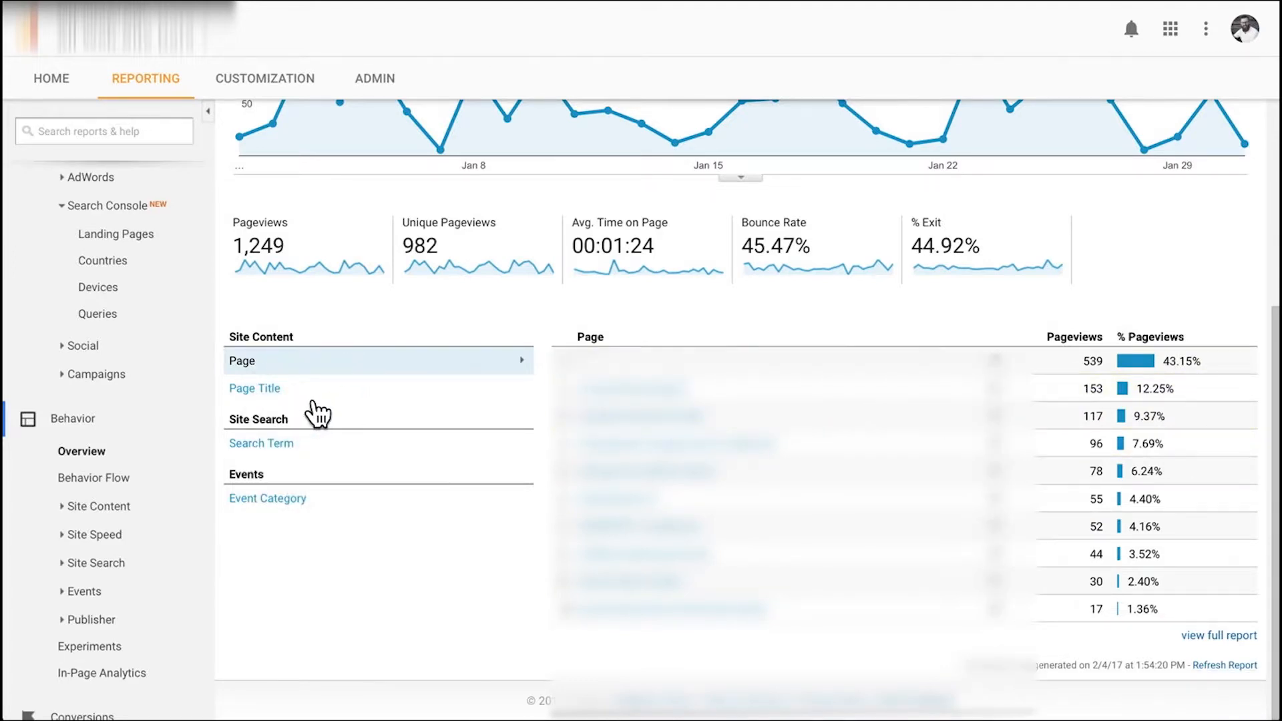
{"action": "left_click", "coordinate": [254, 387]}
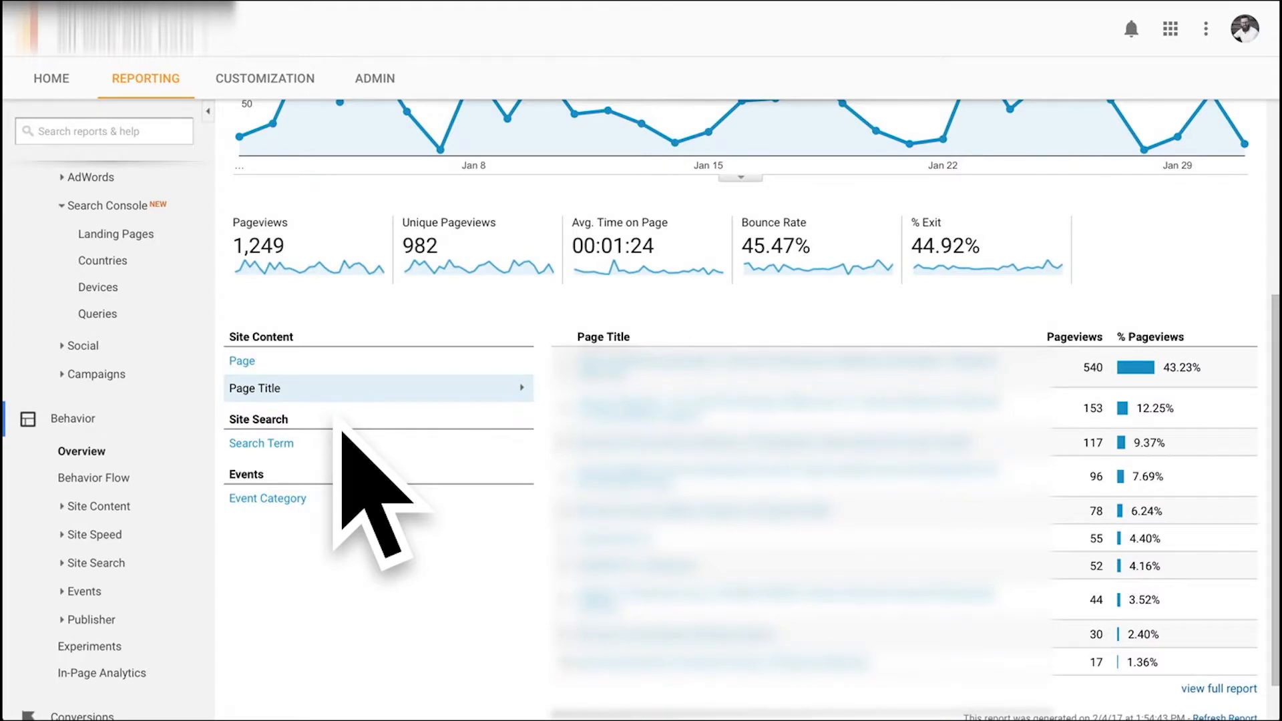
{"action": "mouse_move", "coordinate": [347, 387]}
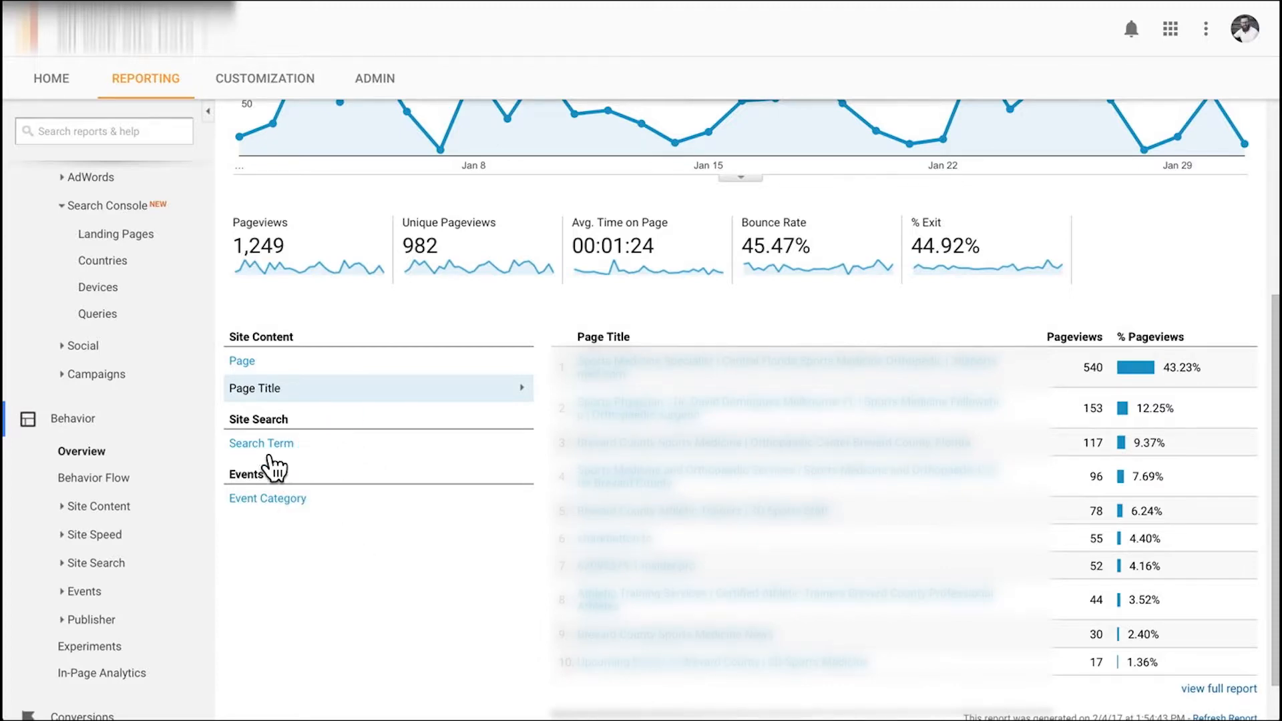
{"action": "left_click", "coordinate": [262, 443]}
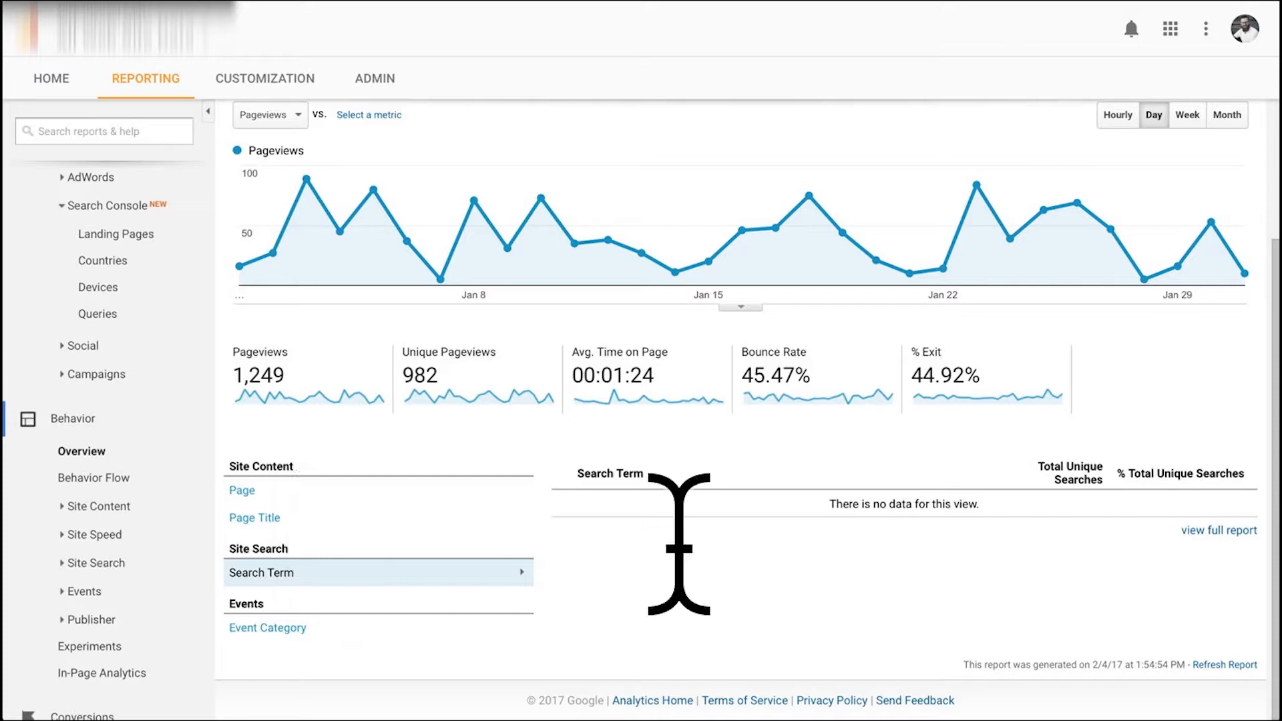
{"action": "mouse_move", "coordinate": [1008, 535]}
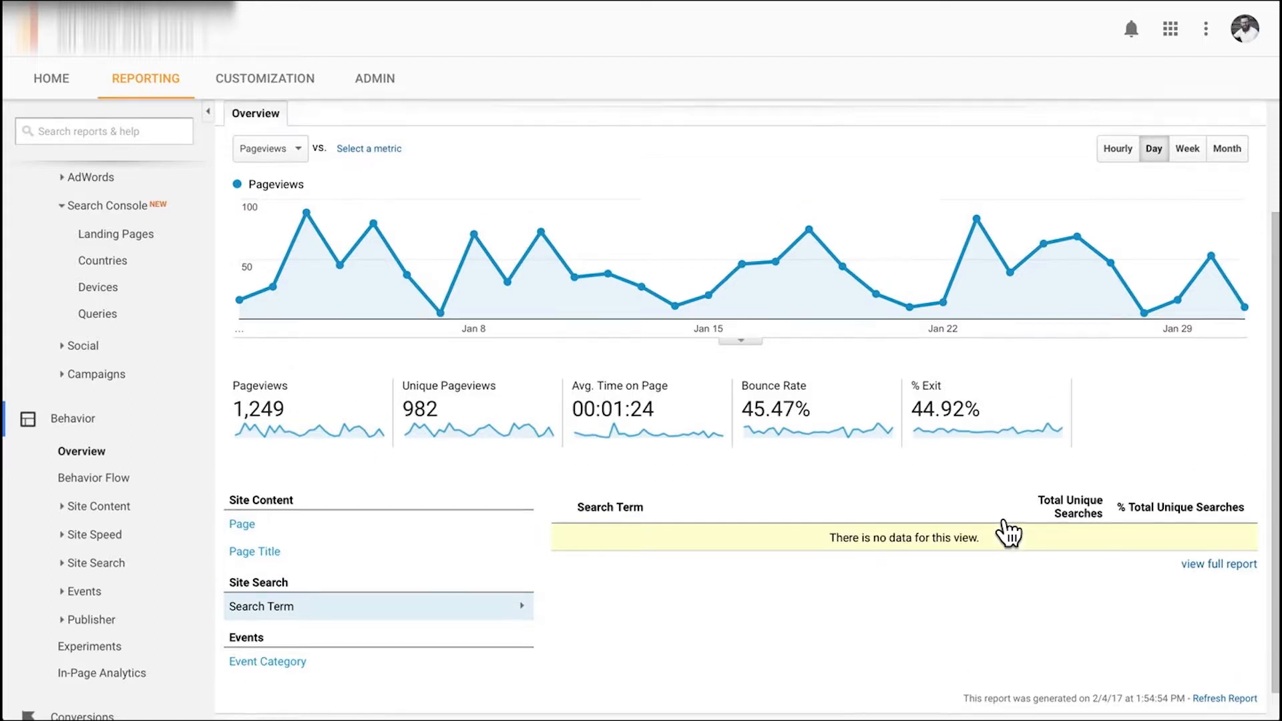
{"action": "scroll", "scroll_direction": "down", "scroll_amount": 3}
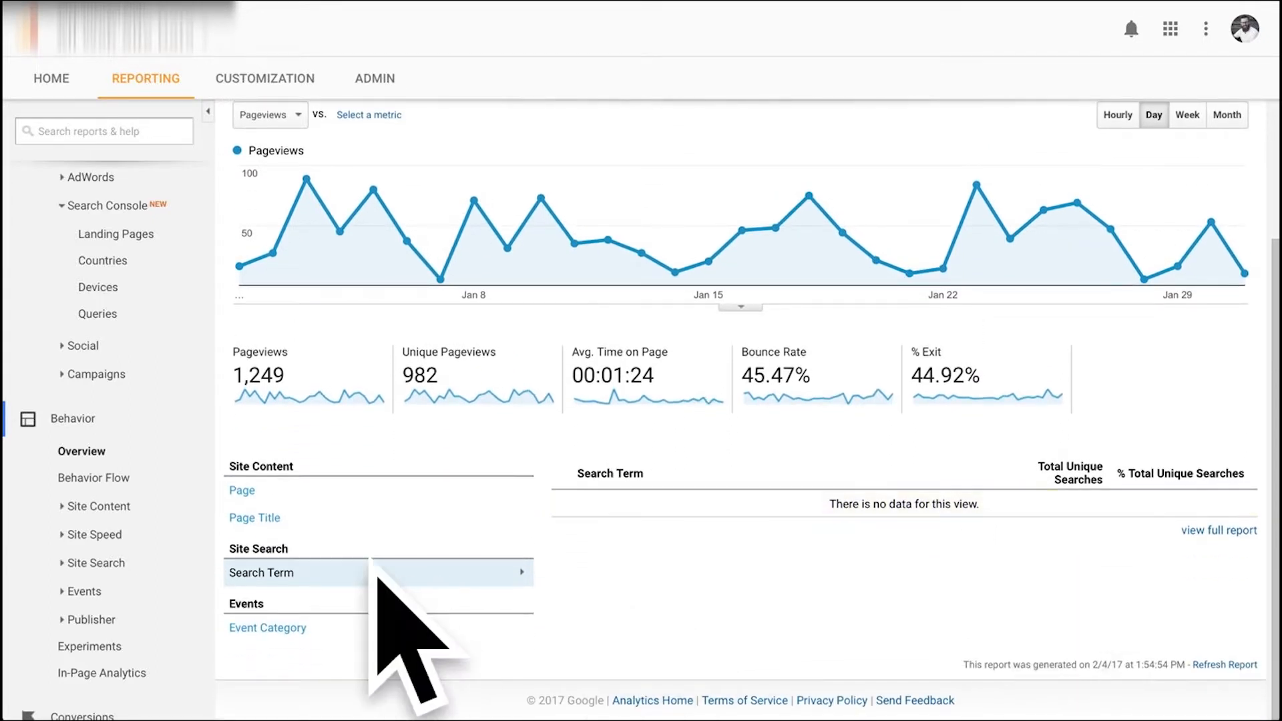
{"action": "left_click", "coordinate": [253, 519]}
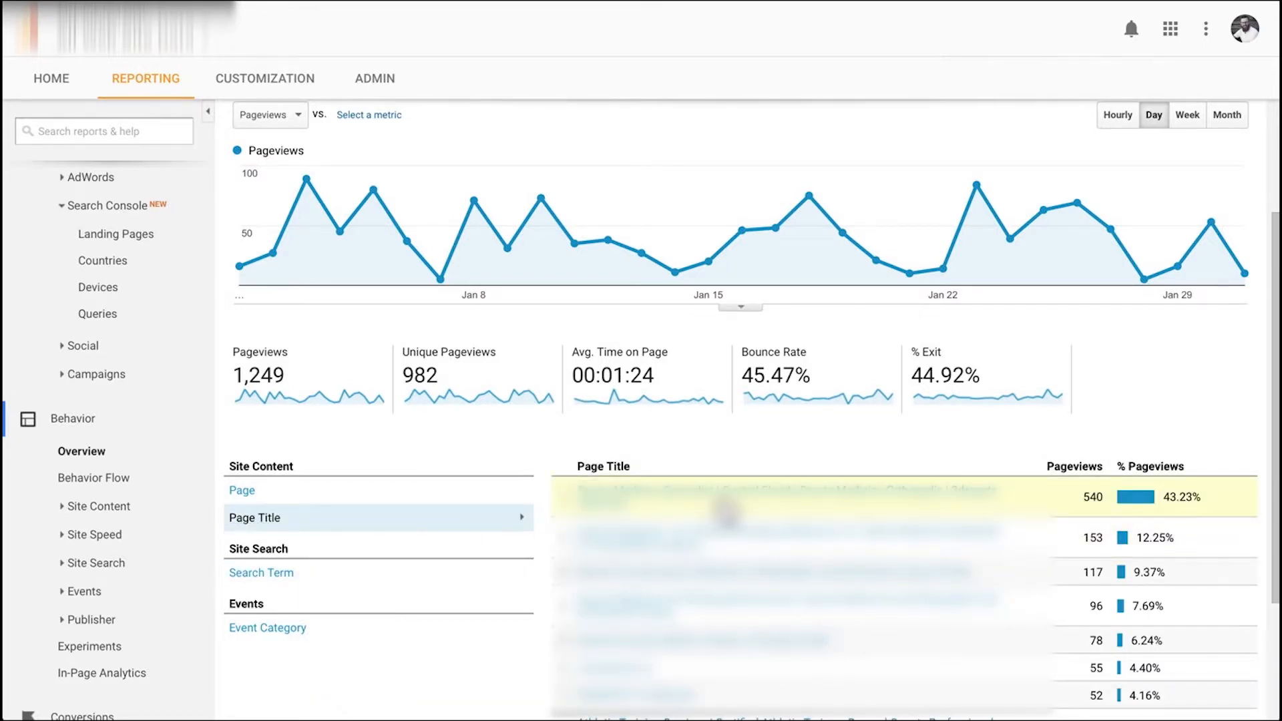
{"action": "mouse_move", "coordinate": [829, 523]}
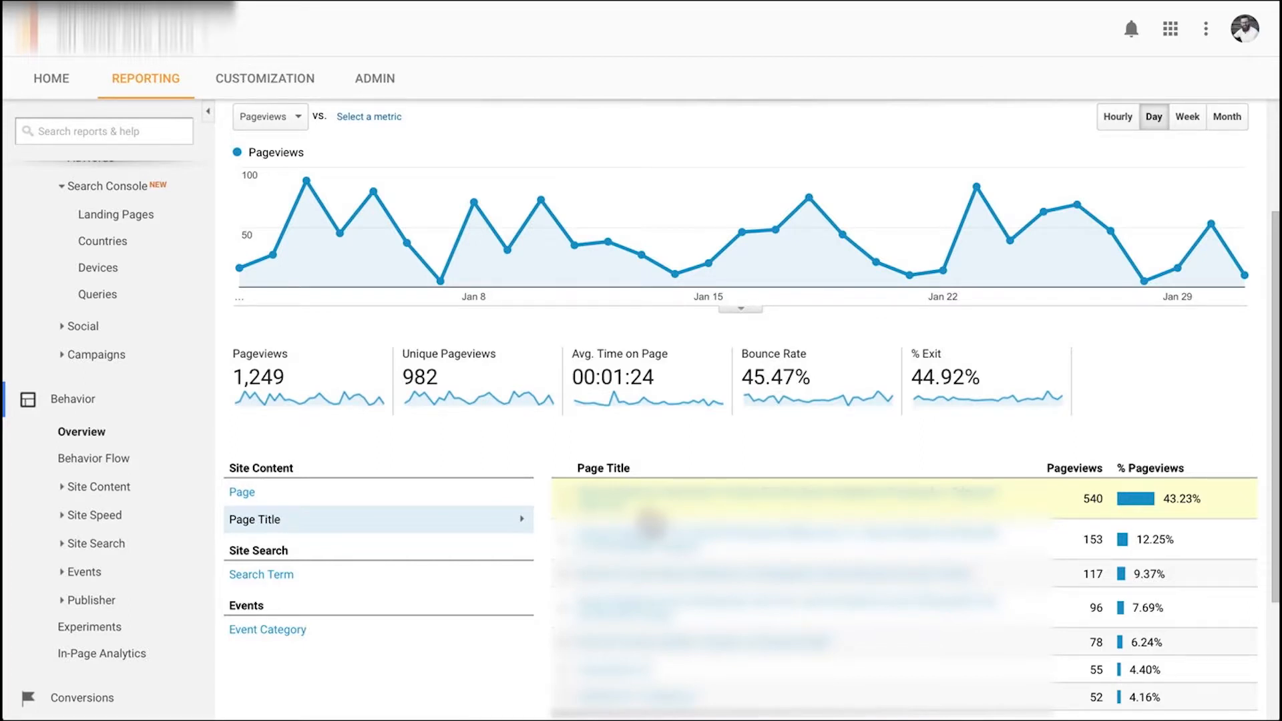
{"action": "mouse_move", "coordinate": [143, 474]}
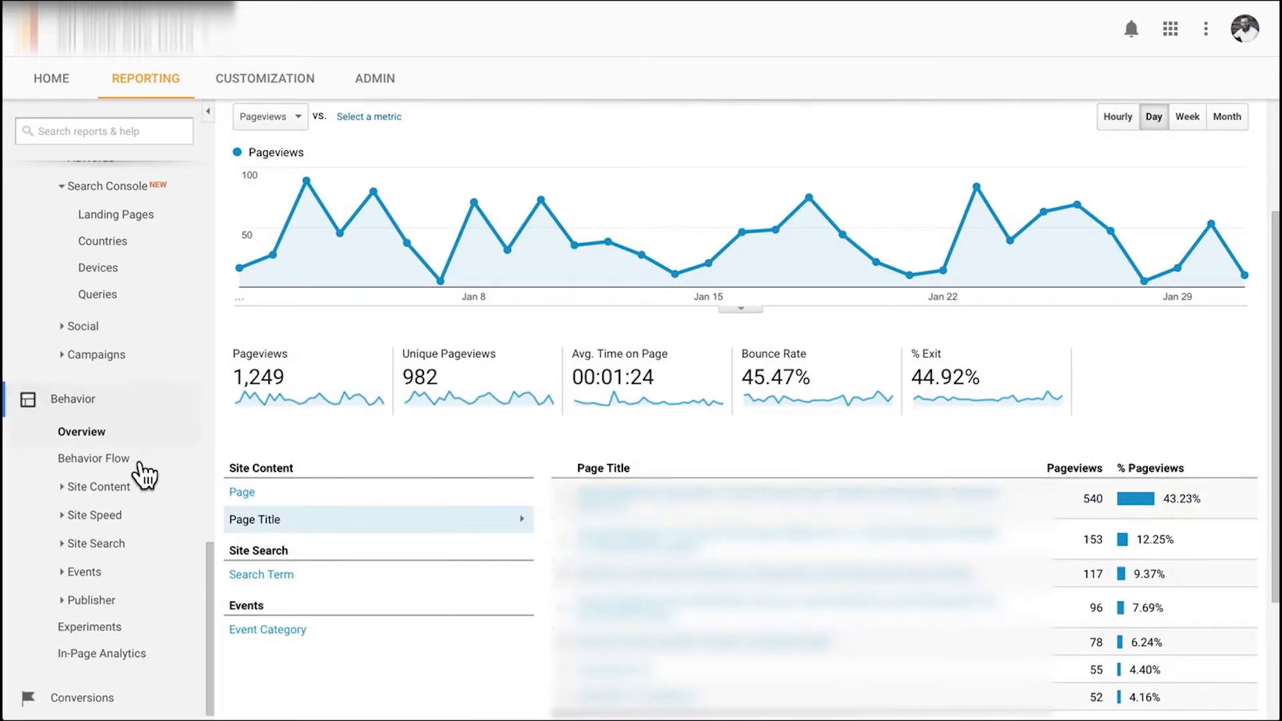
Show Site Content > All Pages, top page at 539 pageviews and $2.31 page value
{"action": "left_click", "coordinate": [98, 486]}
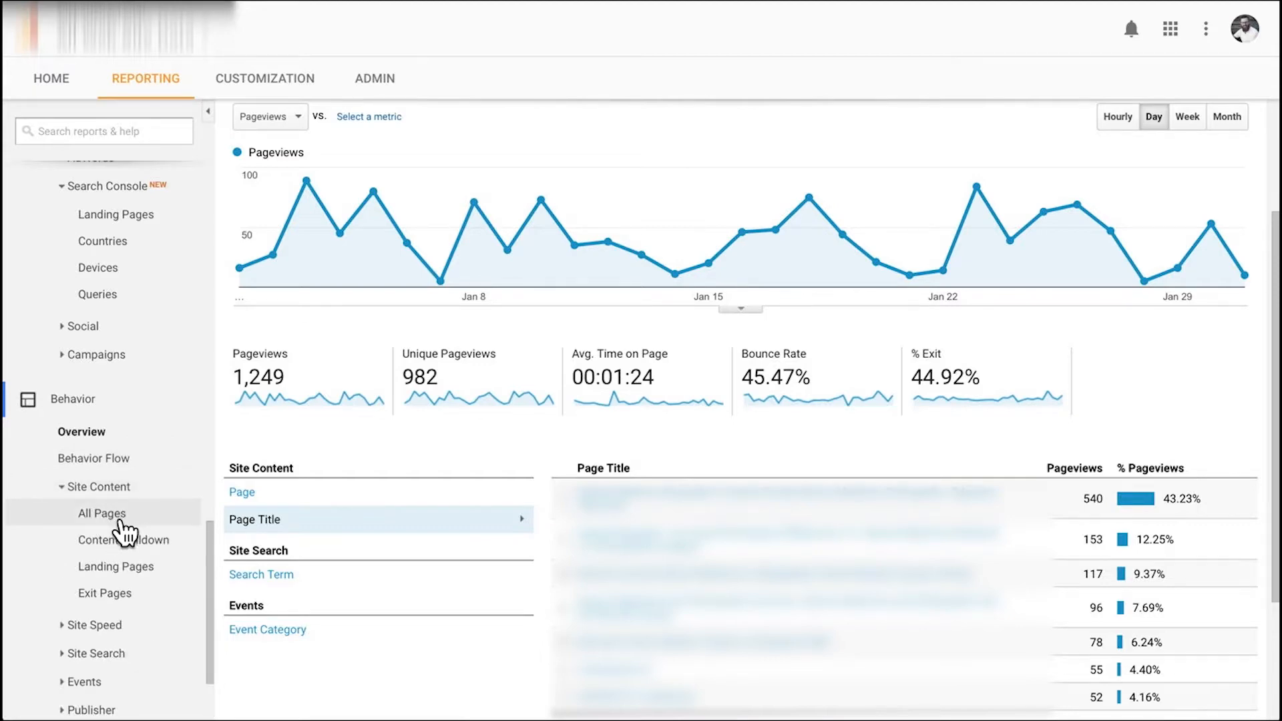
{"action": "left_click", "coordinate": [103, 513]}
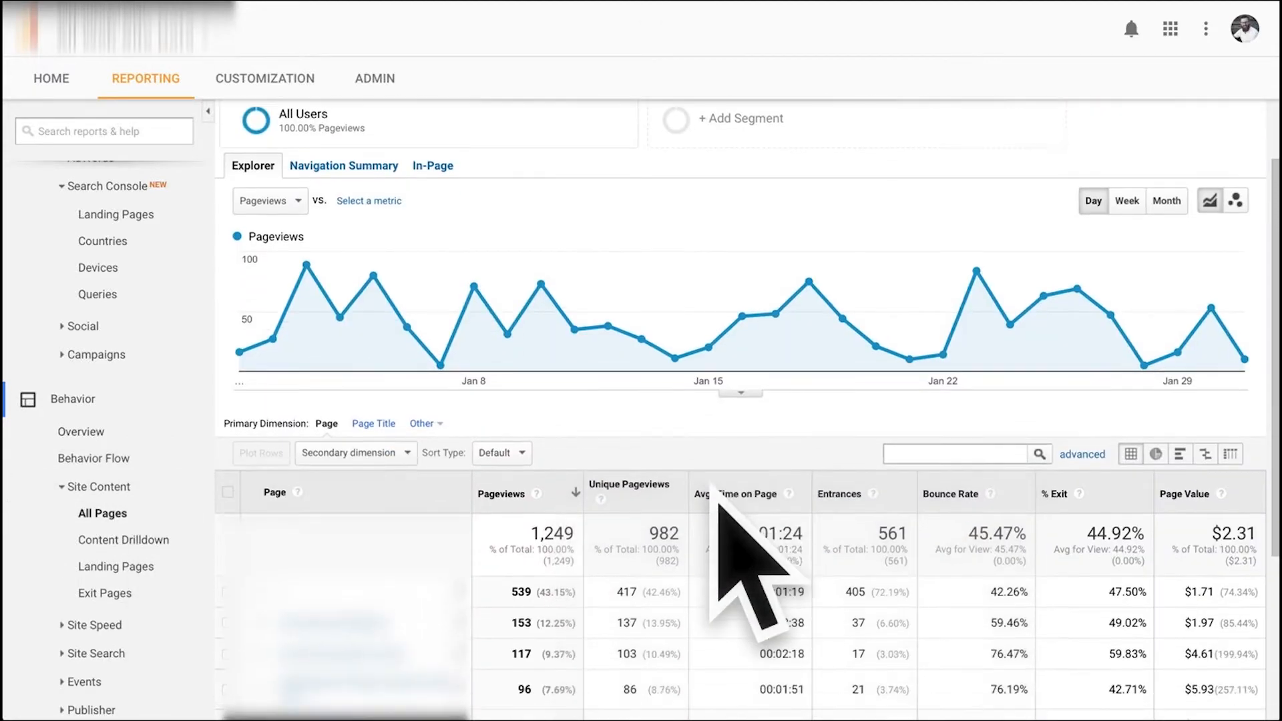
{"action": "scroll", "scroll_direction": "down", "scroll_amount": 3}
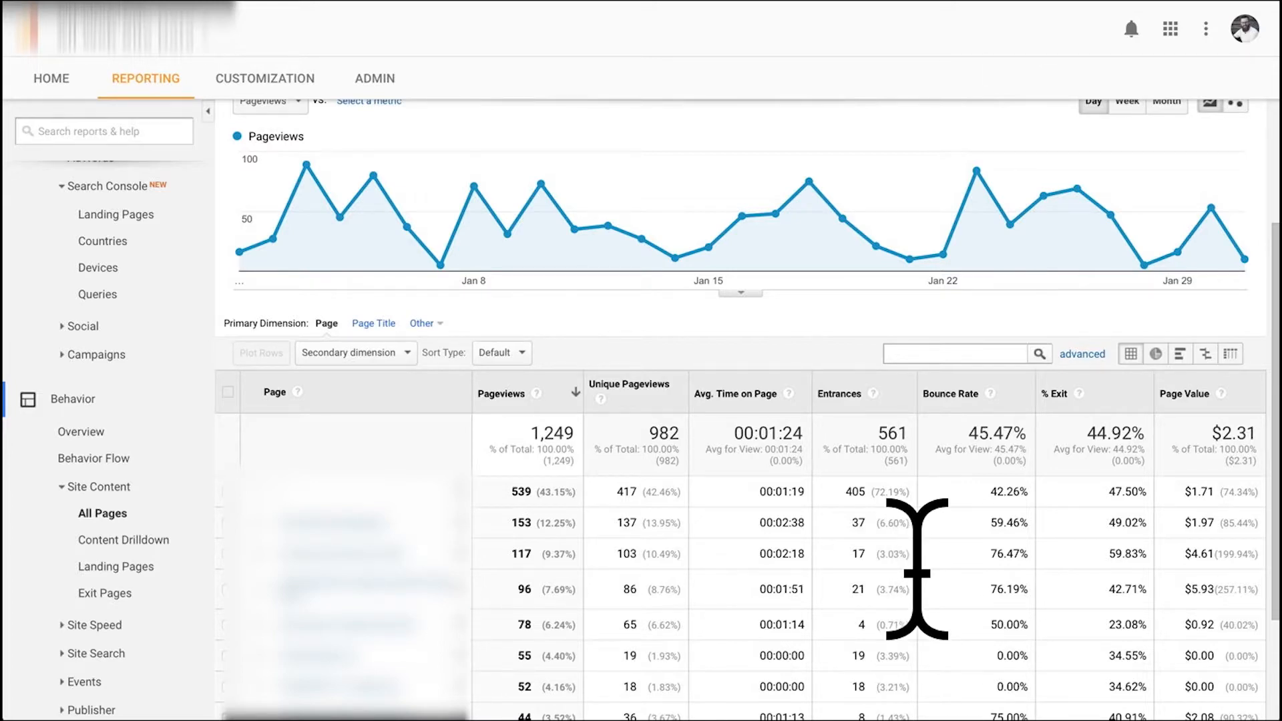
{"action": "mouse_move", "coordinate": [1022, 670]}
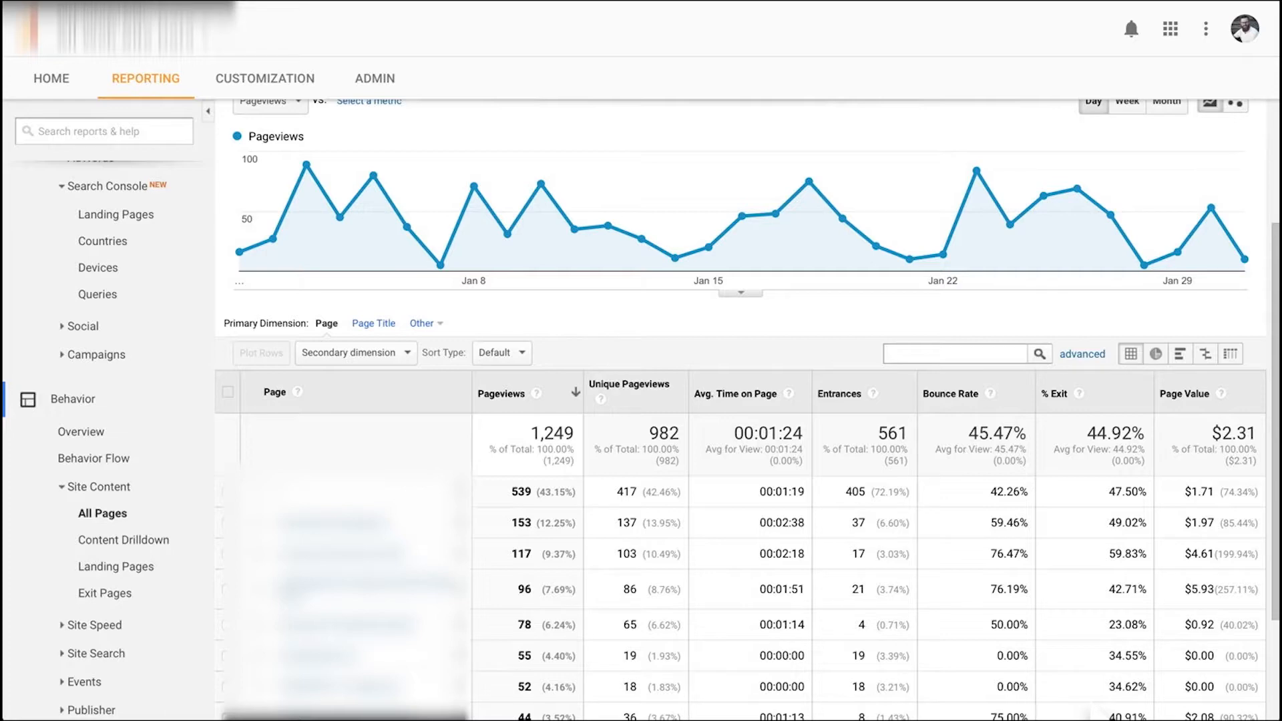
{"action": "mouse_move", "coordinate": [125, 540]}
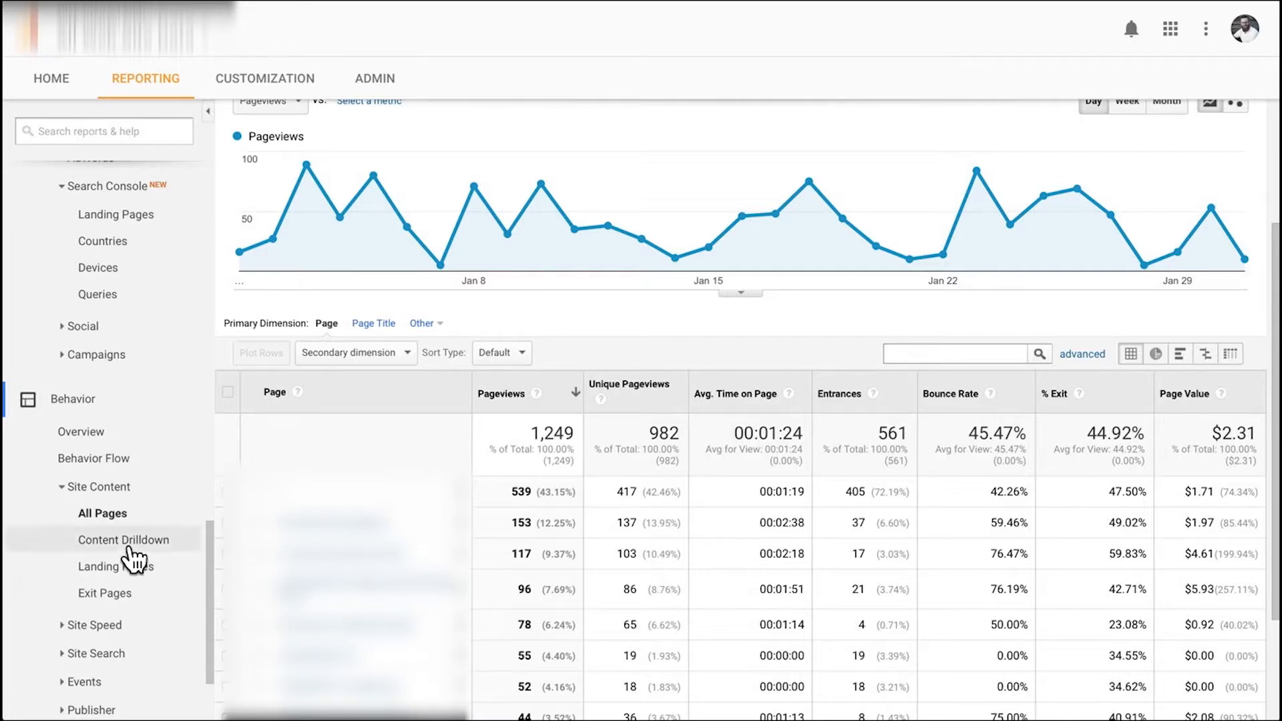
{"action": "scroll", "scroll_direction": "down", "scroll_amount": 3}
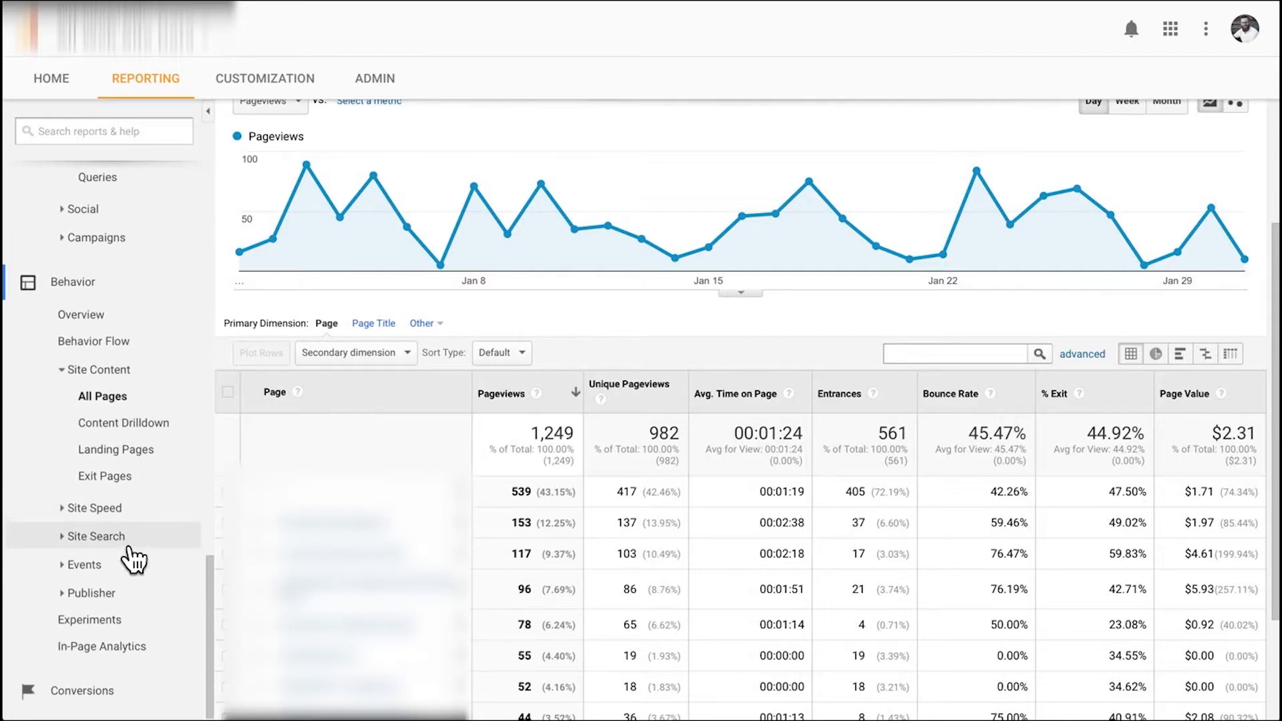
{"action": "mouse_move", "coordinate": [118, 340]}
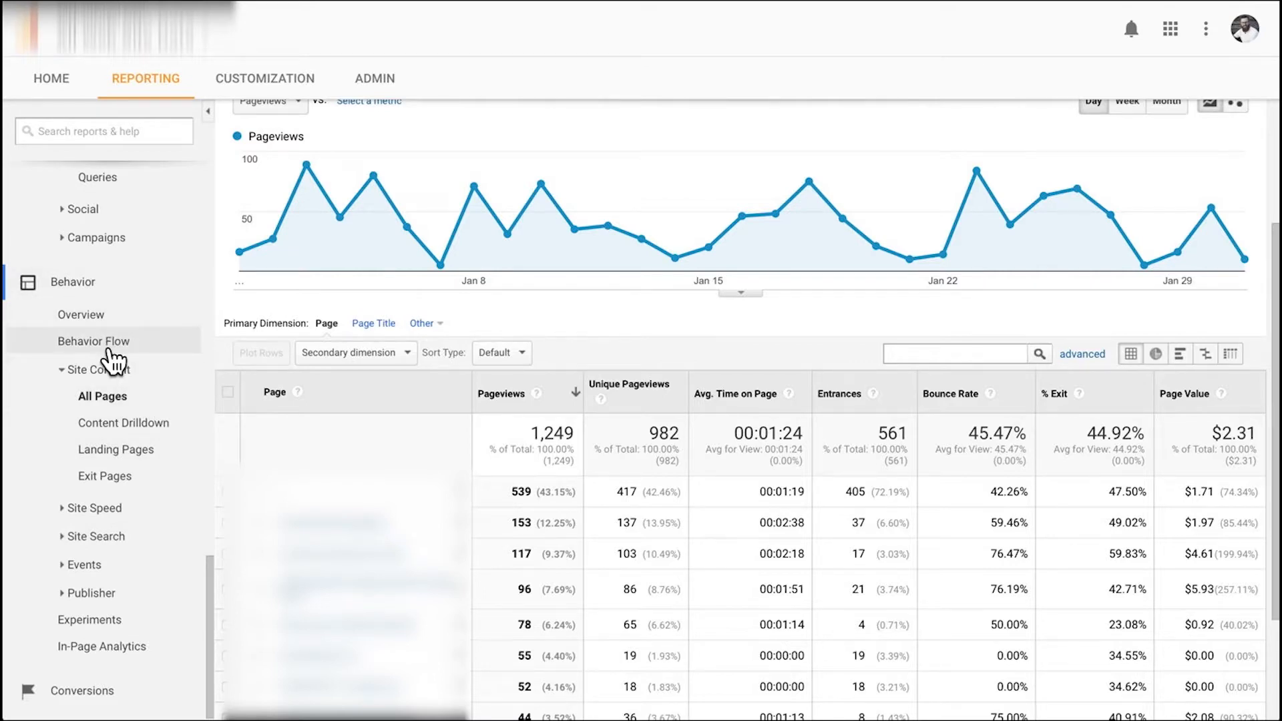
Show the Behavior Flow diagram: 561 starting sessions, 322 drop-offs, 239 first interactions
{"action": "left_click", "coordinate": [93, 341]}
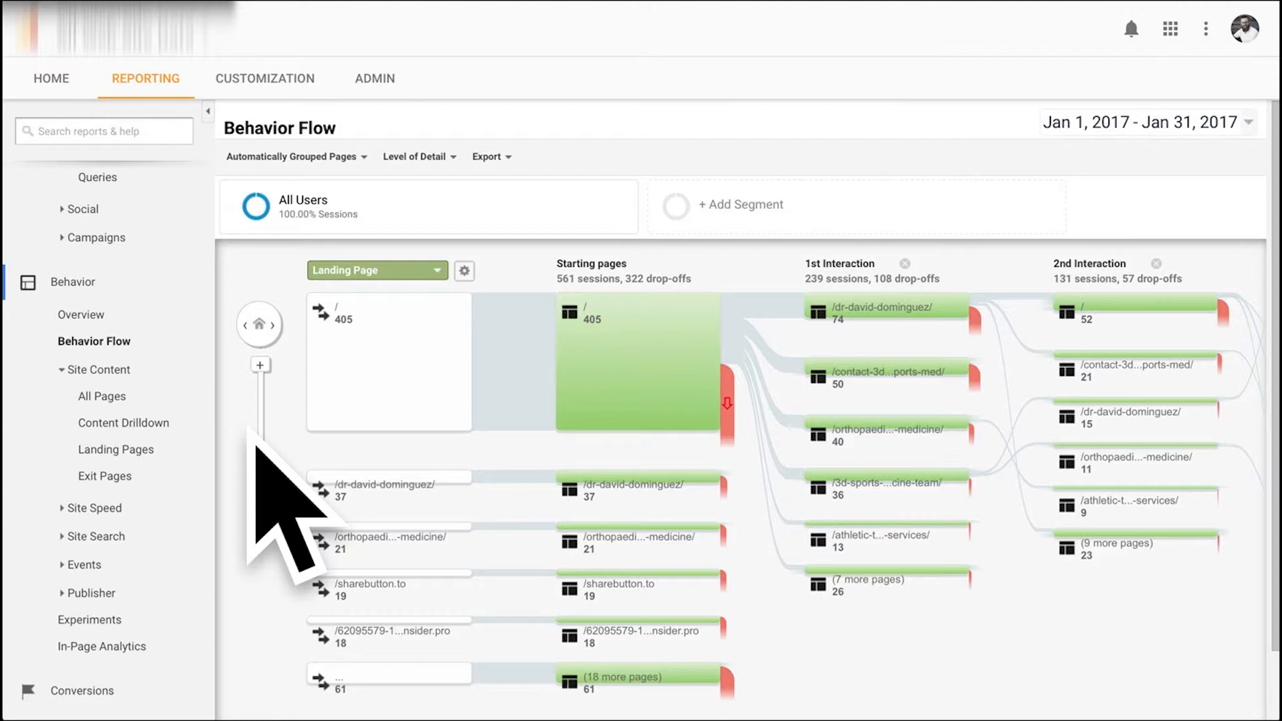
{"action": "scroll", "scroll_direction": "down", "scroll_amount": 3}
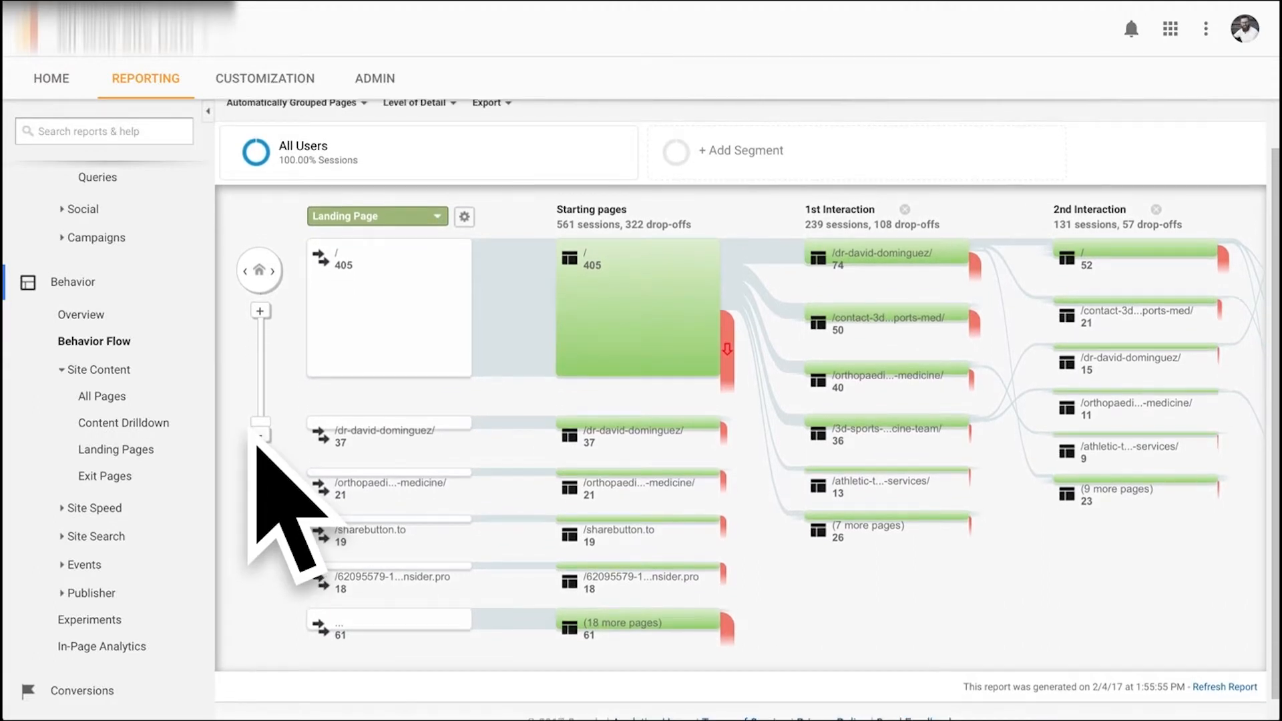
{"action": "mouse_move", "coordinate": [621, 270]}
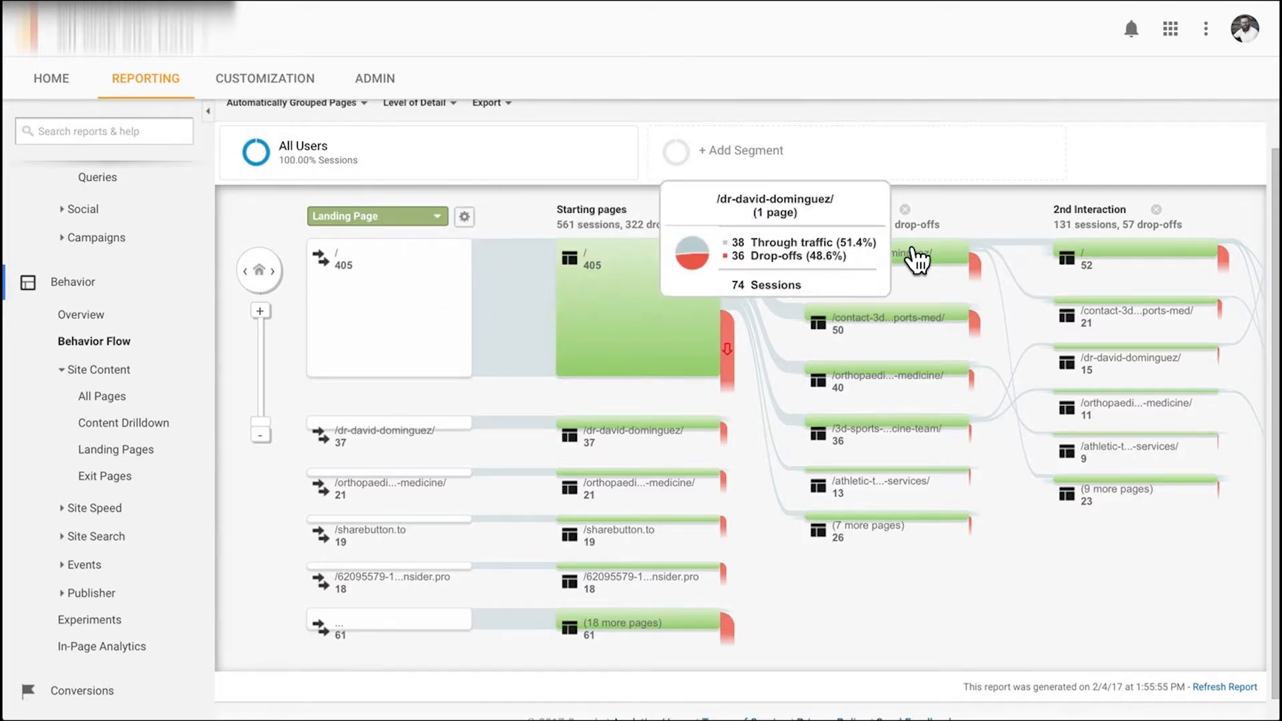
{"action": "mouse_move", "coordinate": [990, 294]}
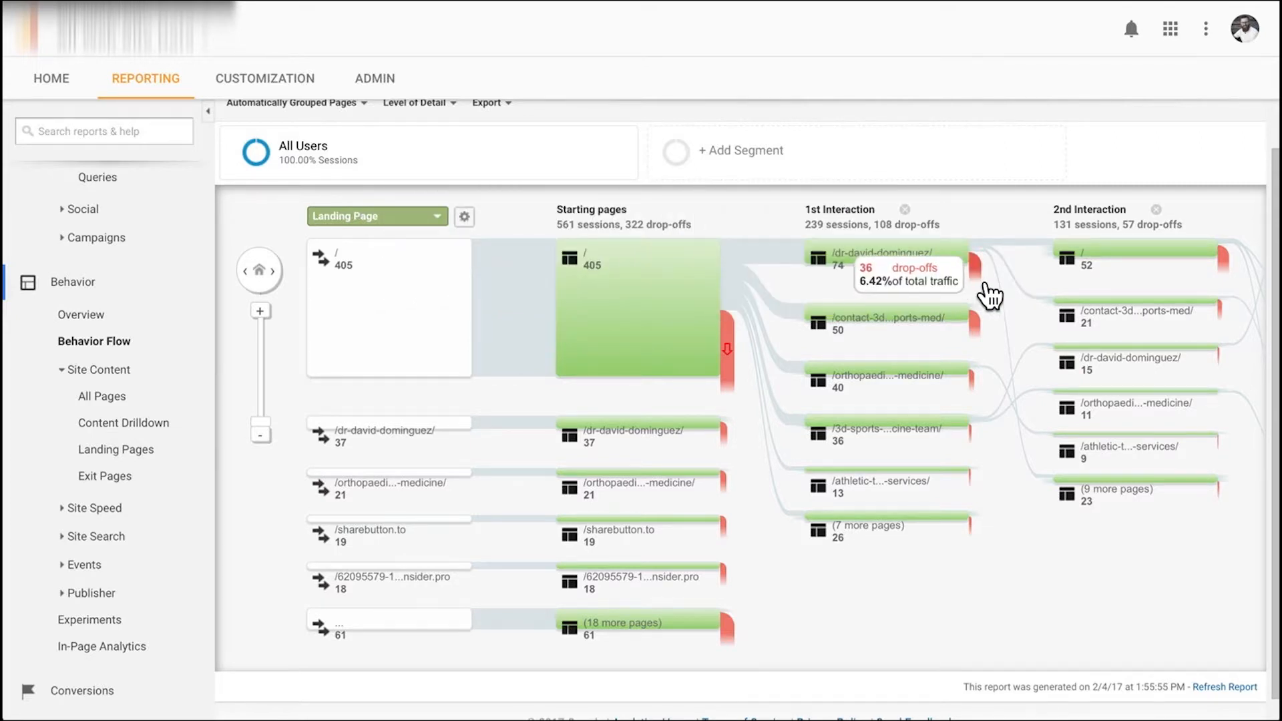
{"action": "mouse_move", "coordinate": [993, 660]}
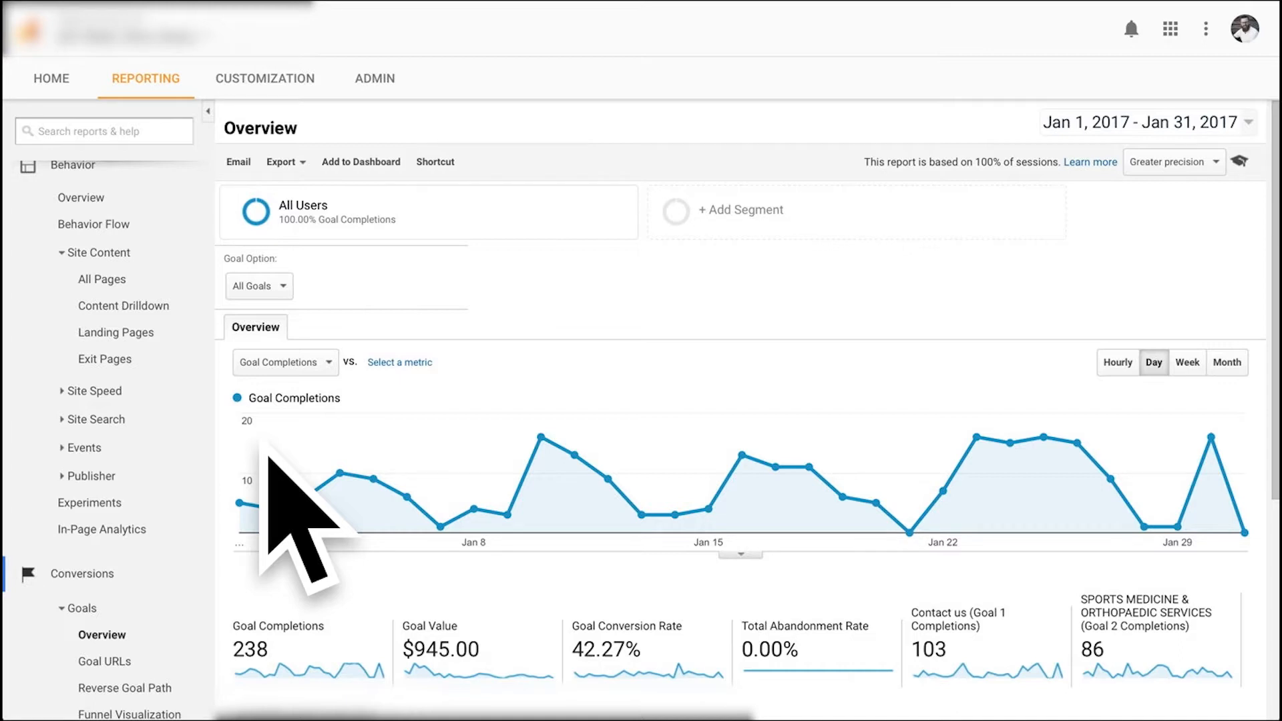
{"action": "mouse_move", "coordinate": [413, 507]}
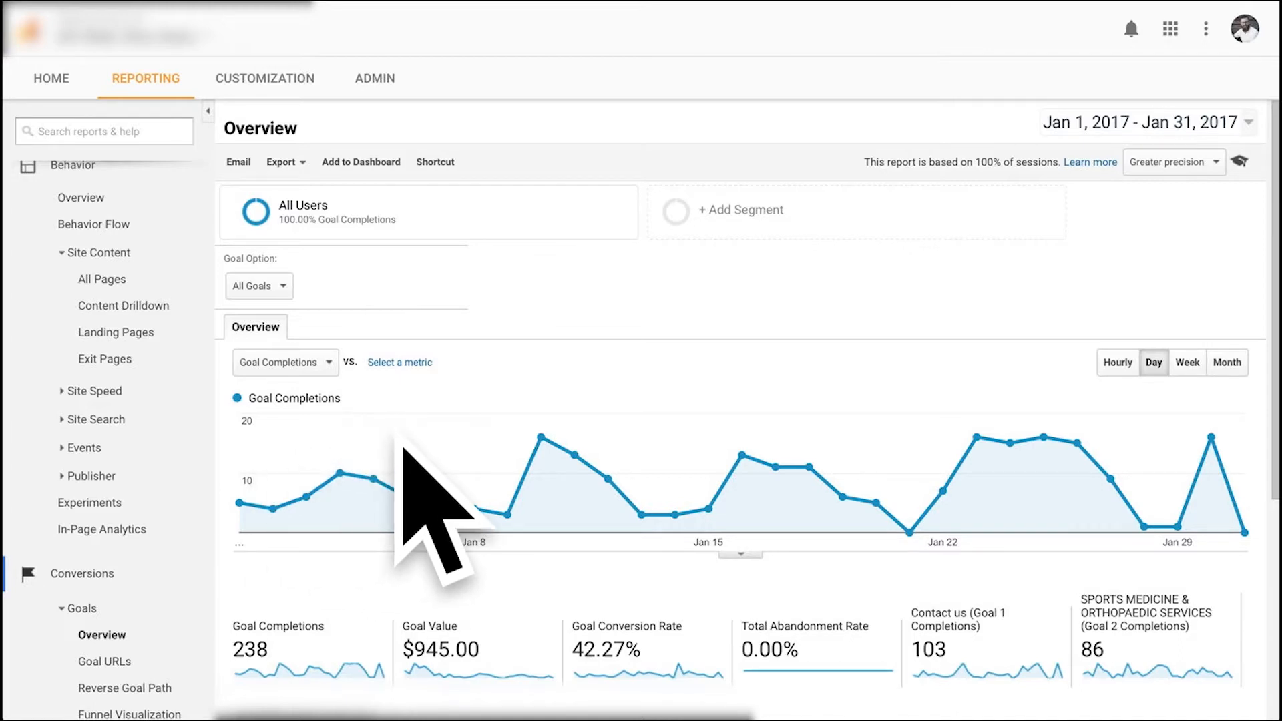
Scroll the Goals overview down to the Goal Completion Location table for January 2017
{"action": "scroll", "scroll_direction": "down", "scroll_amount": 3}
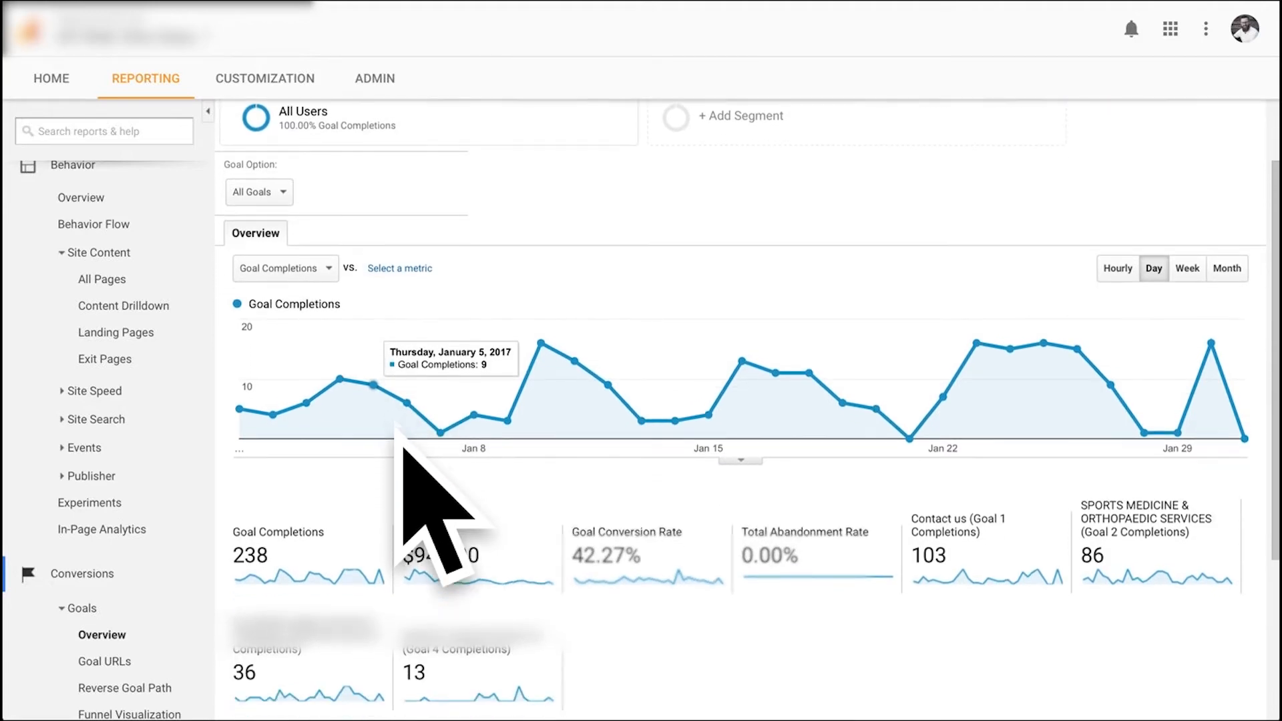
{"action": "scroll", "scroll_direction": "down", "scroll_amount": 3}
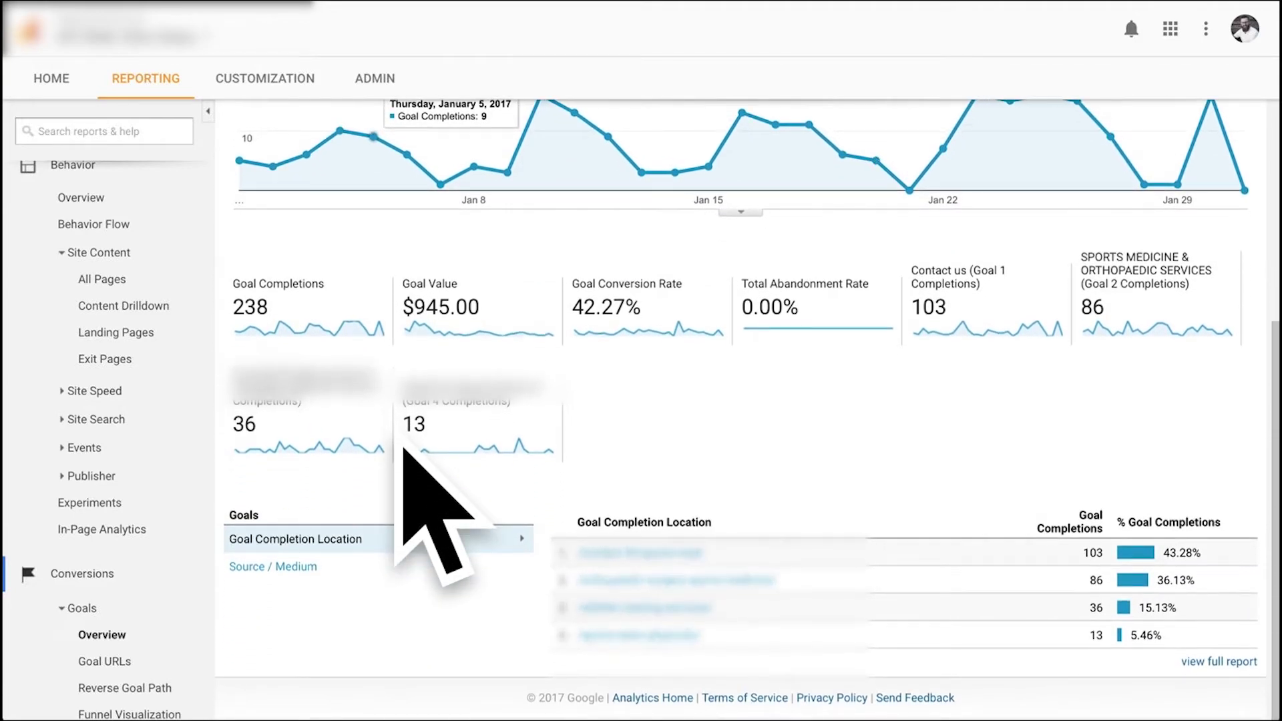
{"action": "mouse_move", "coordinate": [429, 708]}
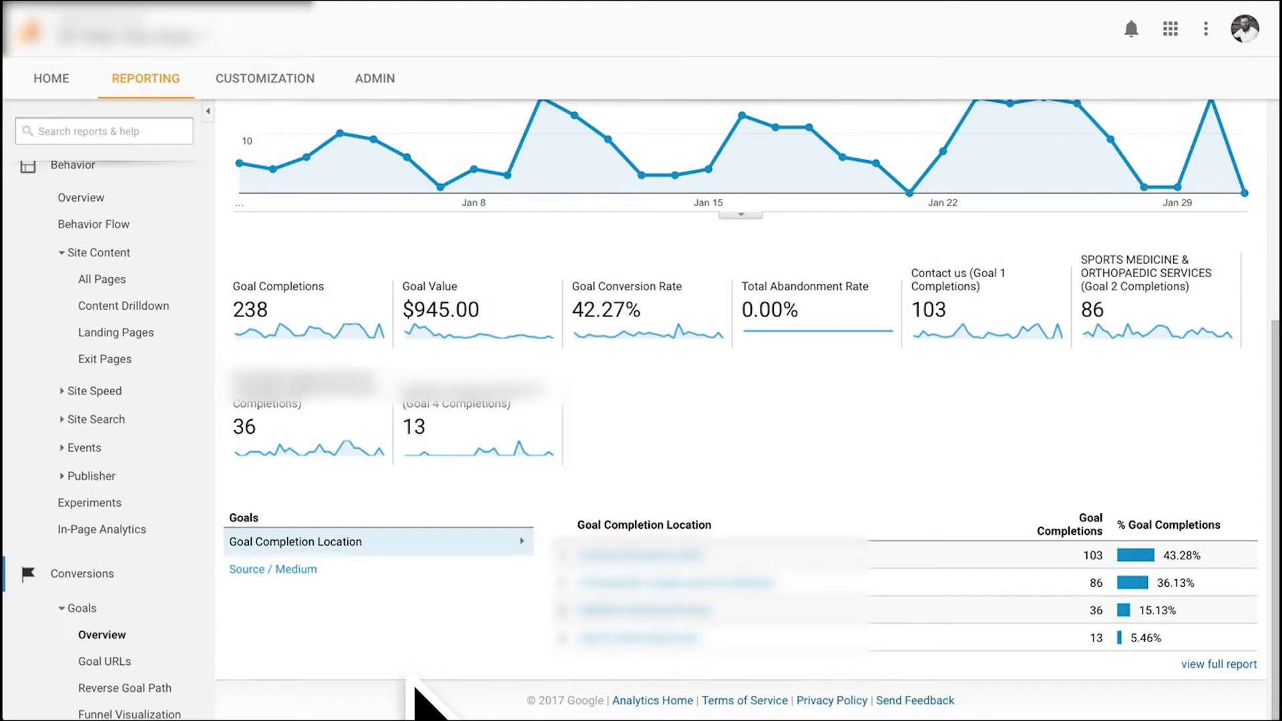
{"action": "mouse_move", "coordinate": [470, 328]}
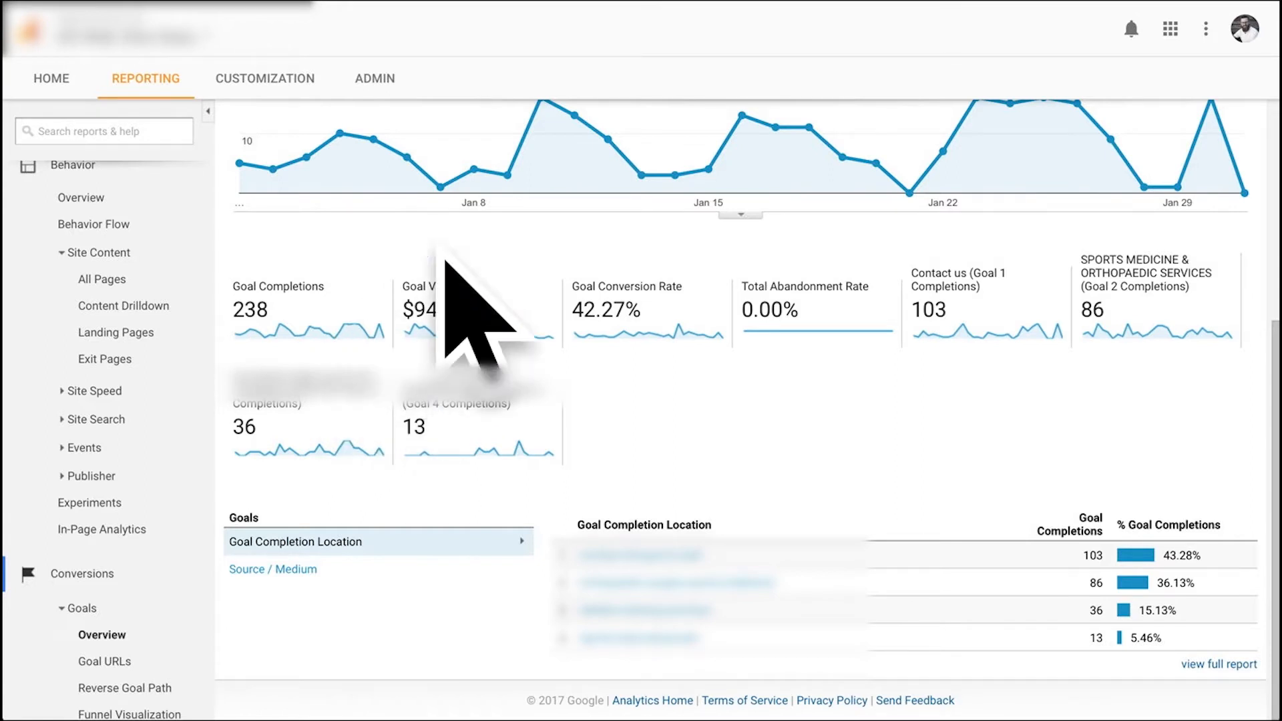
{"action": "mouse_move", "coordinate": [555, 425]}
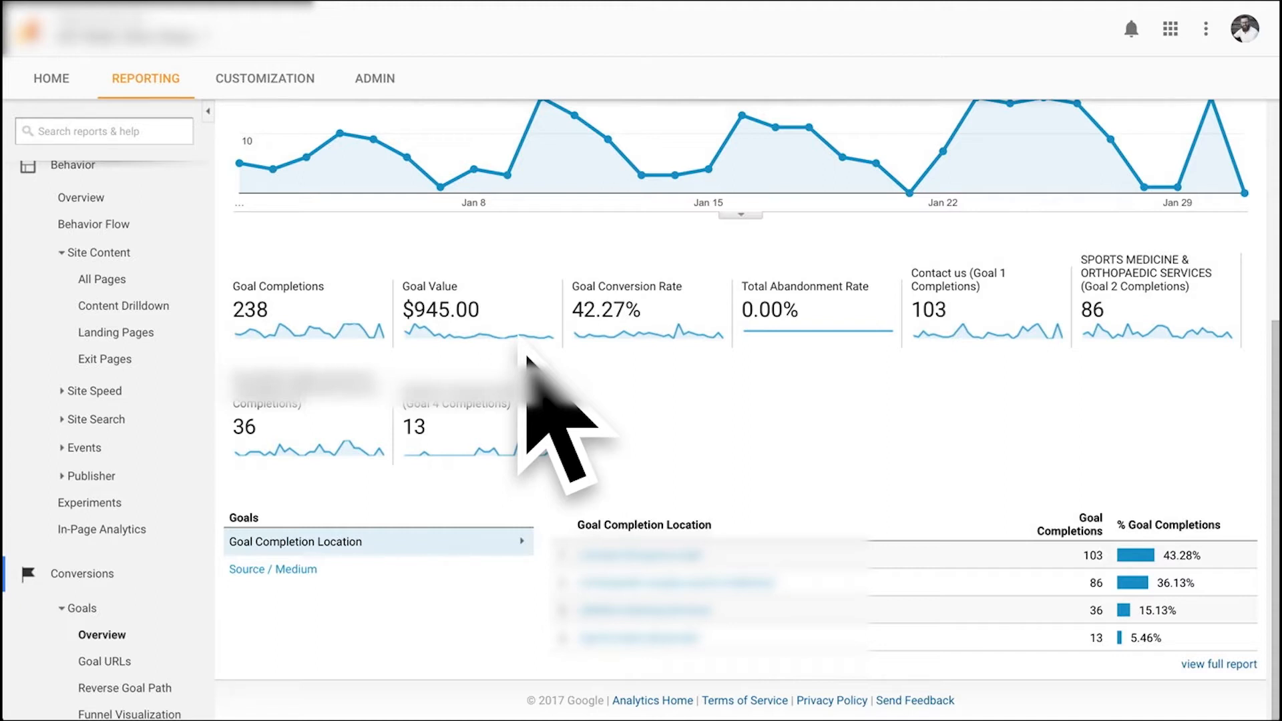
{"action": "mouse_move", "coordinate": [662, 351]}
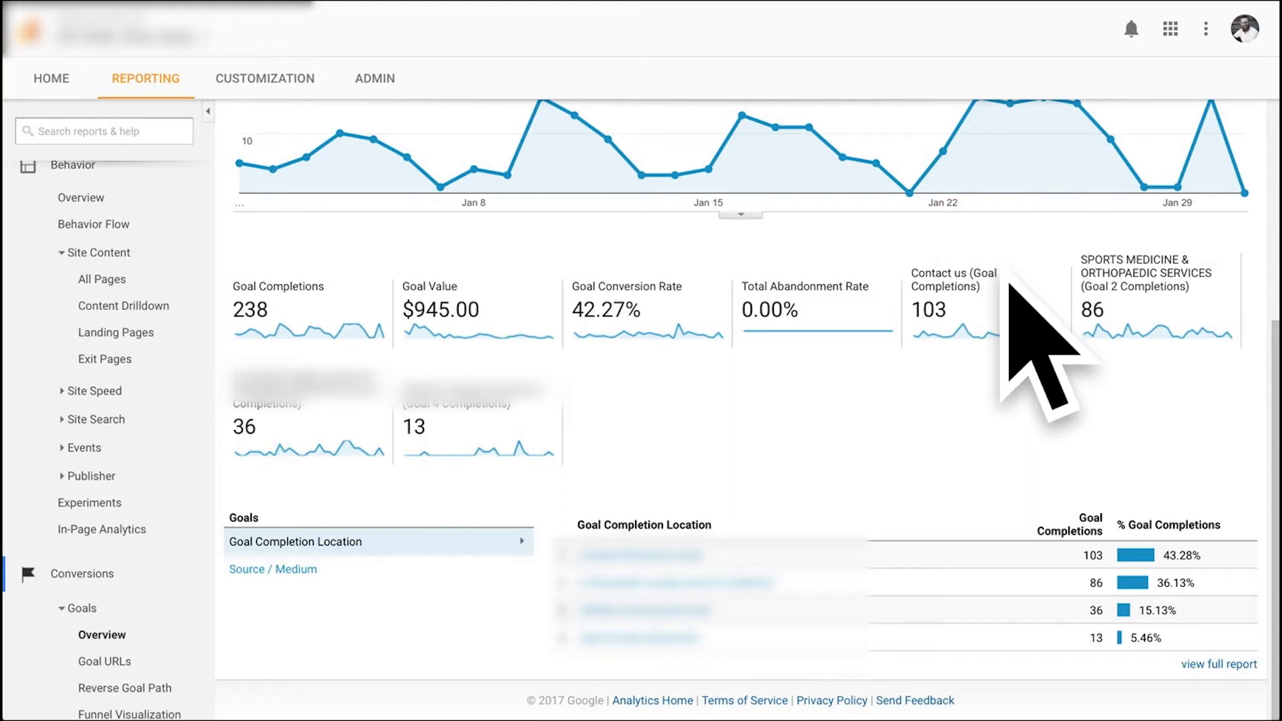
{"action": "mouse_move", "coordinate": [518, 477]}
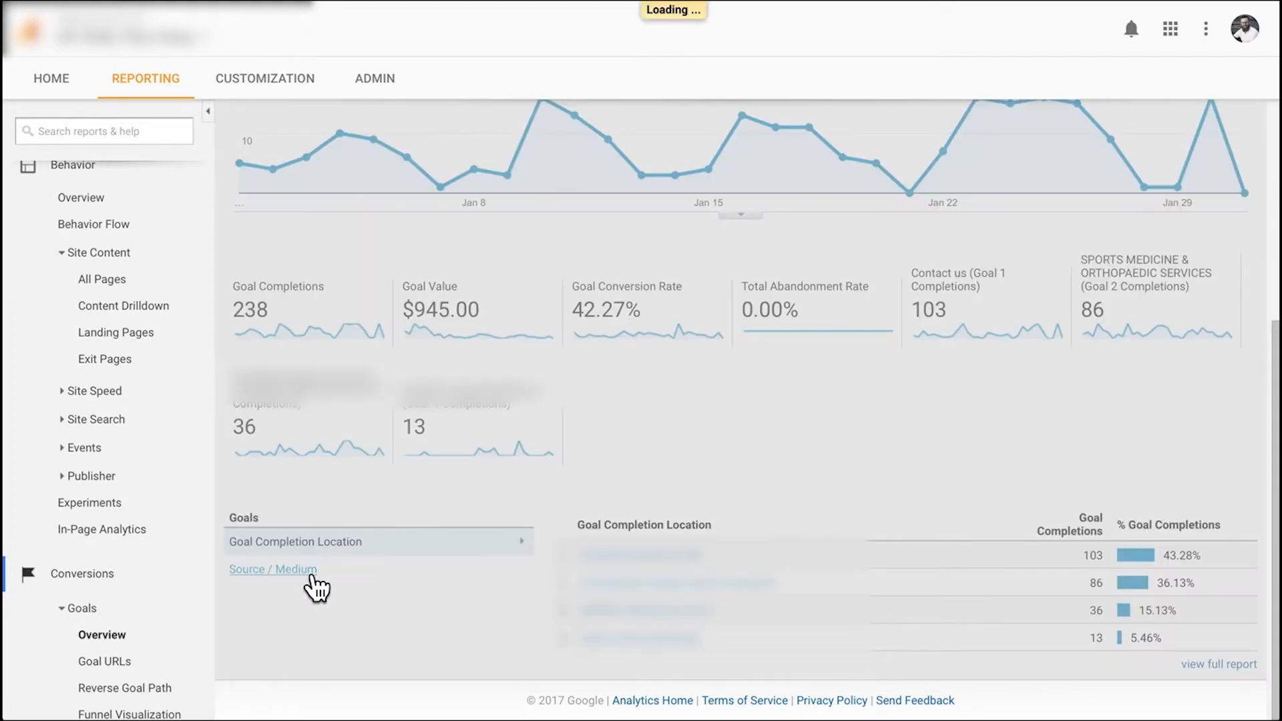
Break goal completions down by Source / Medium, with google / organic leading at 161
{"action": "left_click", "coordinate": [272, 569]}
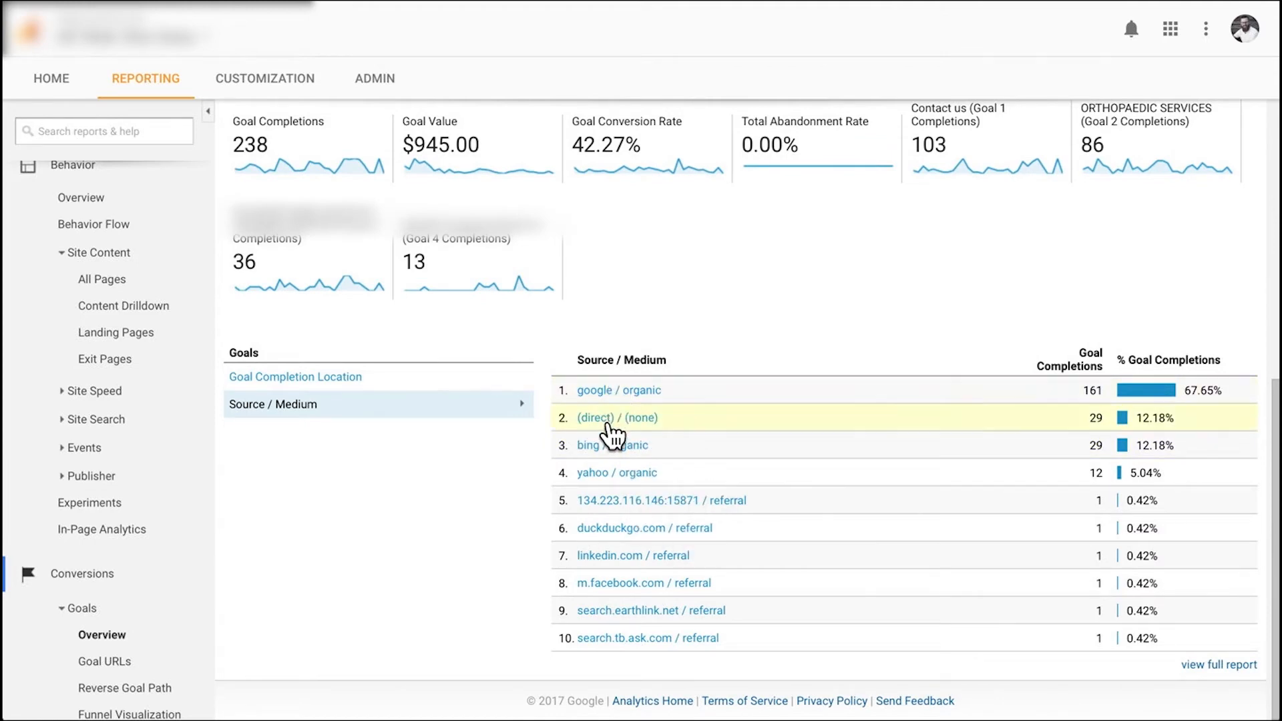
{"action": "mouse_move", "coordinate": [613, 401]}
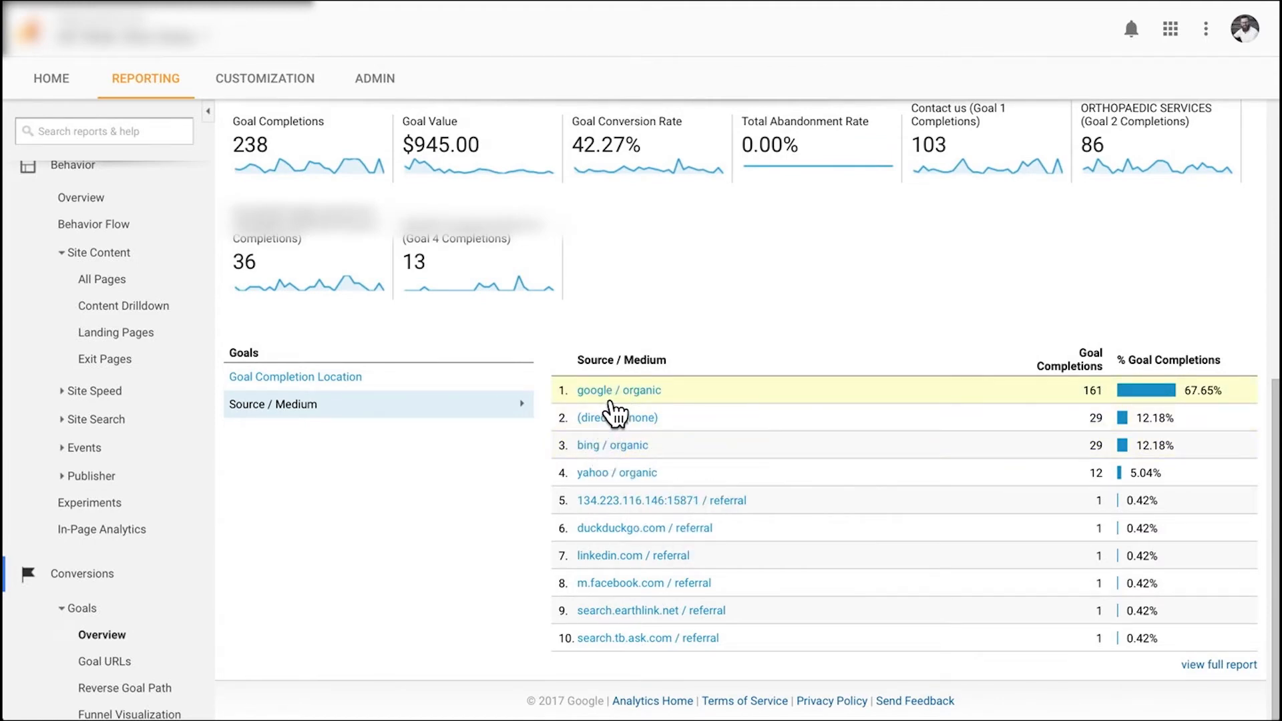